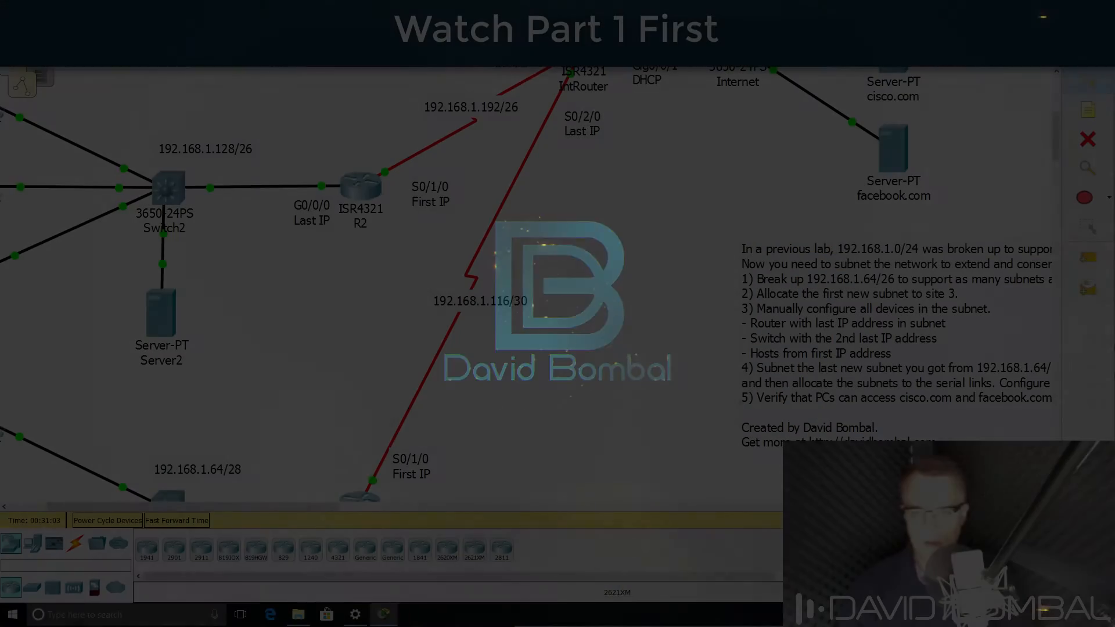
- Scroll the logical topology to bring router R4 into view for opening
scroll(down, 3)
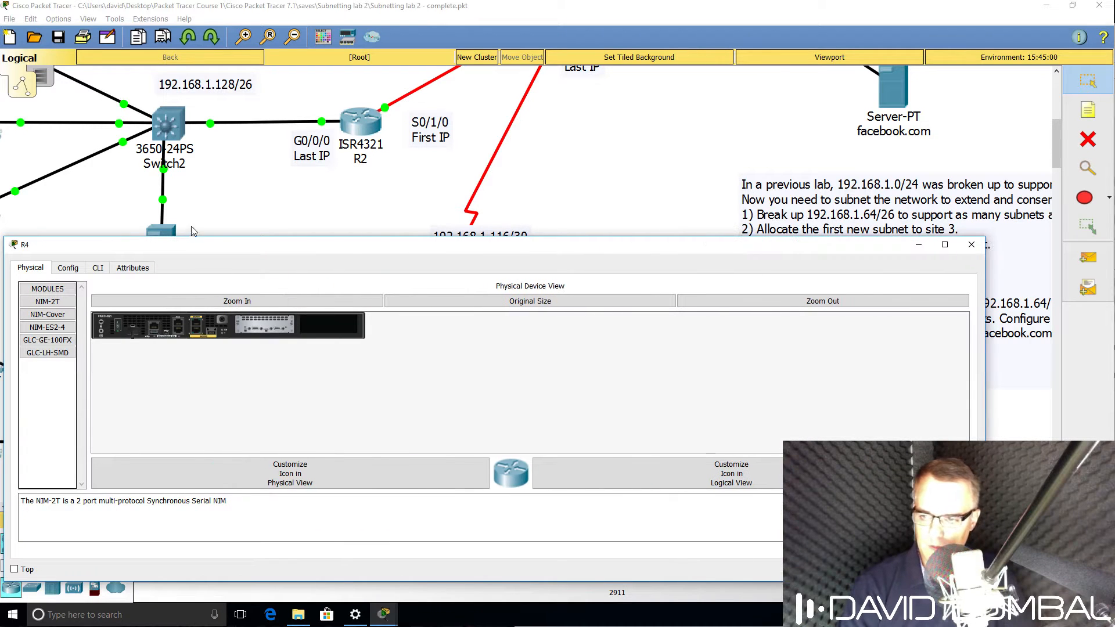
- From R4's CLI, address Serial0/1/0 as 192.168.1.117 255.255.255.252 and end configuration
click(98, 267)
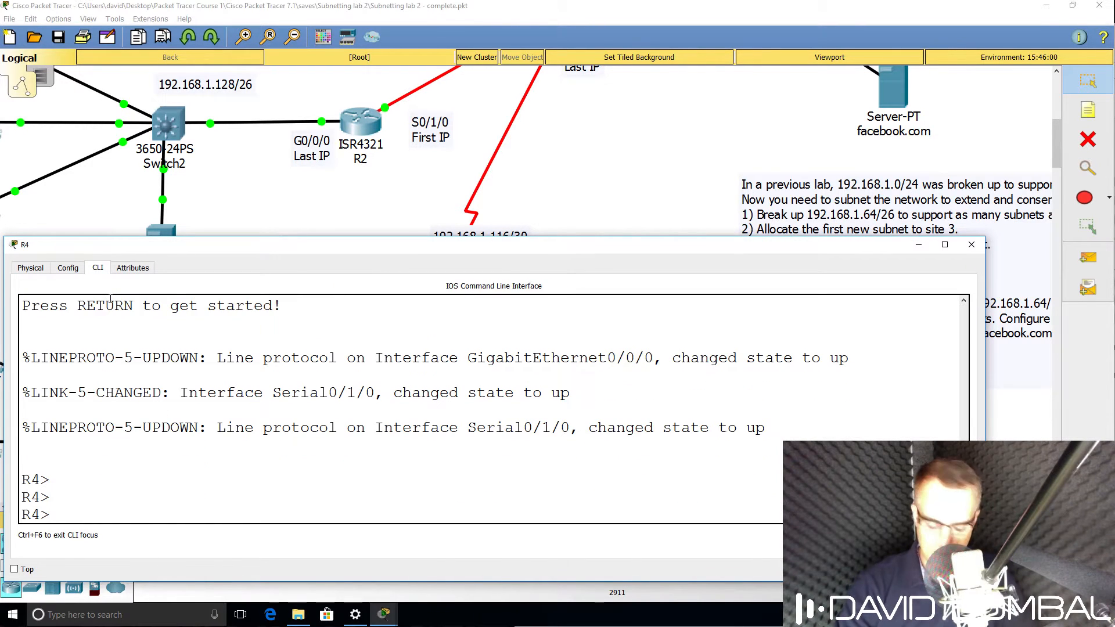
text(wn)
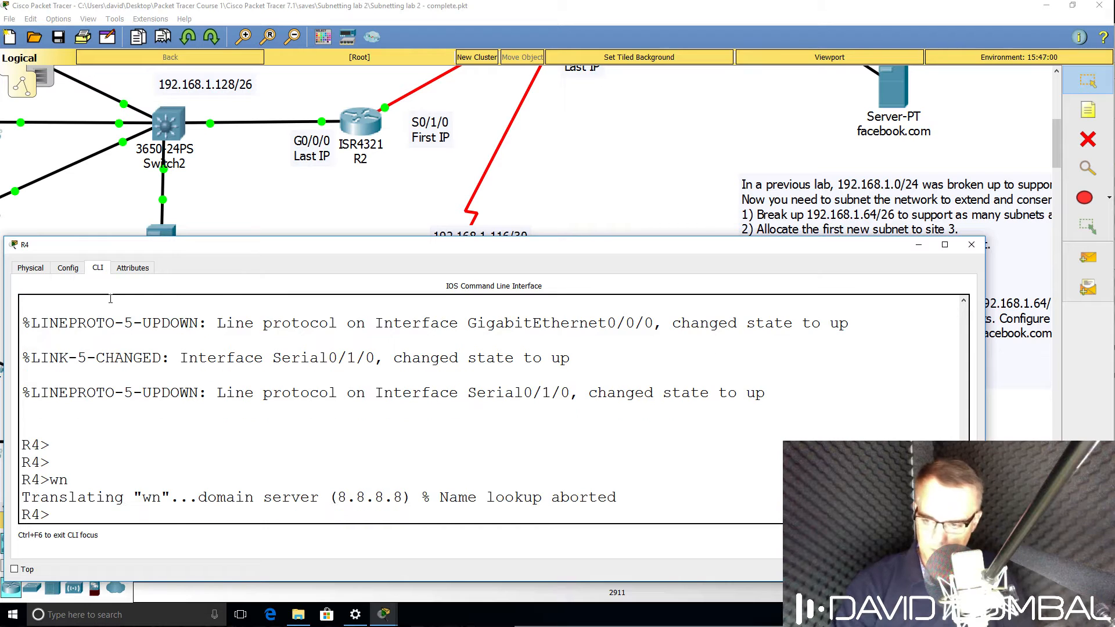
text(en)
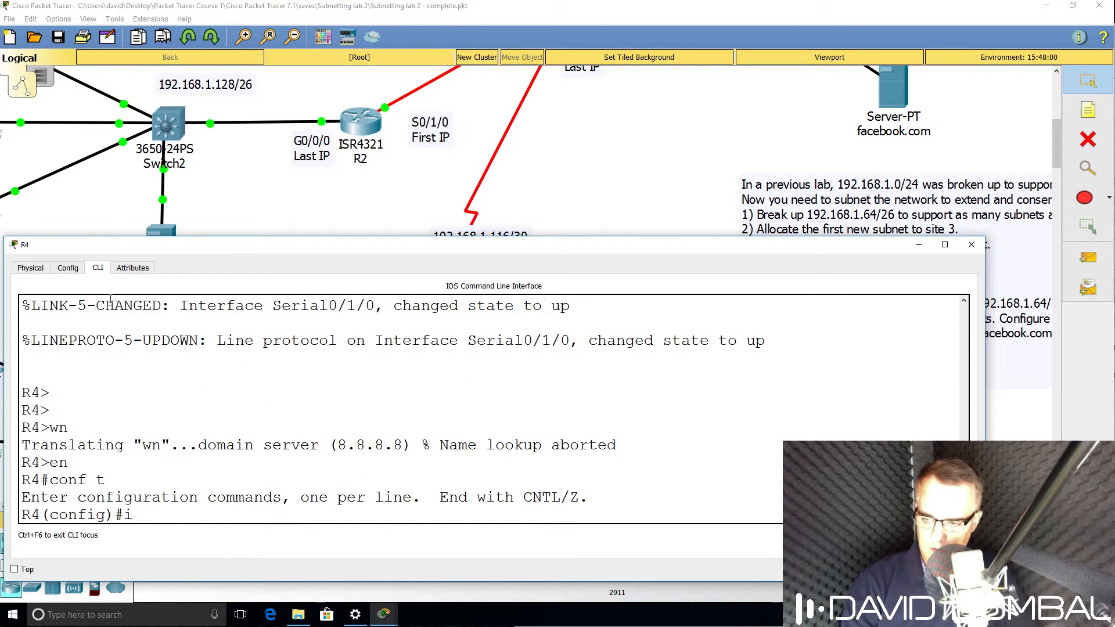
text(nt s0/1/)
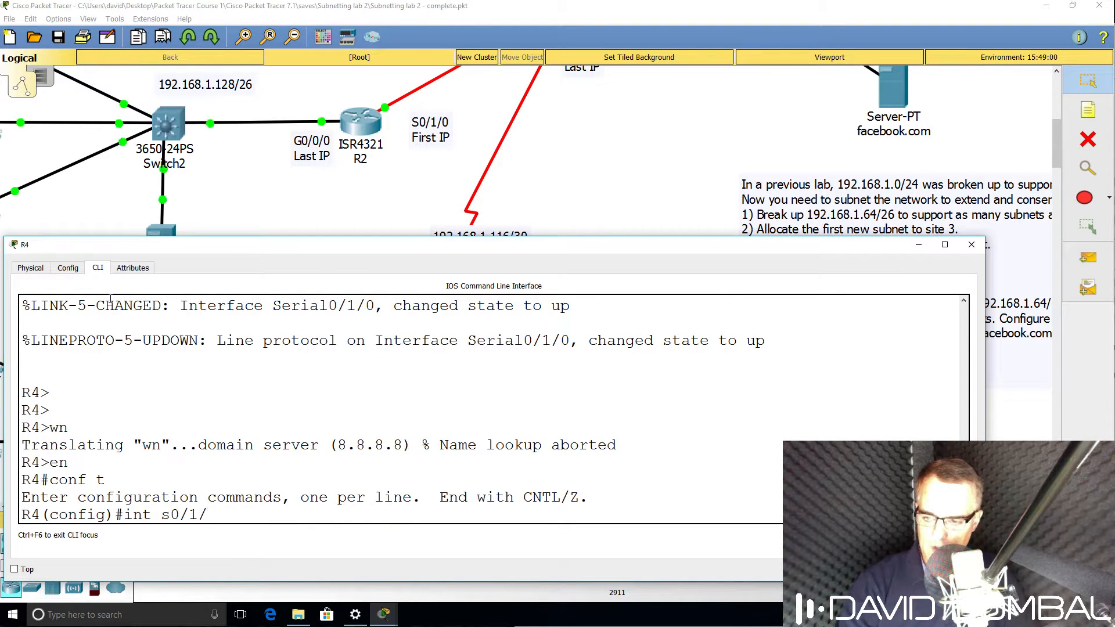
click(970, 244)
text(ip address)
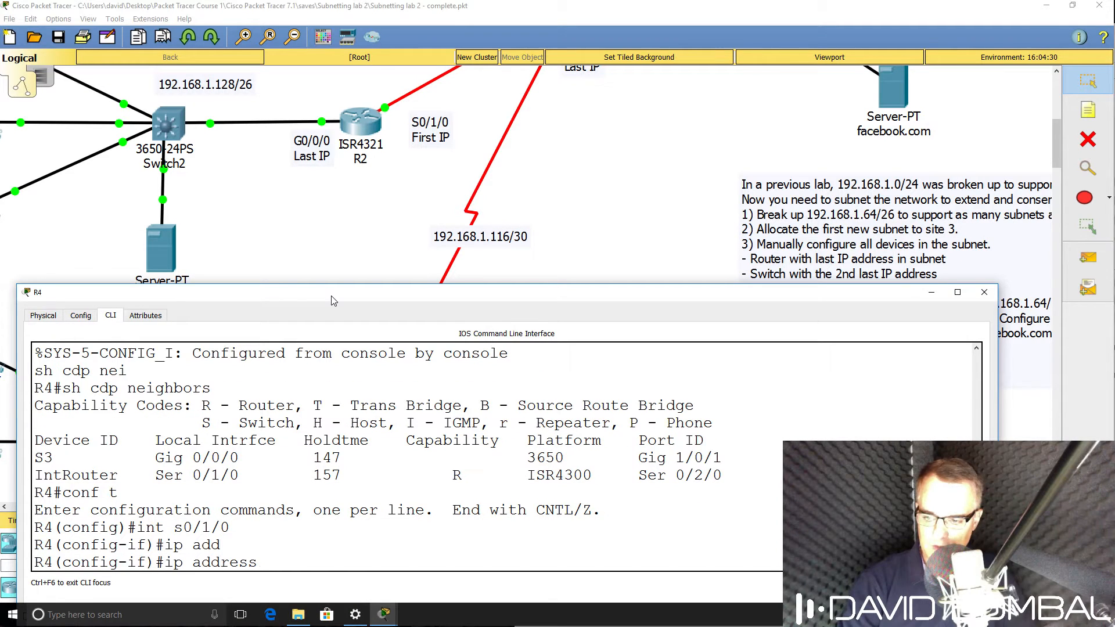
text(192.168.1.)
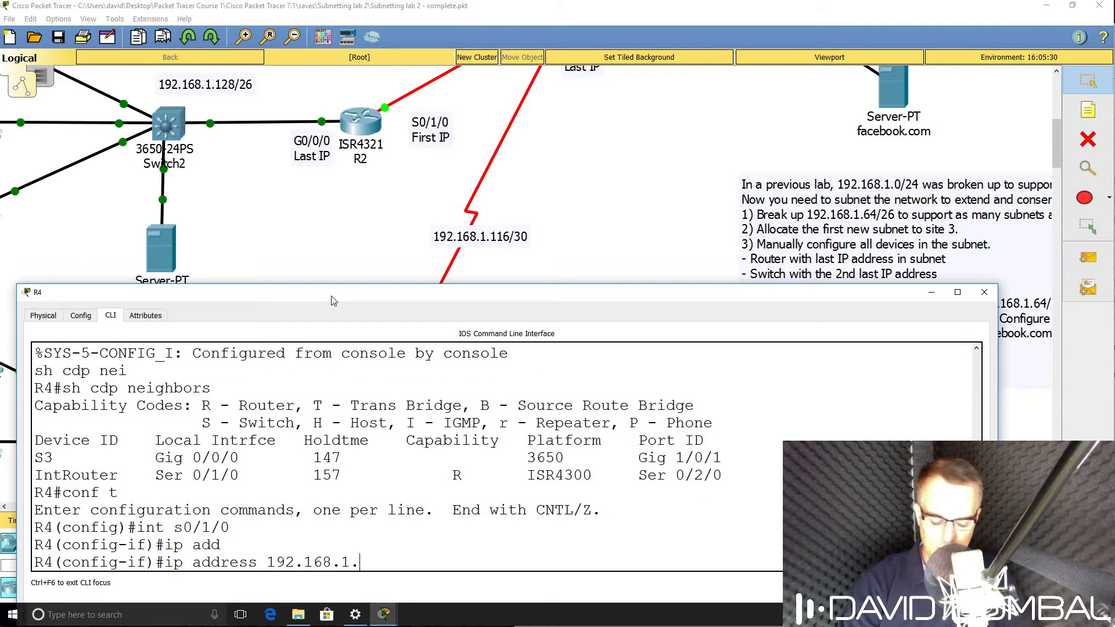
text(117 255.255)
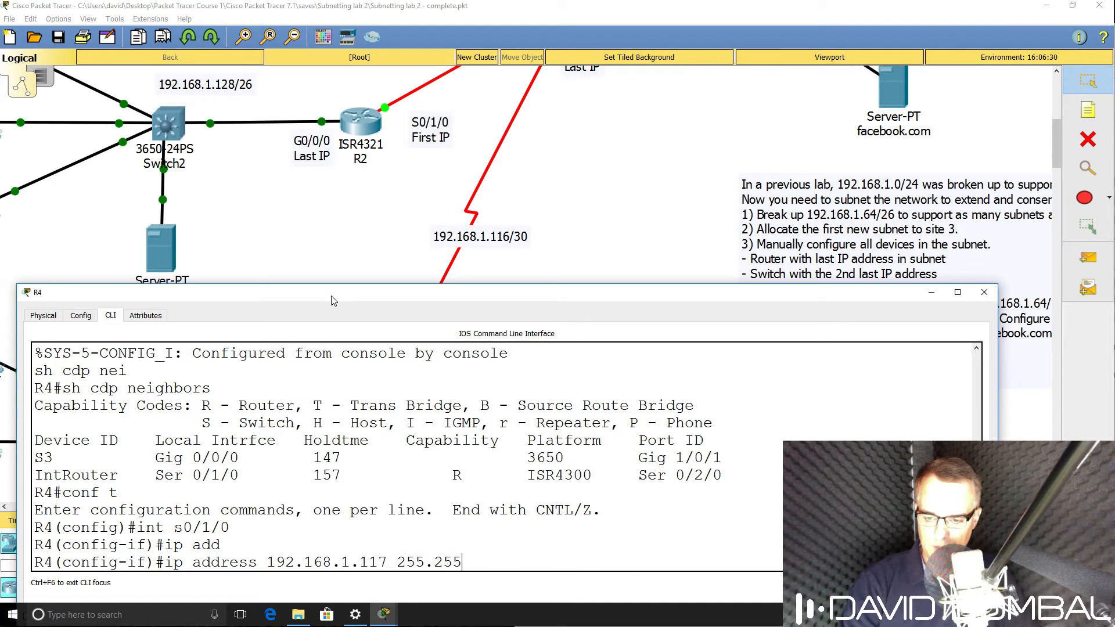
text(.255.252)
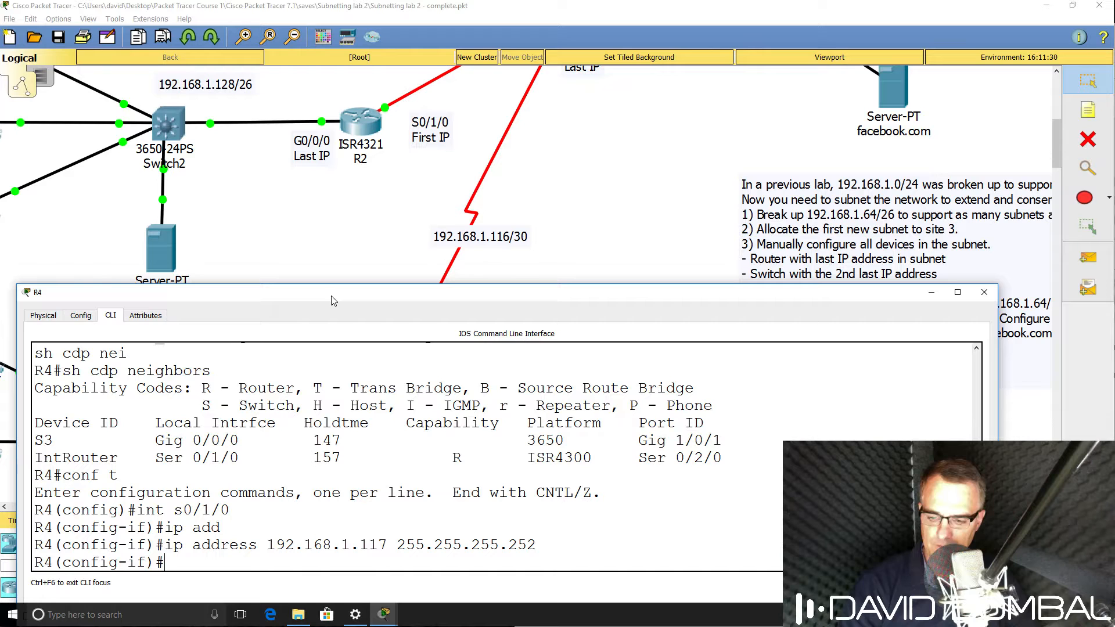
text(end)
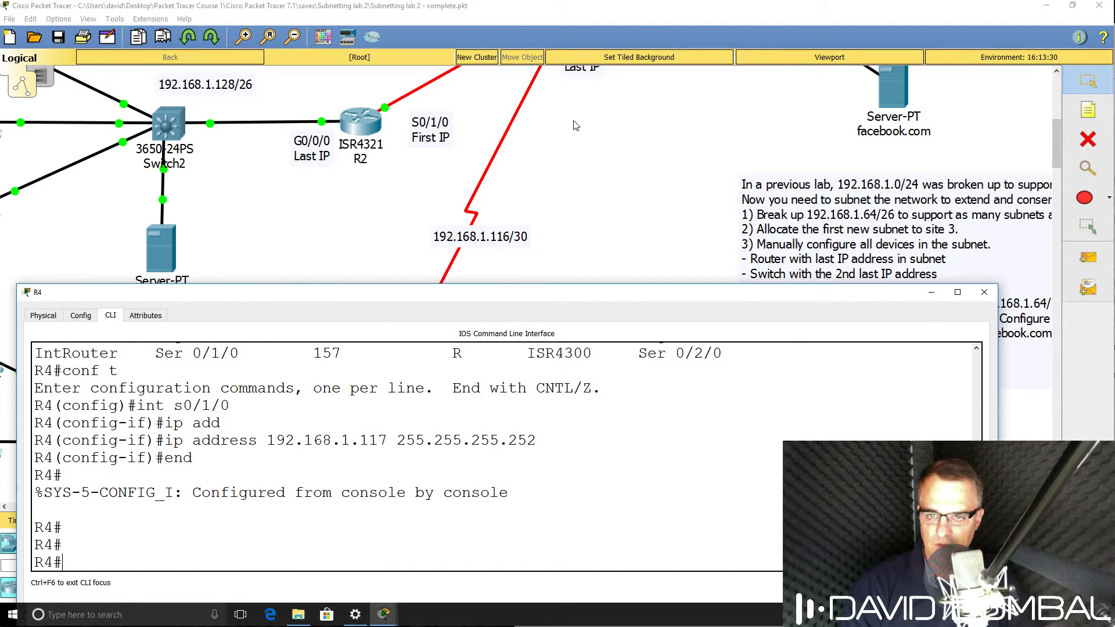
- On IntRouter, address Serial0/2/0 as 192.168.1.118 255.255.255.252 and note the OSPF FULL adjacency
click(985, 292)
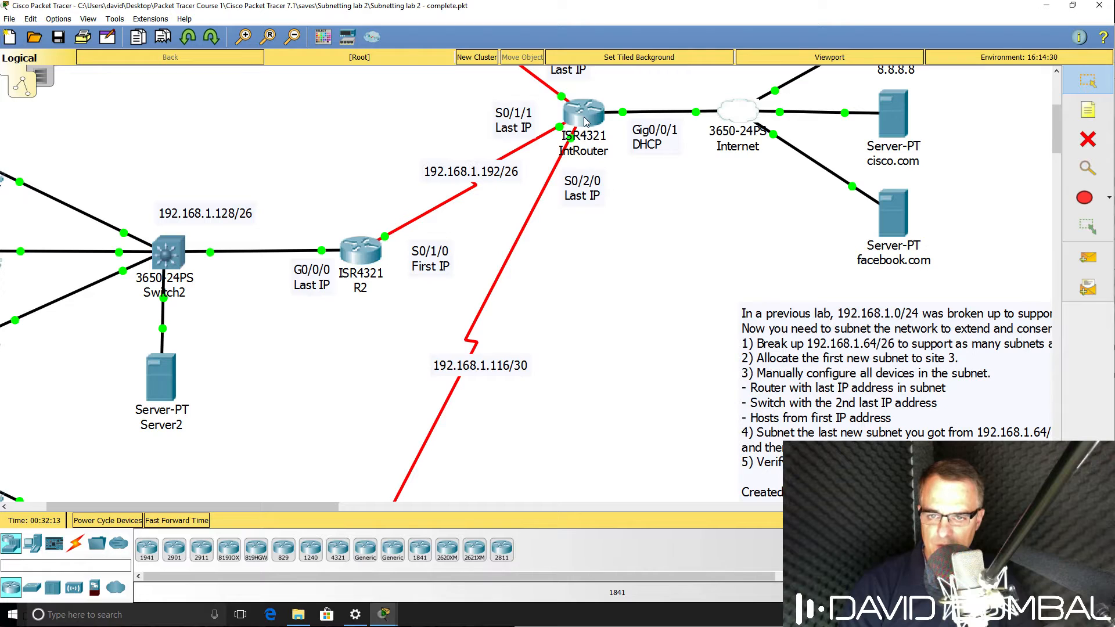
click(581, 111)
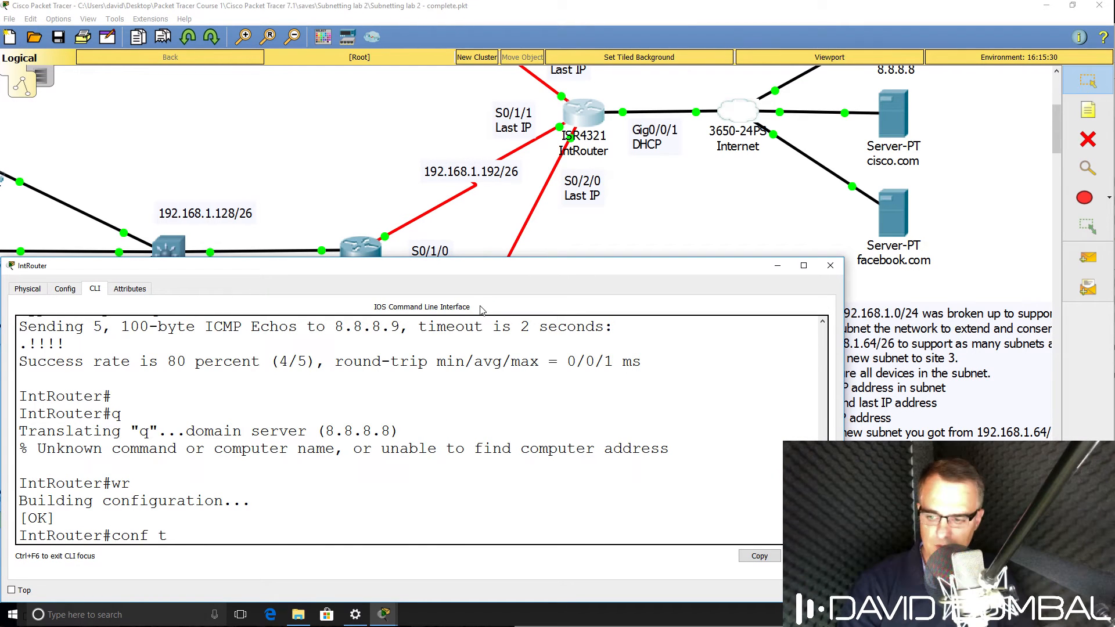
text(int s0/2/0)
text(ip address 192.168.1.11)
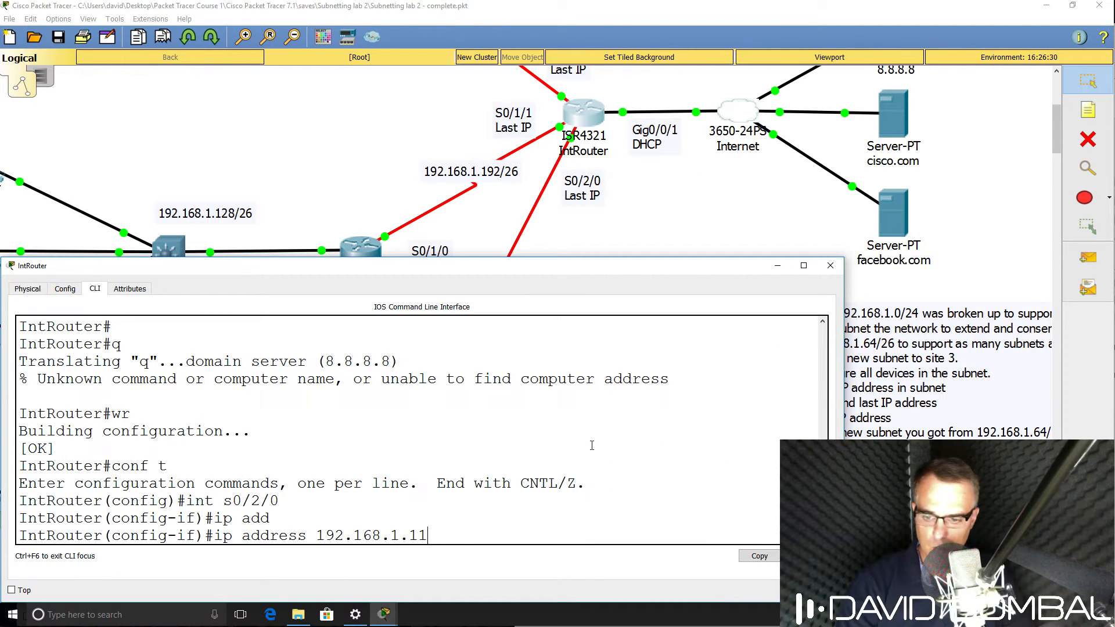
text(8 255.2)
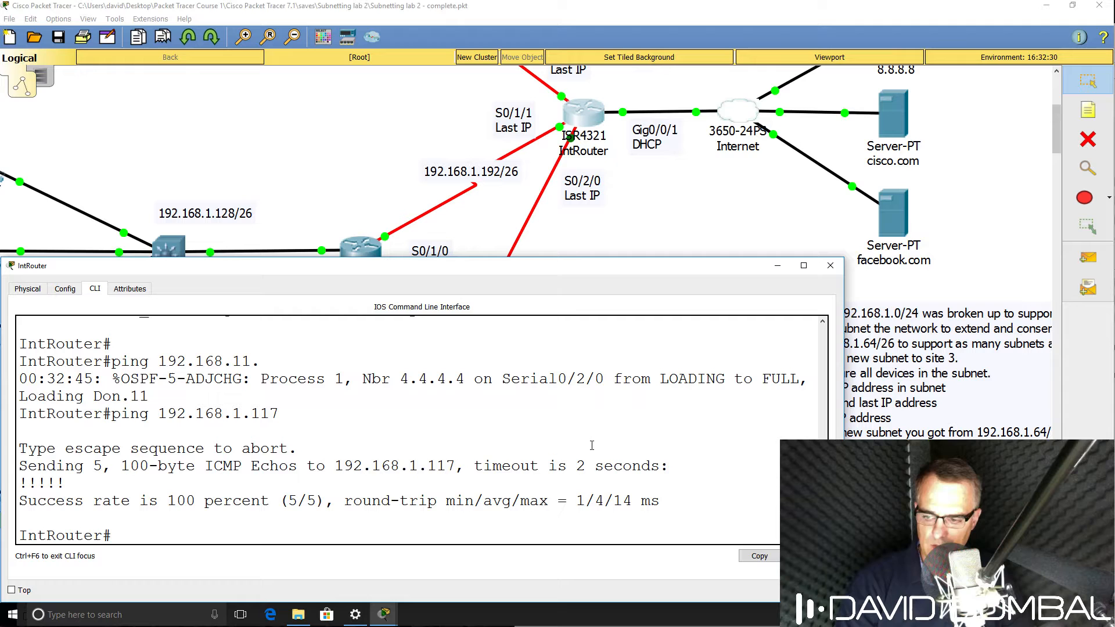
drag(20, 379, 148, 396)
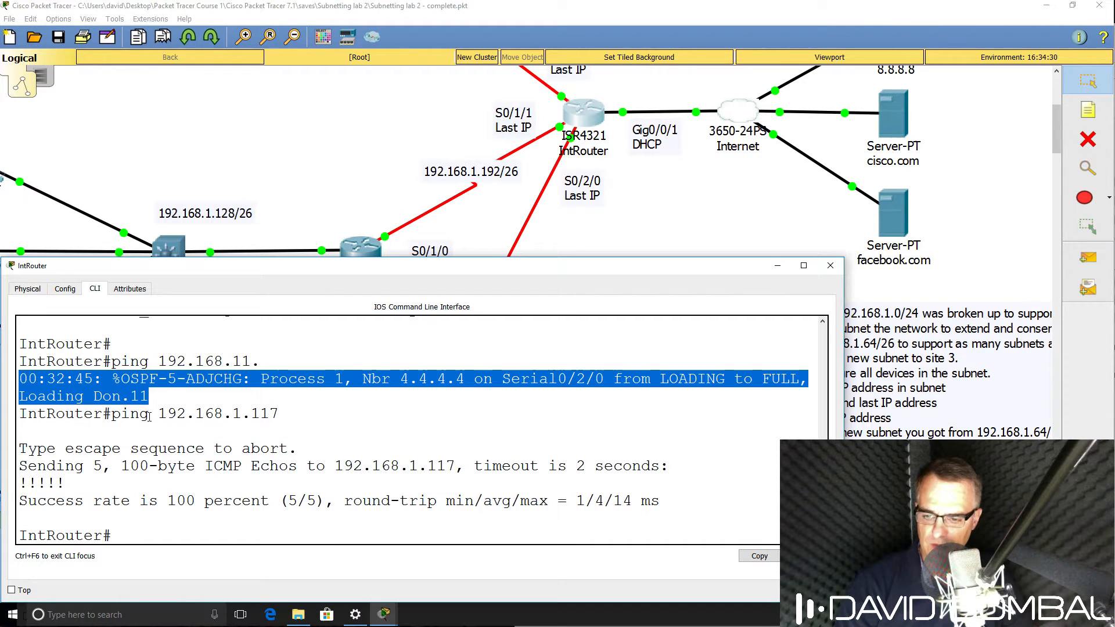
- Back on R4, display the routing table to see the learned OSPF and default routes
click(831, 265)
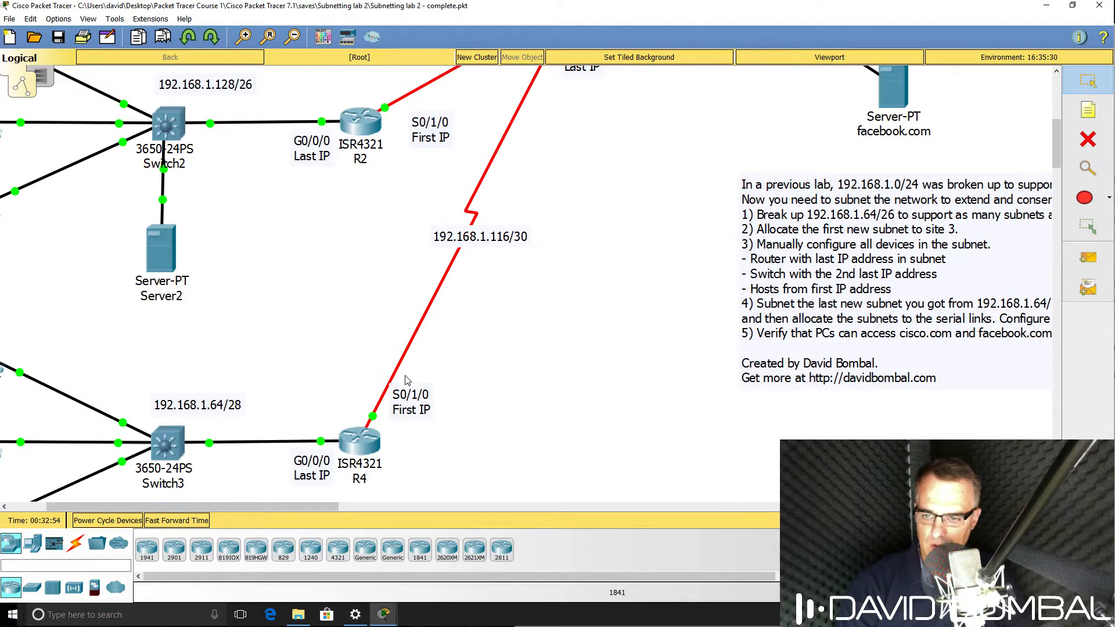
scroll(down, 3)
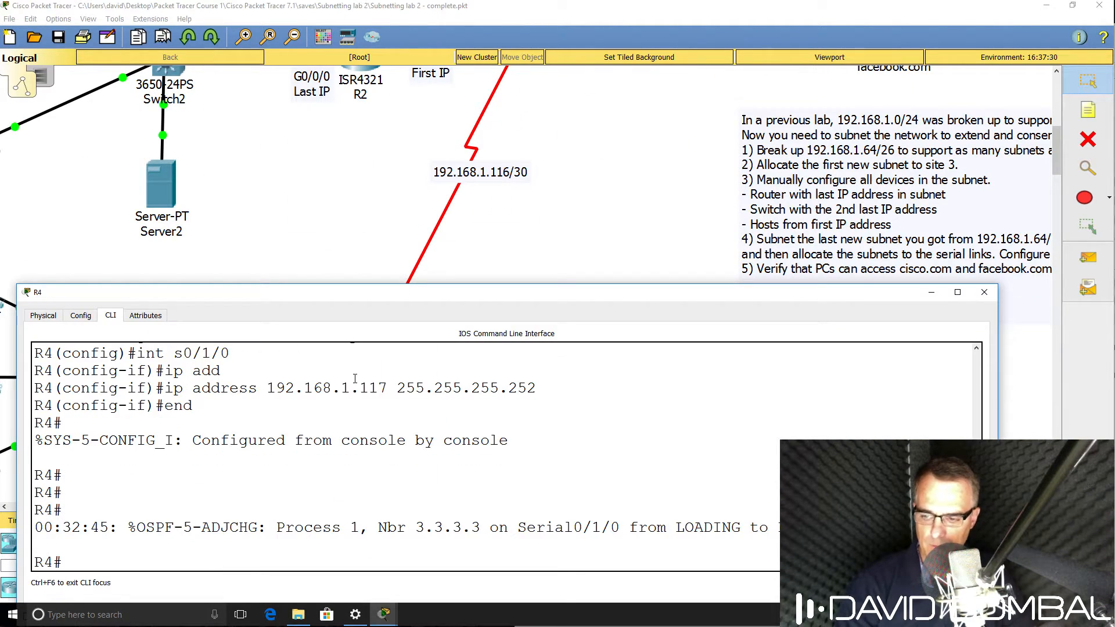
text(sh ip route)
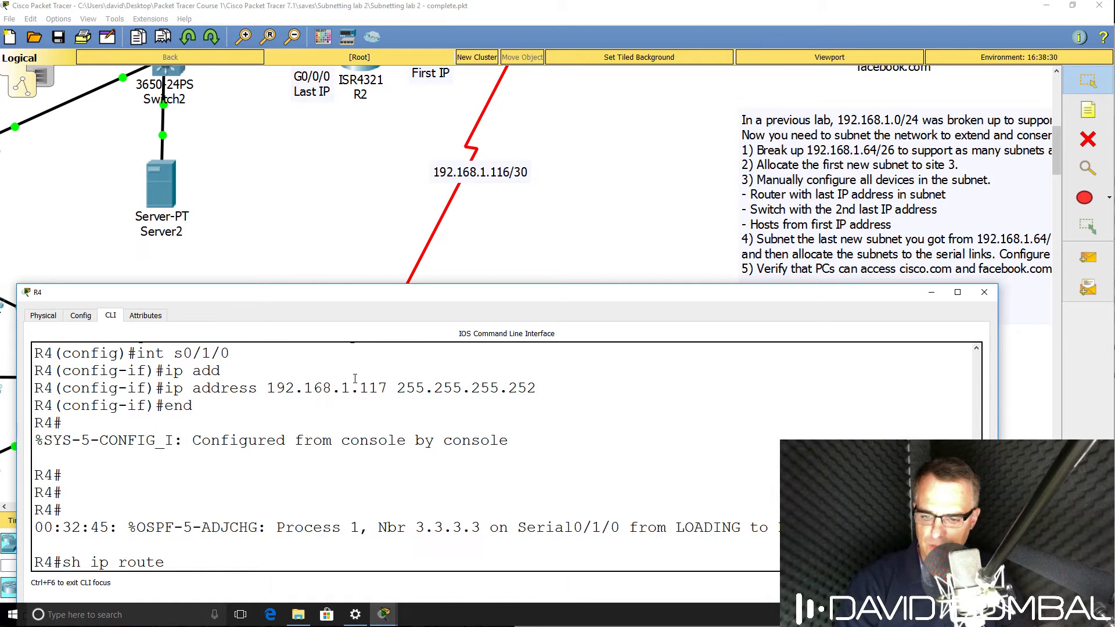
key(Return)
text(ip)
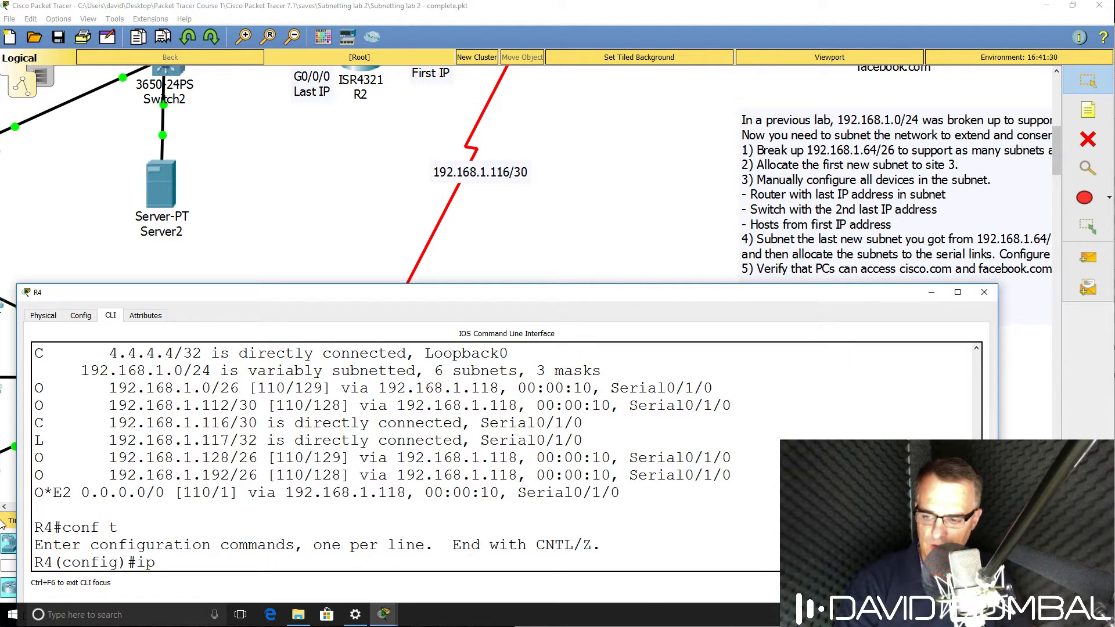
- Enable domain lookup with name-server 8.8.8.8 on R4 and ping facebook.com
text(domain-lookup)
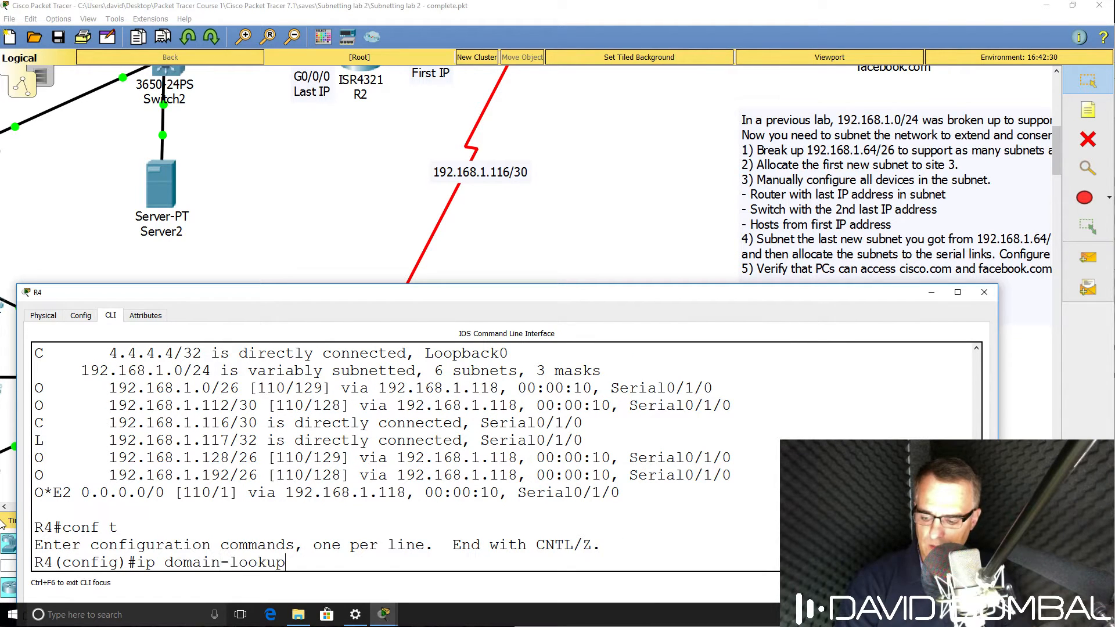
text(ip nat)
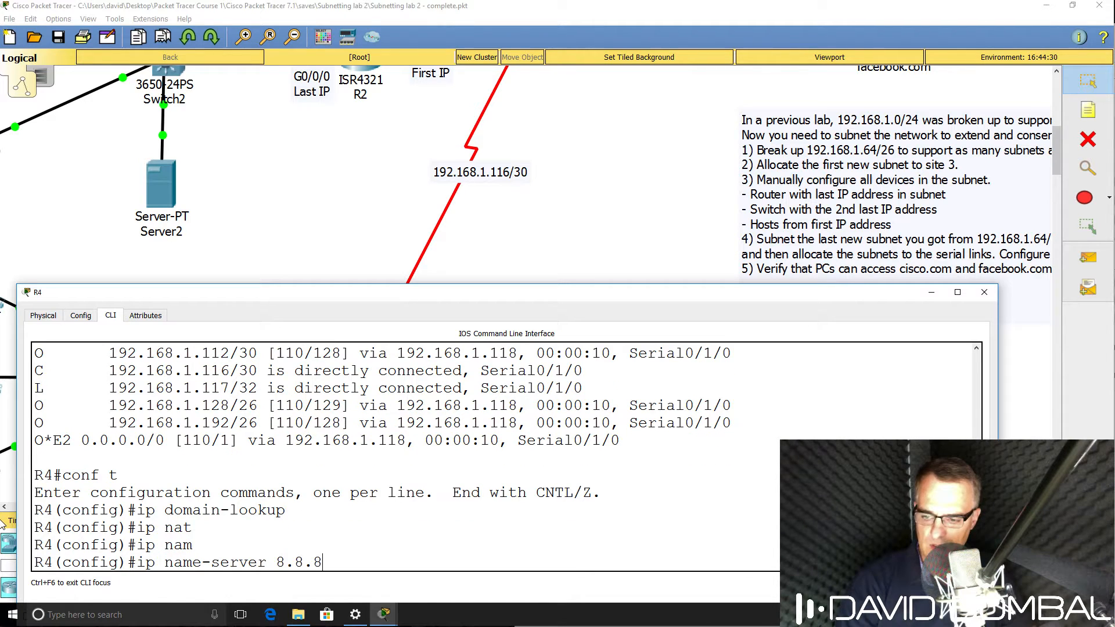
text(.8)
text(ping facebo)
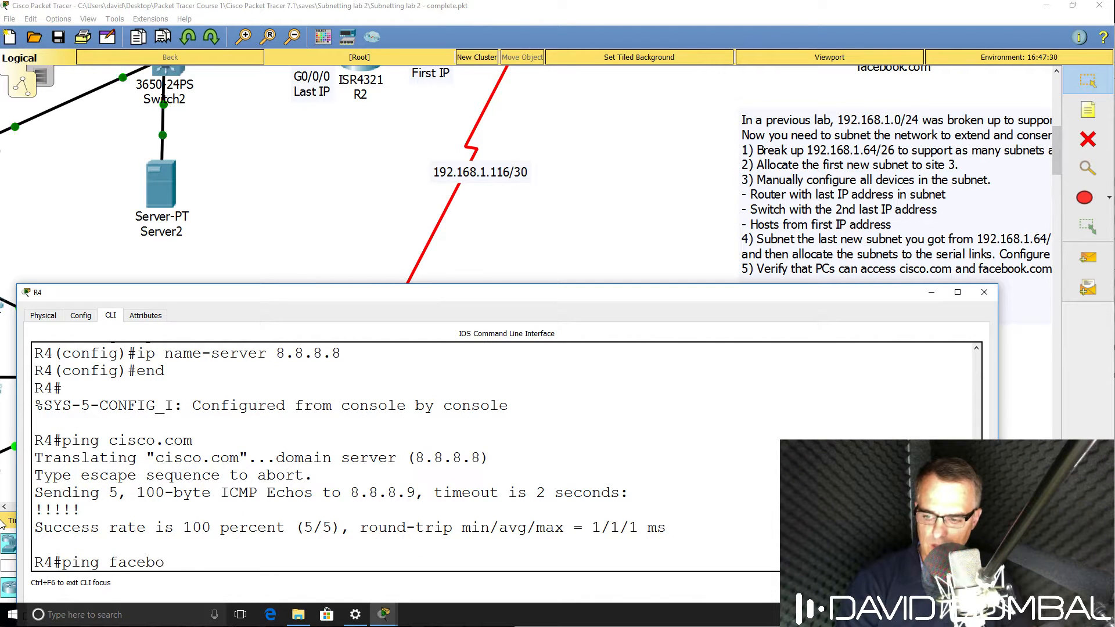
key(Enter)
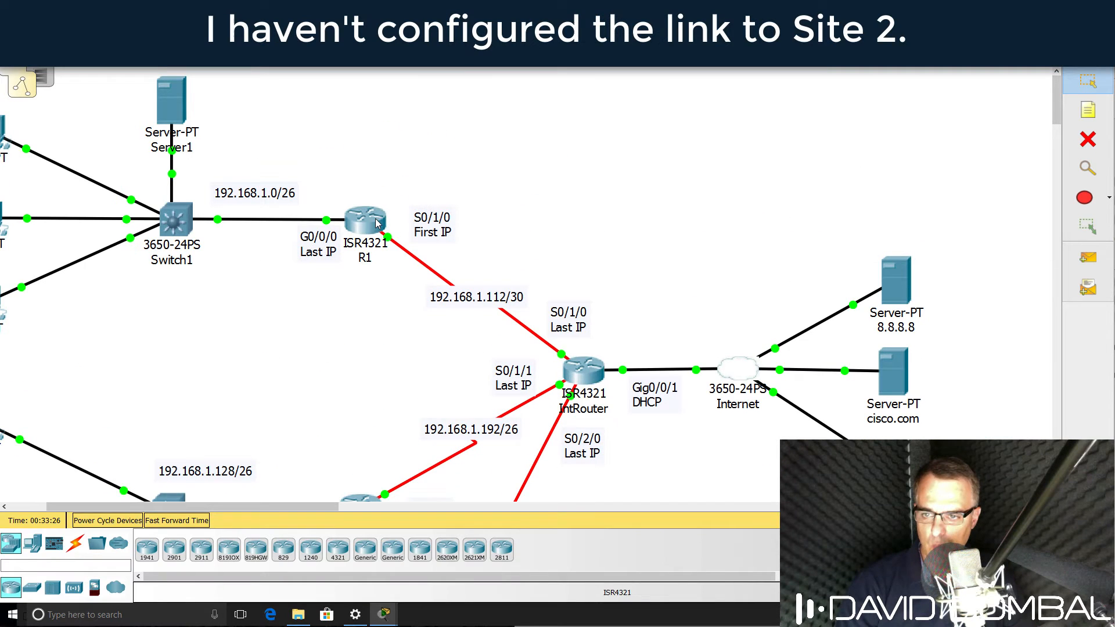
- Add worksheet rows 0001 = 192.168.1.65/28 and host bits 1111 for 192.168.1.79/28 under the /28 network
click(364, 218)
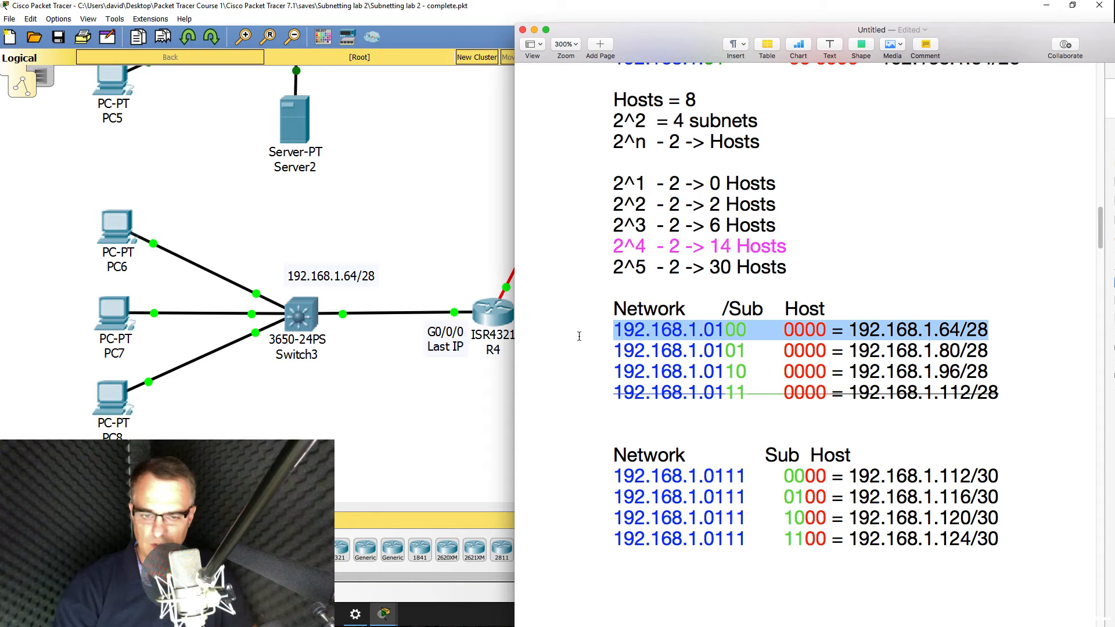
scroll(down, 3)
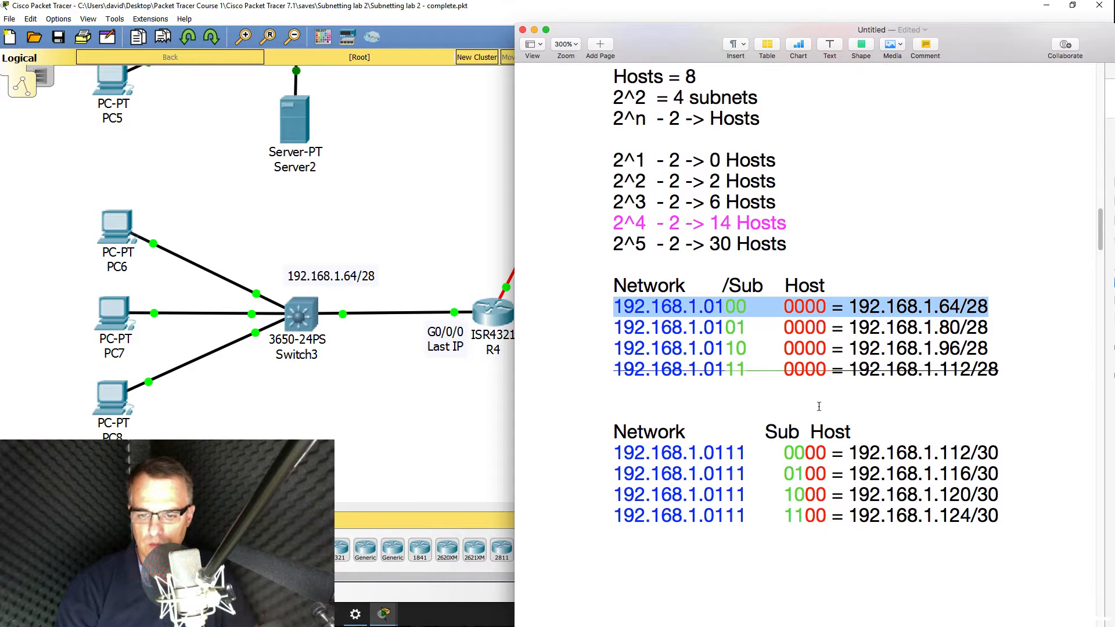
scroll(down, 3)
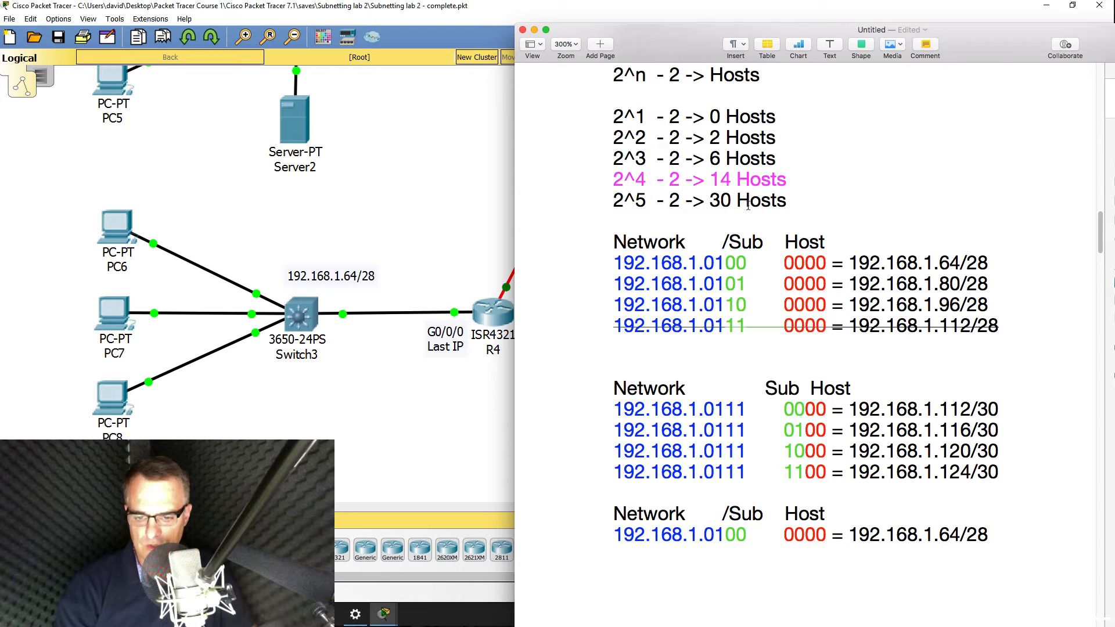
scroll(down, 3)
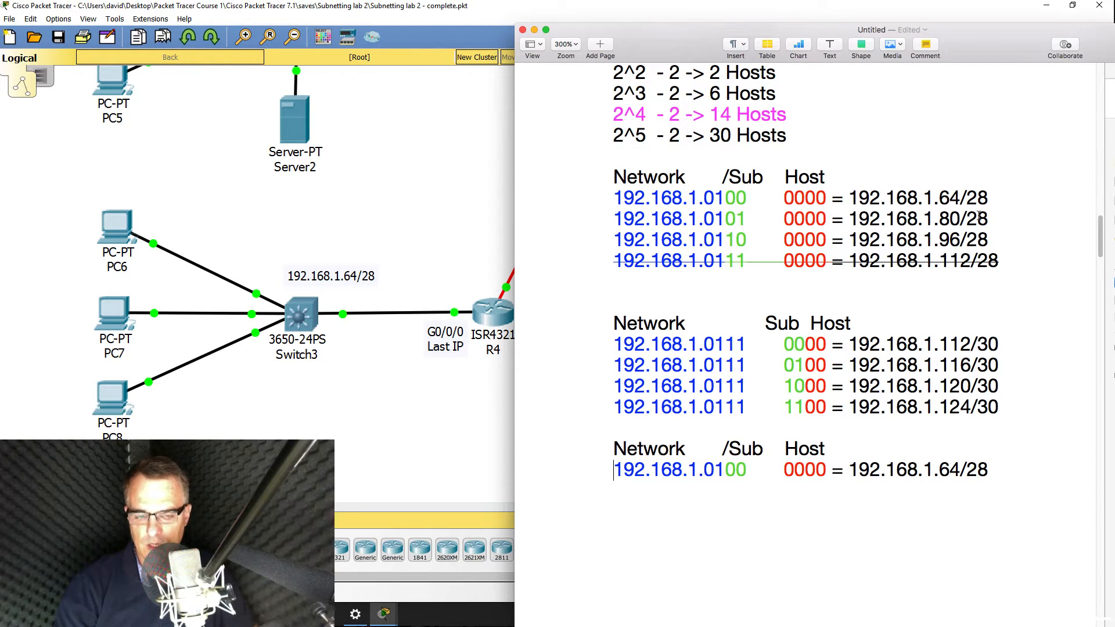
mouse_move(592, 482)
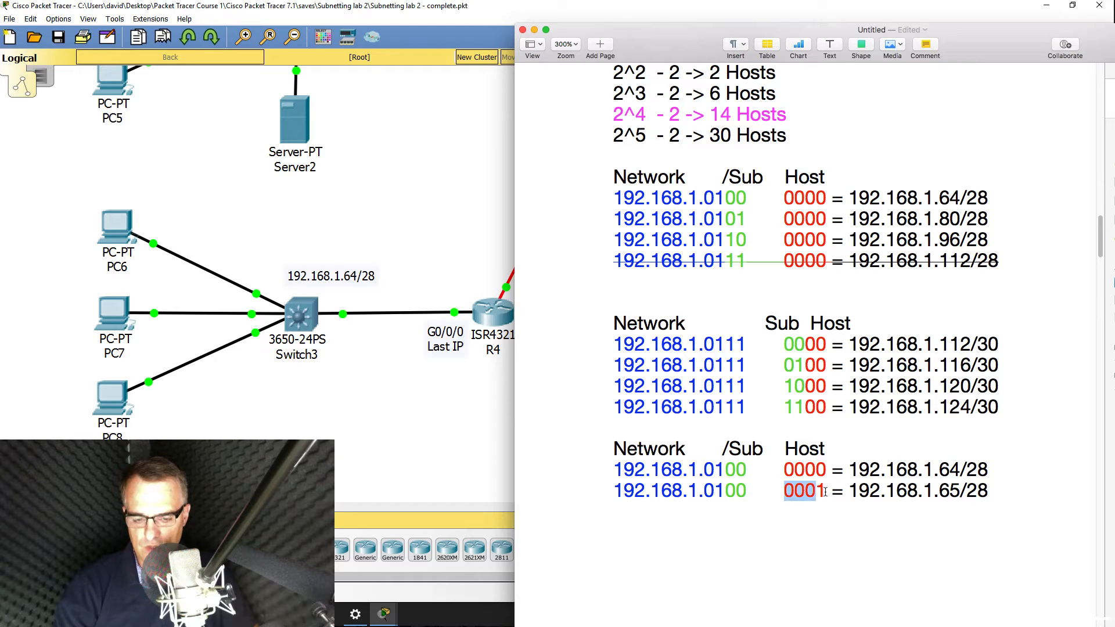
double_click(820, 491)
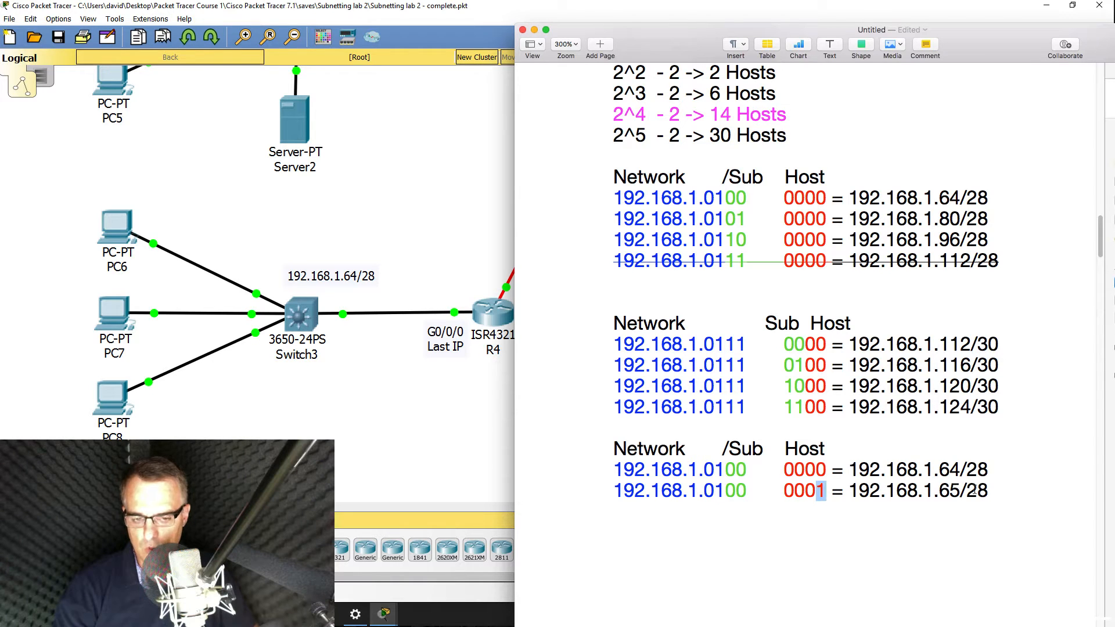
drag(938, 490, 995, 490)
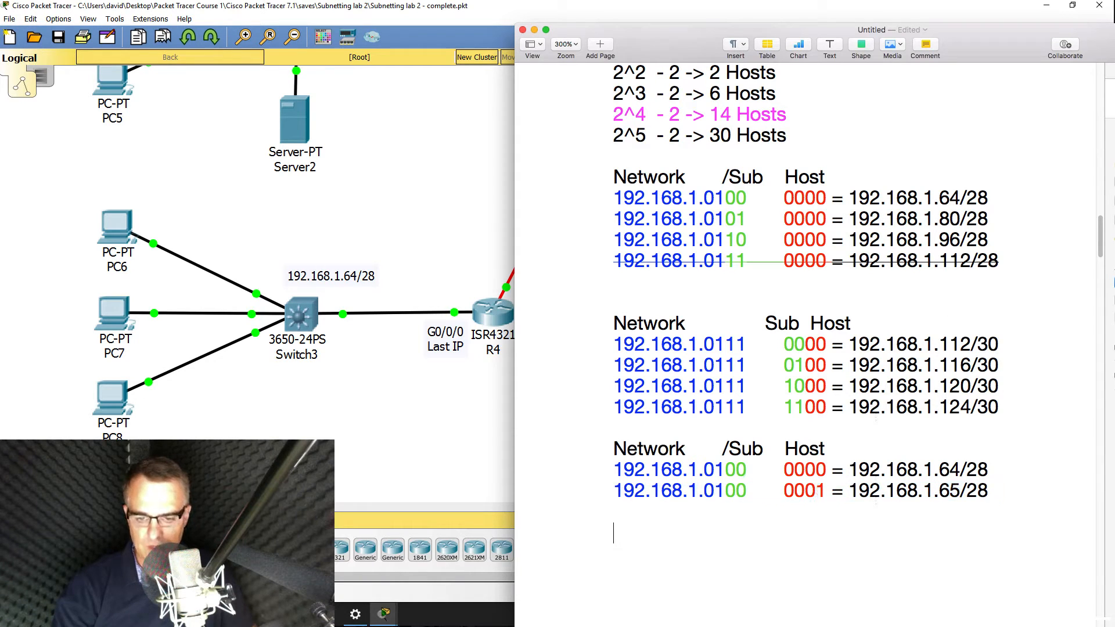
text(192.168.1.0100   0001 = 192.168.1.65/28)
text(192.168.1.0100     1 = 192.168.1.79/28)
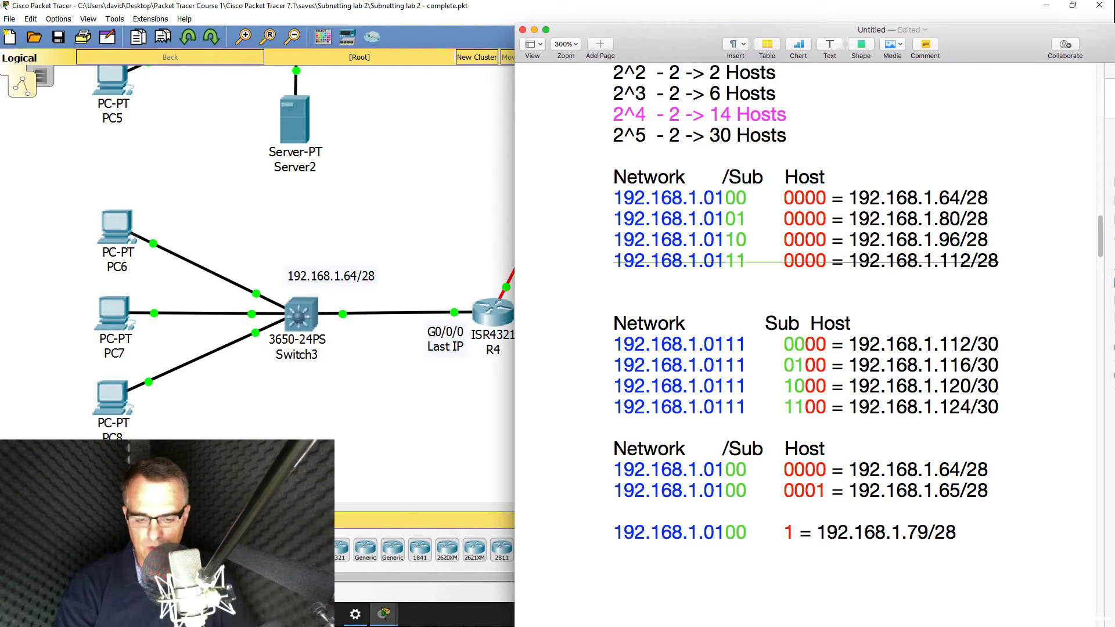
click(789, 532)
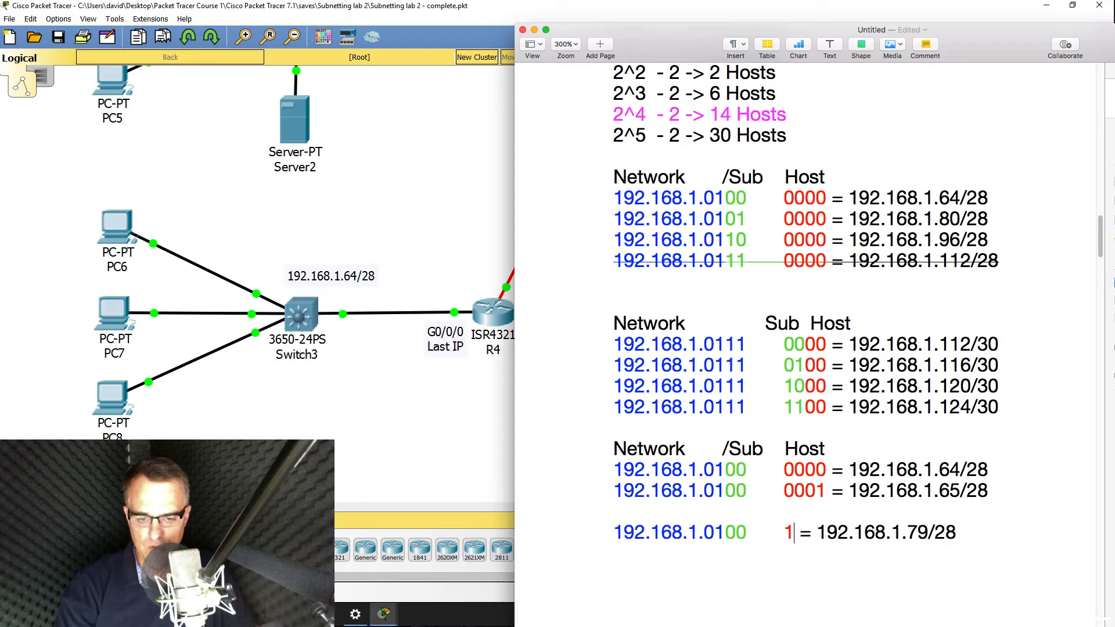
text(111)
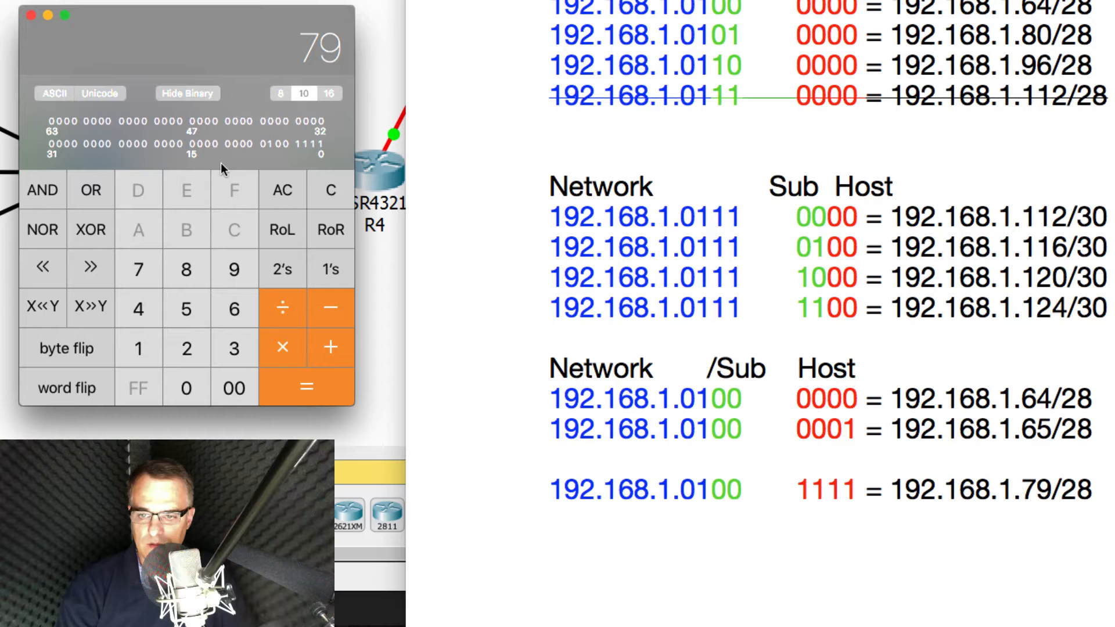
mouse_move(304, 156)
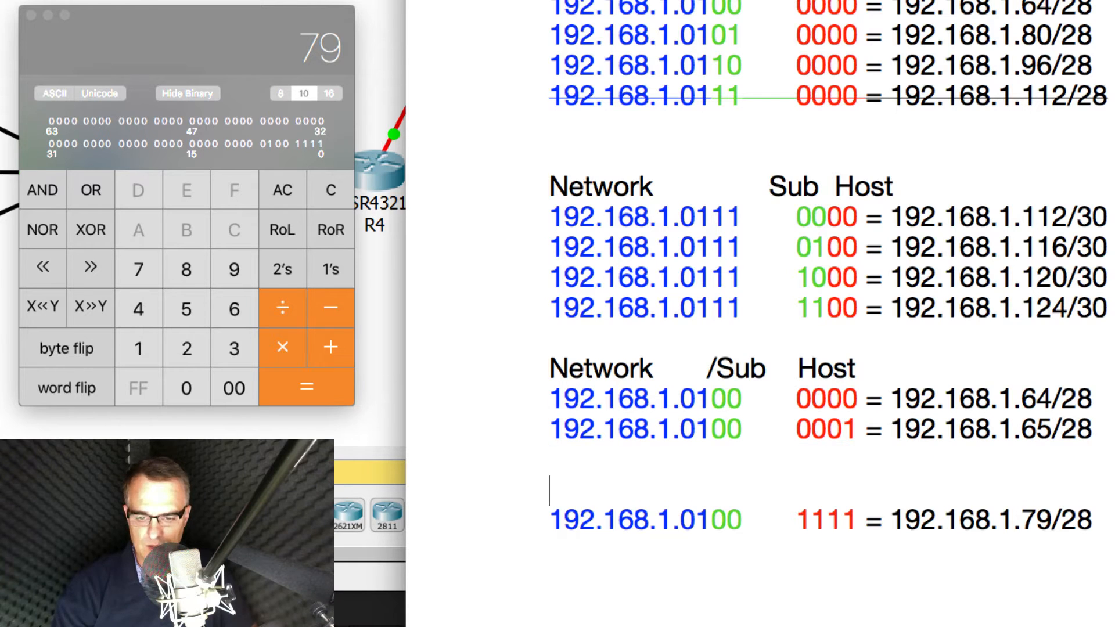
- Check 79 in binary and add the 1110 = 192.168.1.78/28 row to the worksheet
text(192.168.1.0100    0001 = 192.168.1.65/28)
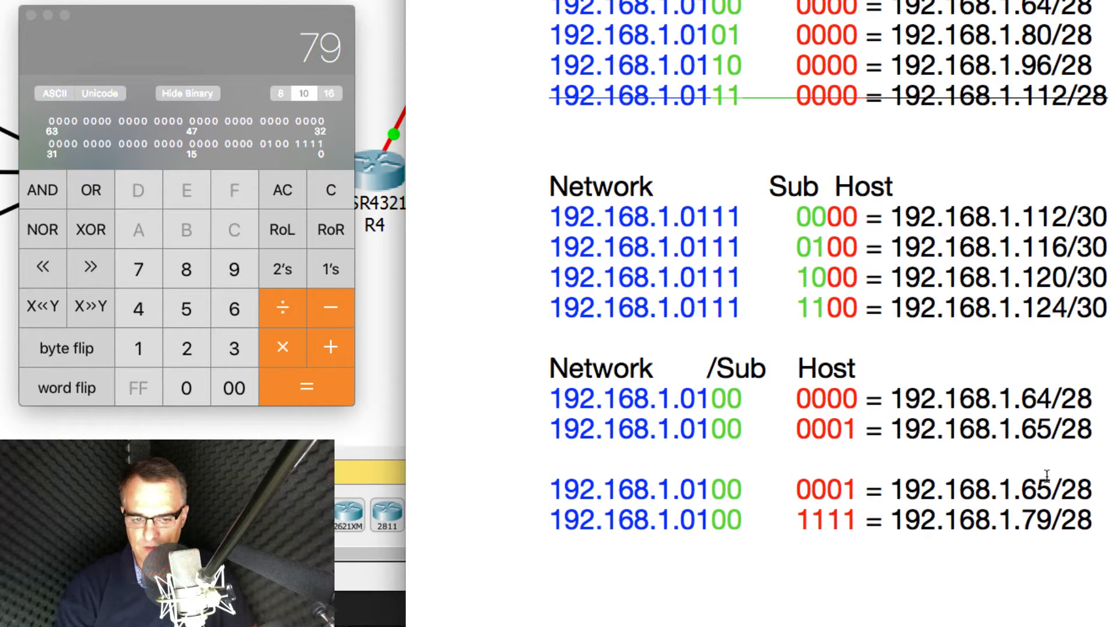
text(78)
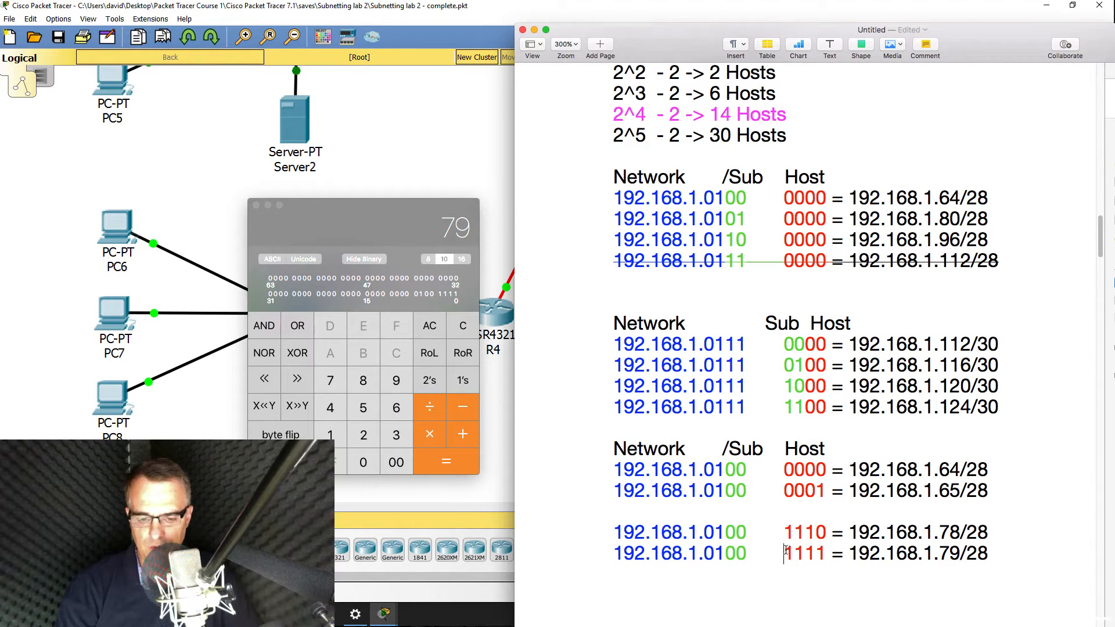
double_click(804, 553)
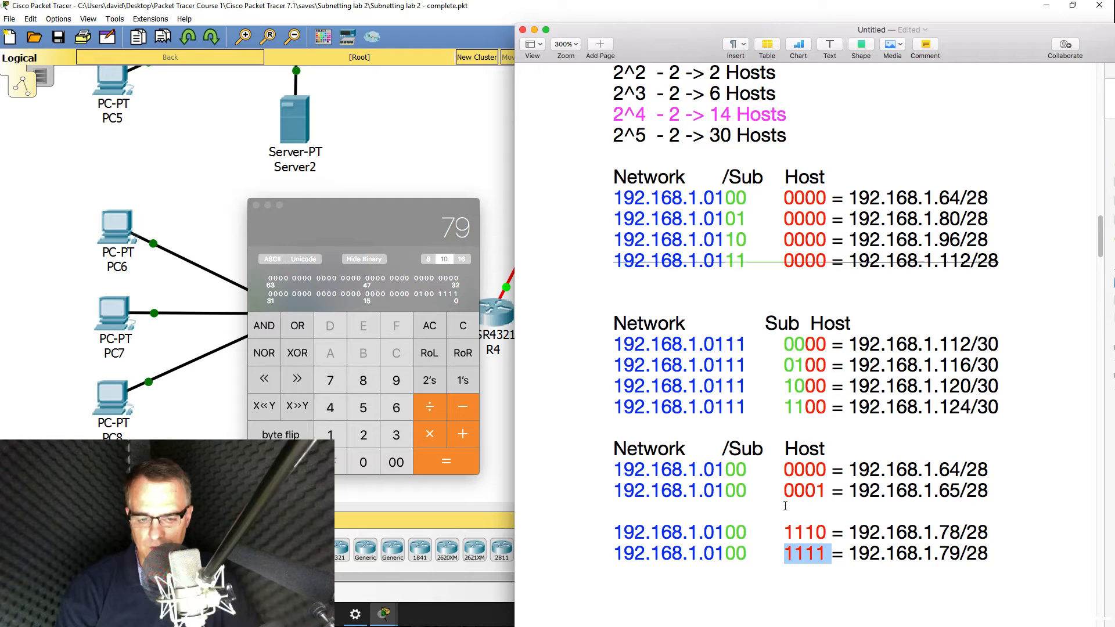
double_click(804, 491)
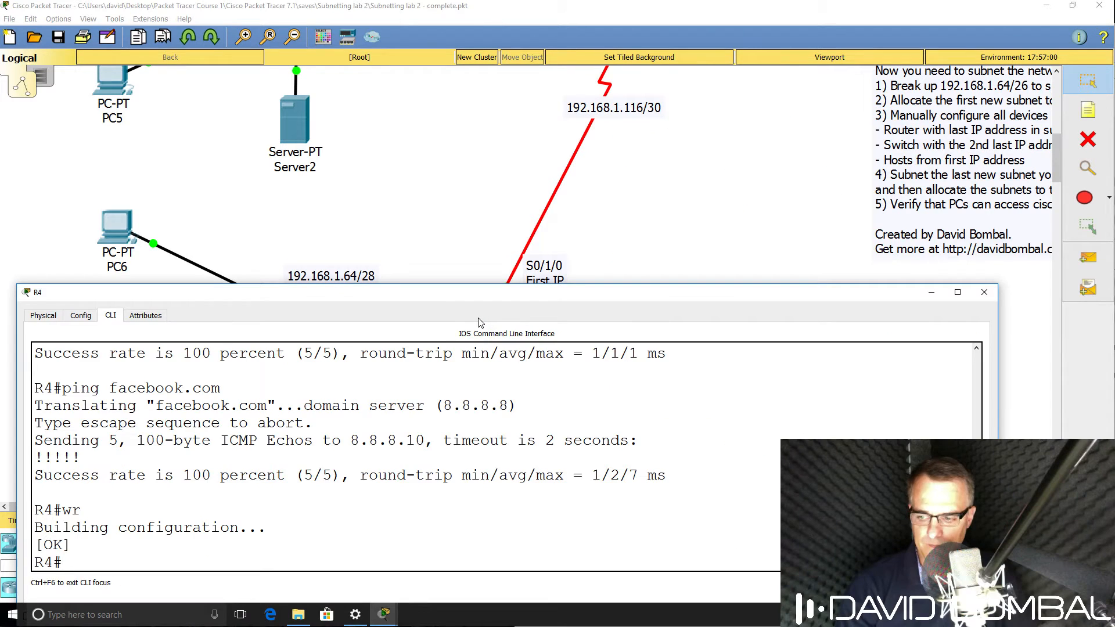
- List R4's CDP neighbours, then begin 'ip address 192.168.1.78' on interface G0/0/0
text(sh cdp nei)
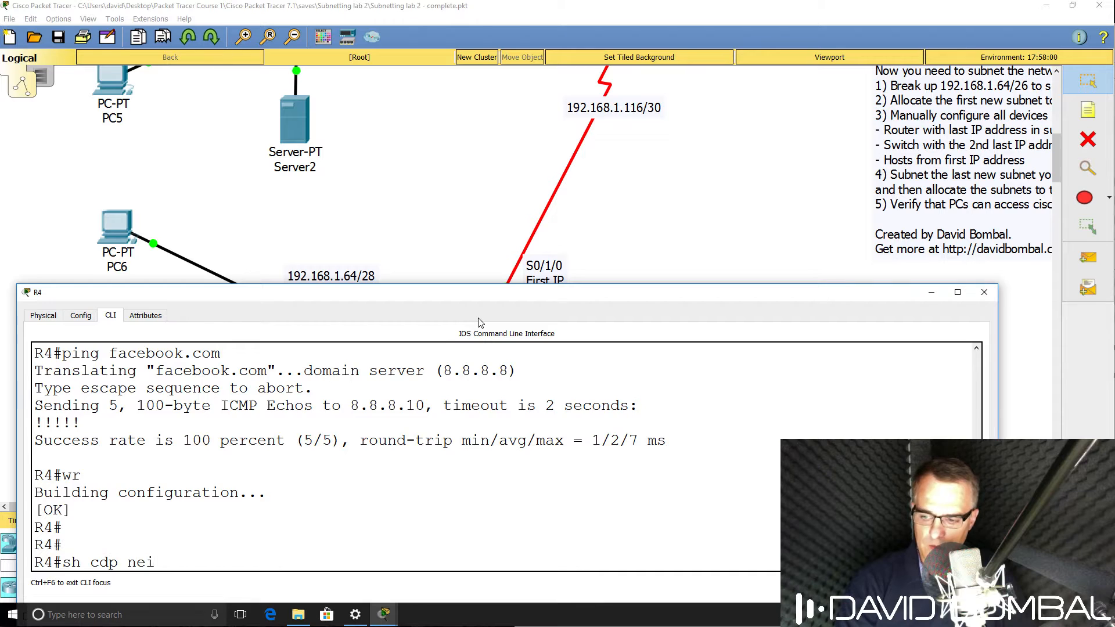
key(Enter)
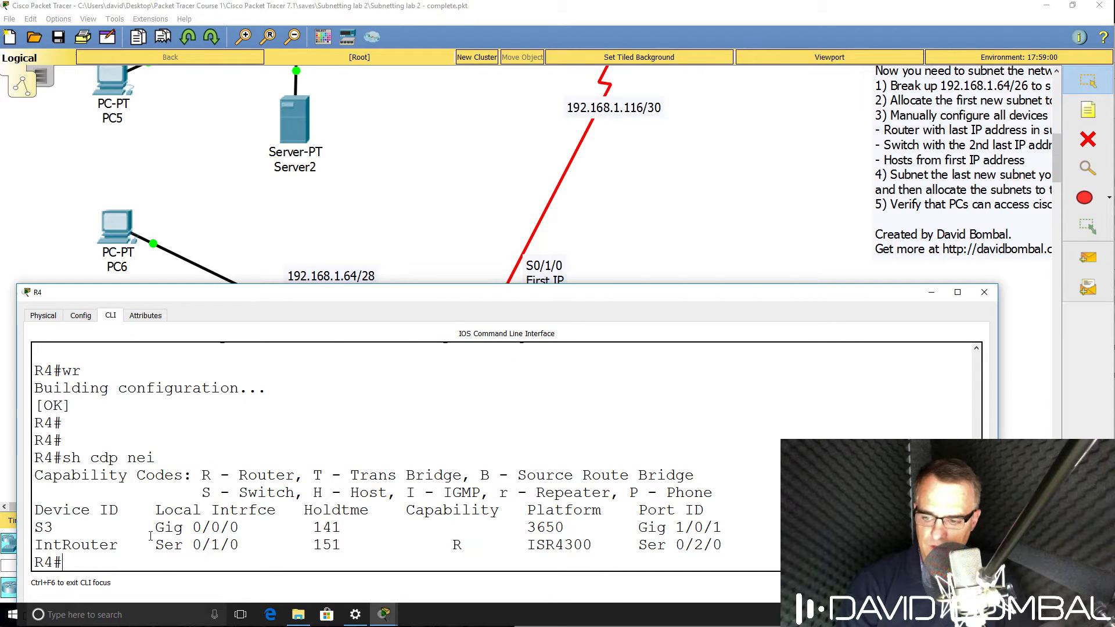
text(conf t)
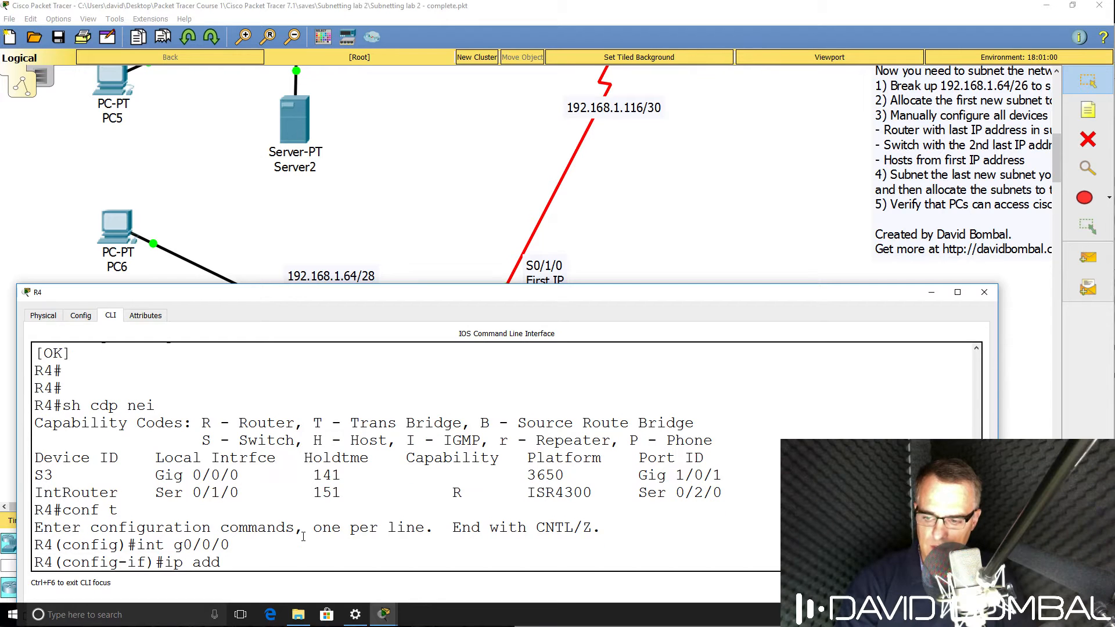
text(ip address 192.168.1.78 255.255.255)
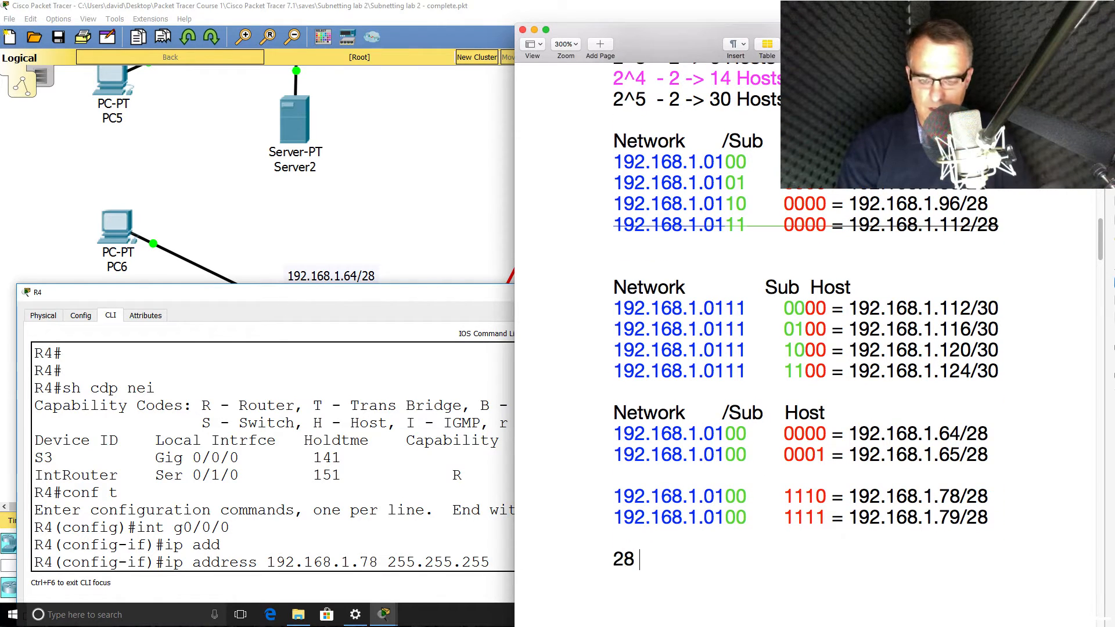
- Note 28 = 8 + 8 + 8 + 4 with host bits 1111 to finish R4's 255.255.255.240 mask, then return to the lab
text(= 8 + 8 + 8 +)
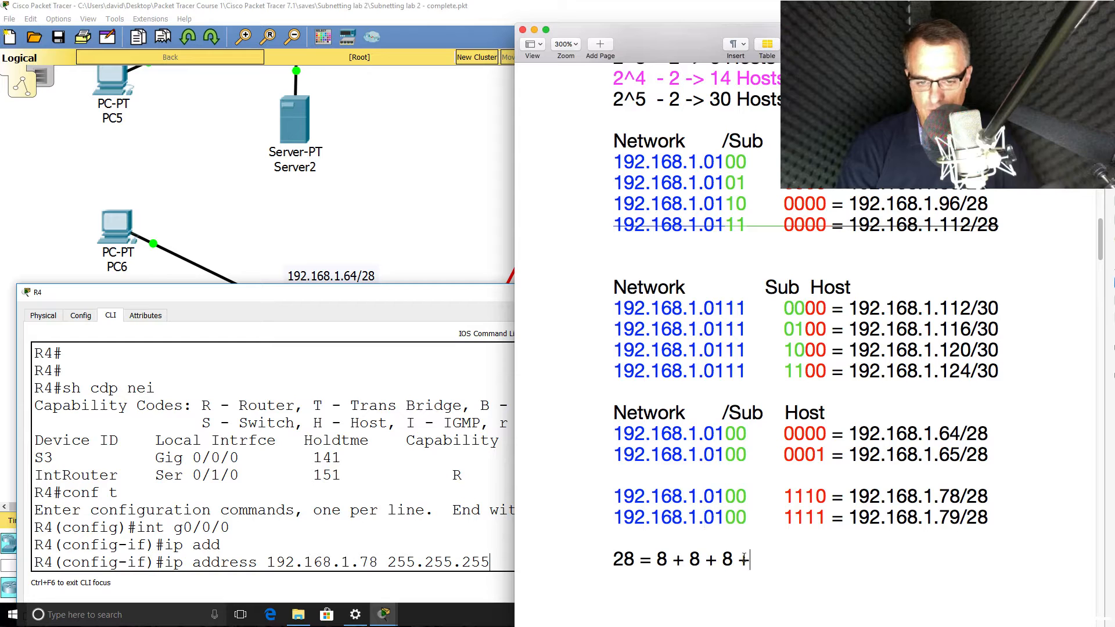
text(4)
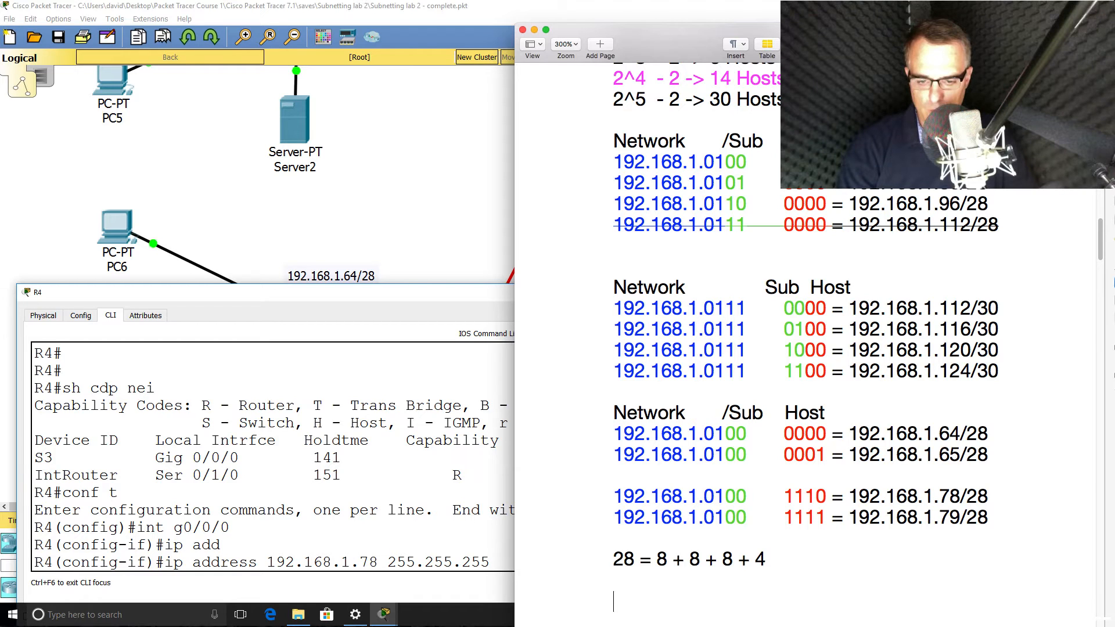
text(111)
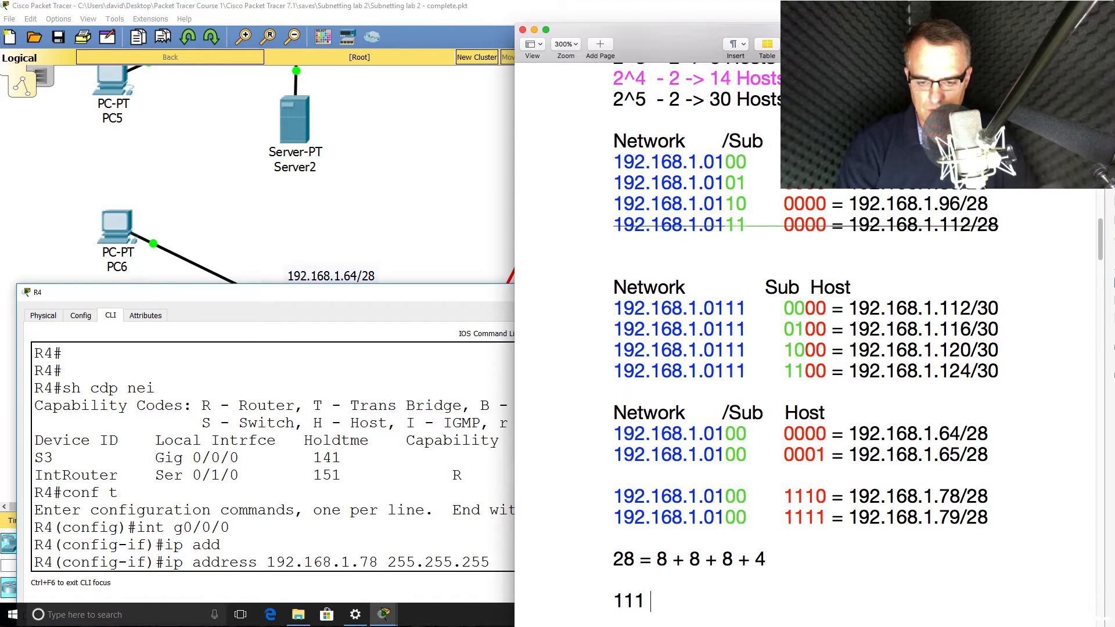
scroll(down, 3)
text(.24)
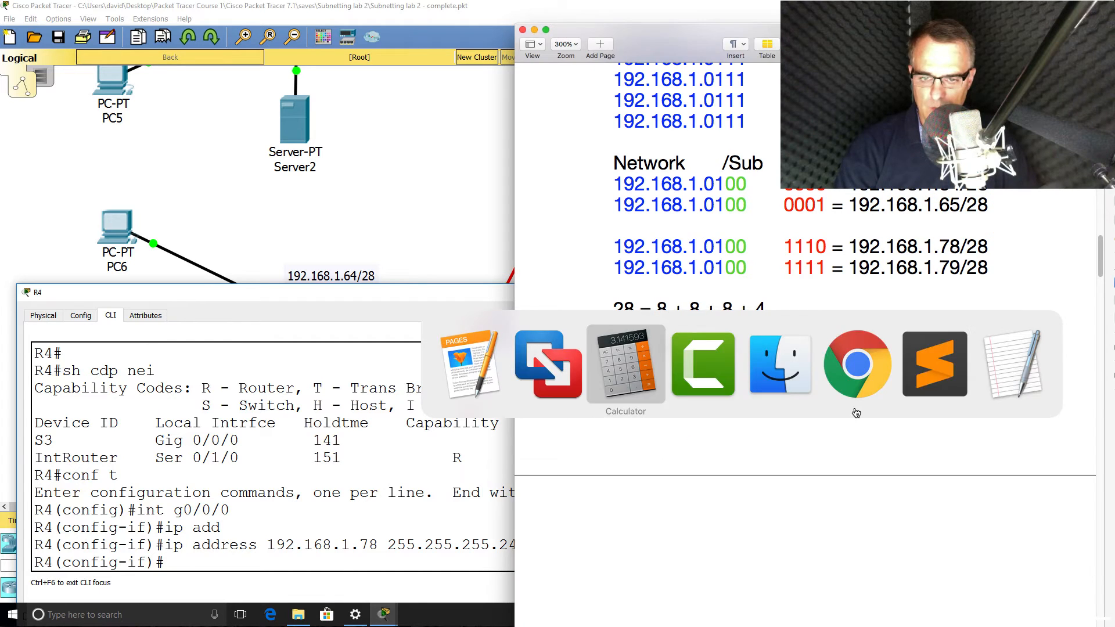
click(625, 365)
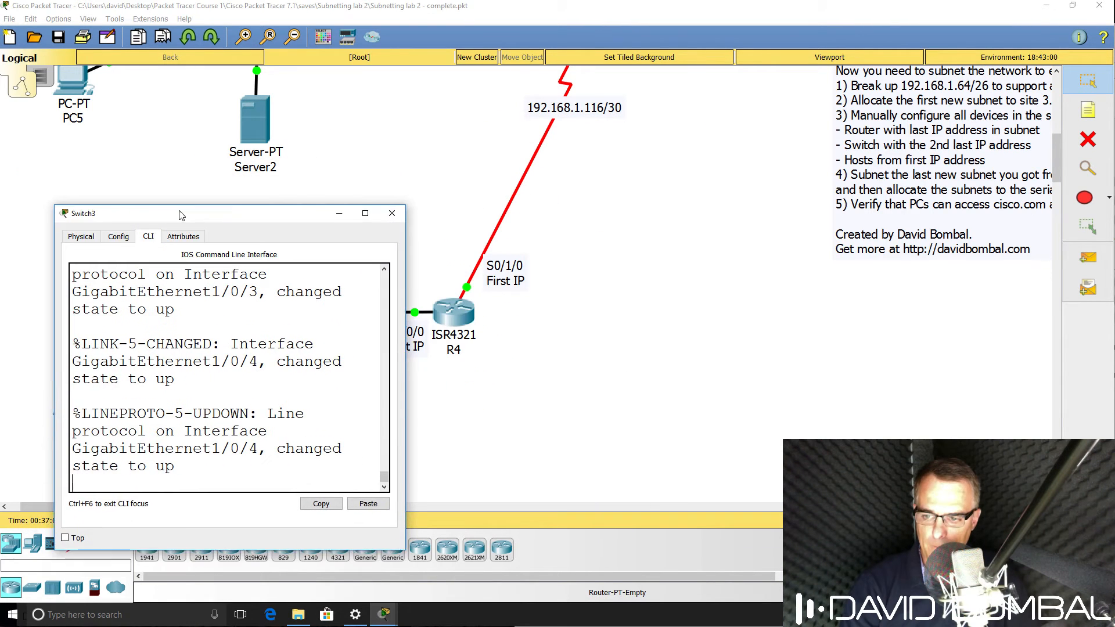
- Give Switch3's VLAN 1 192.168.1.77 255.255.255.240 with no shut, then ping 192.168.1.78
drag(181, 213, 163, 237)
text(ip address 192.168)
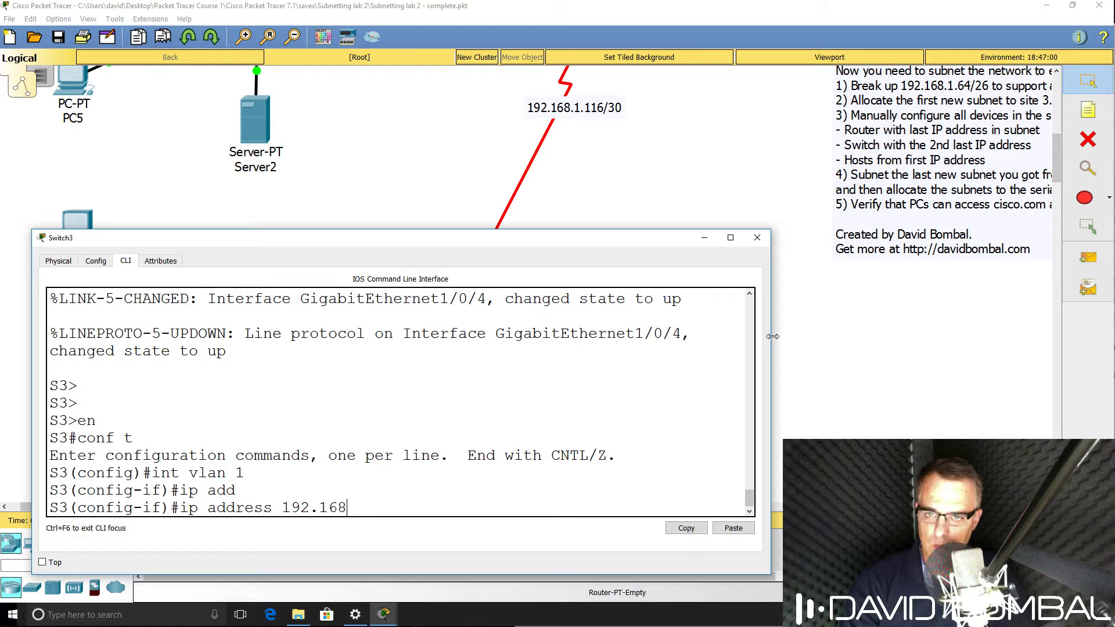
text(.1.77 255.255.255.240)
text(e)
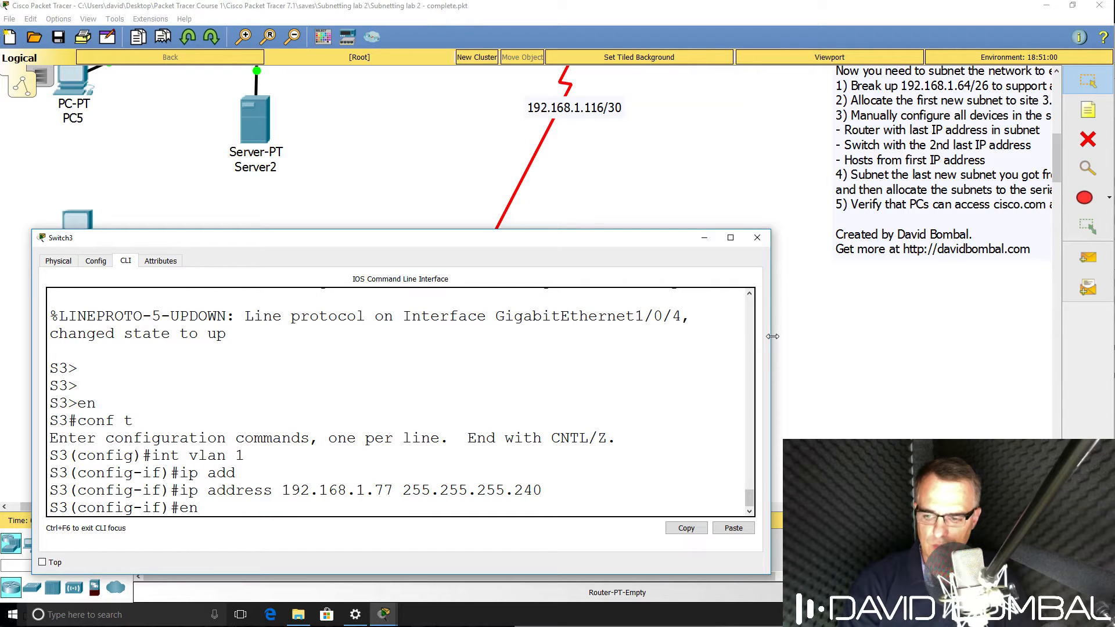
text(no shut)
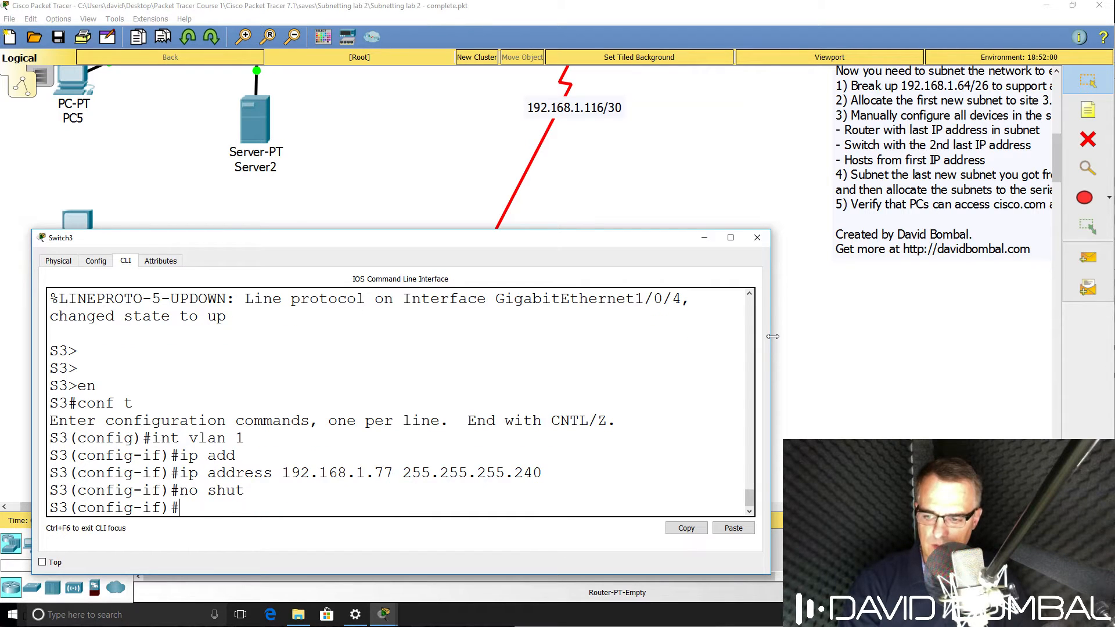
text(ping 19.2)
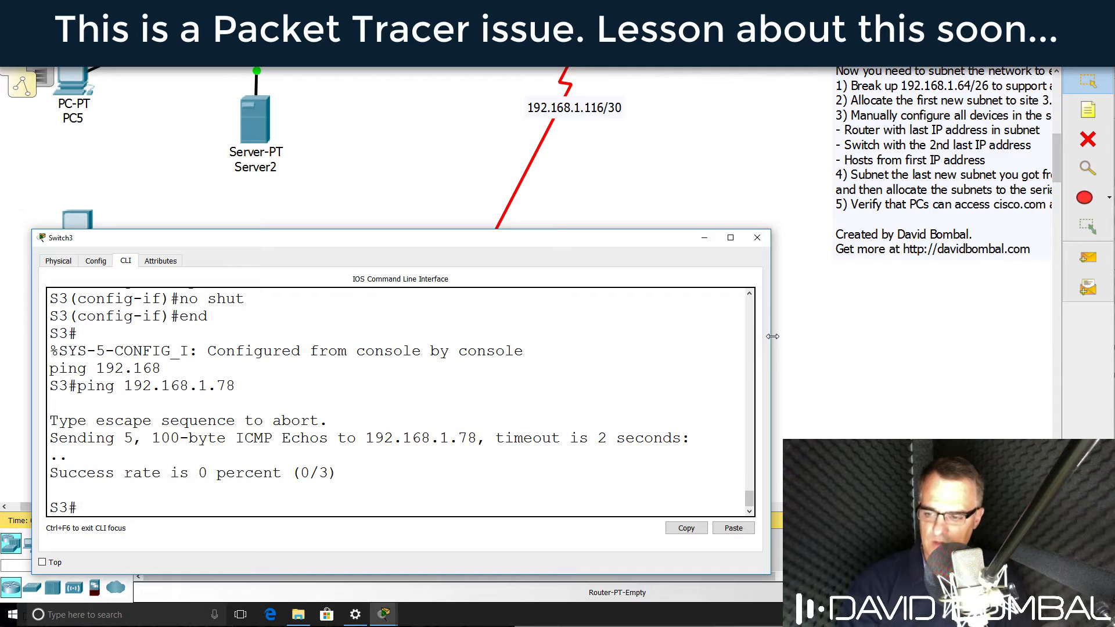
- Confirm VLAN 1 is up/up on Switch3 and ping R4 at 192.168.1.78, correcting the mistyped address
text(sh ip int br)
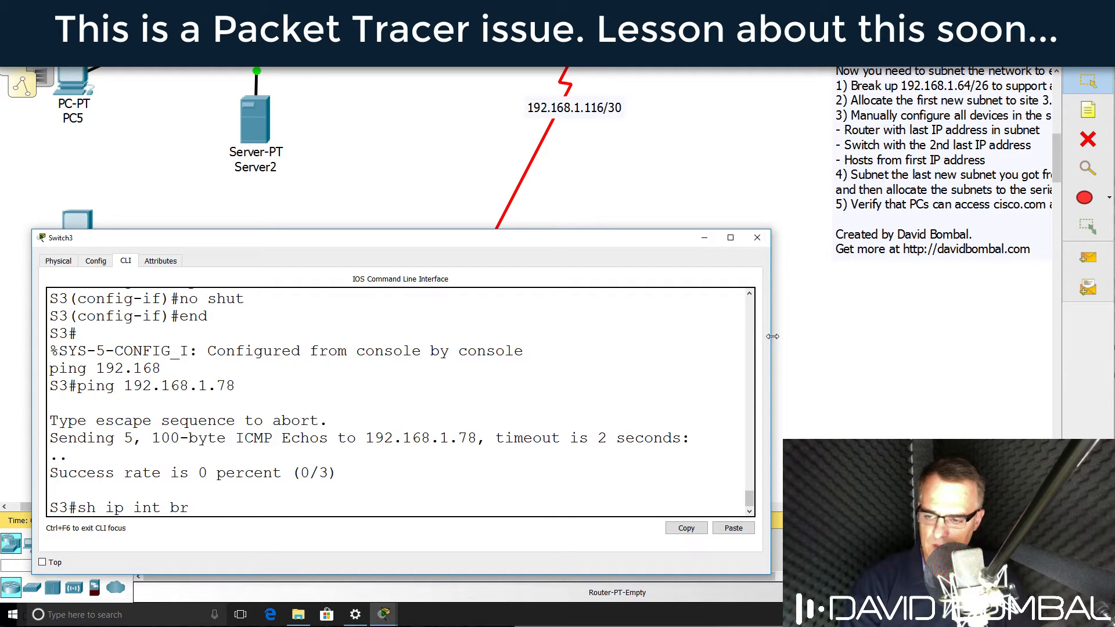
key(Enter)
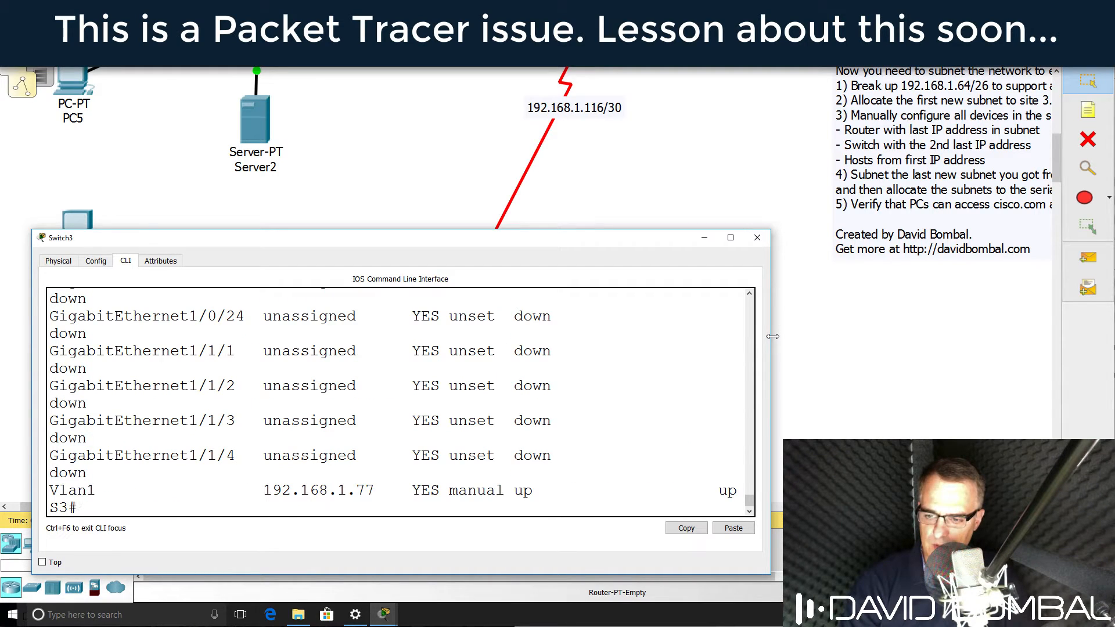
text(ping 182.168)
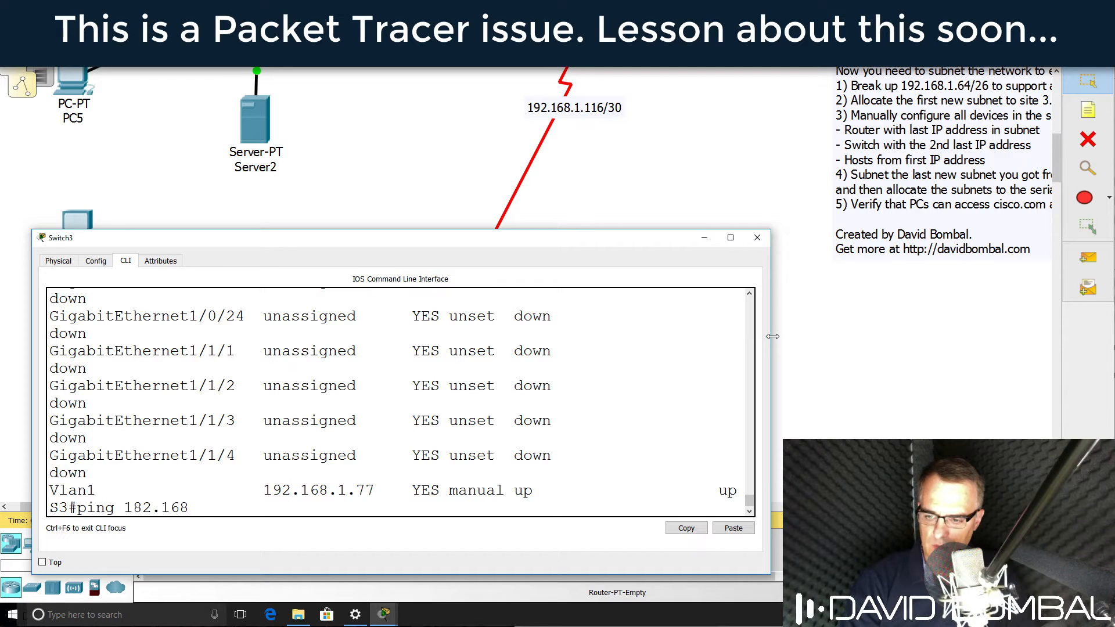
key(BackSpace)
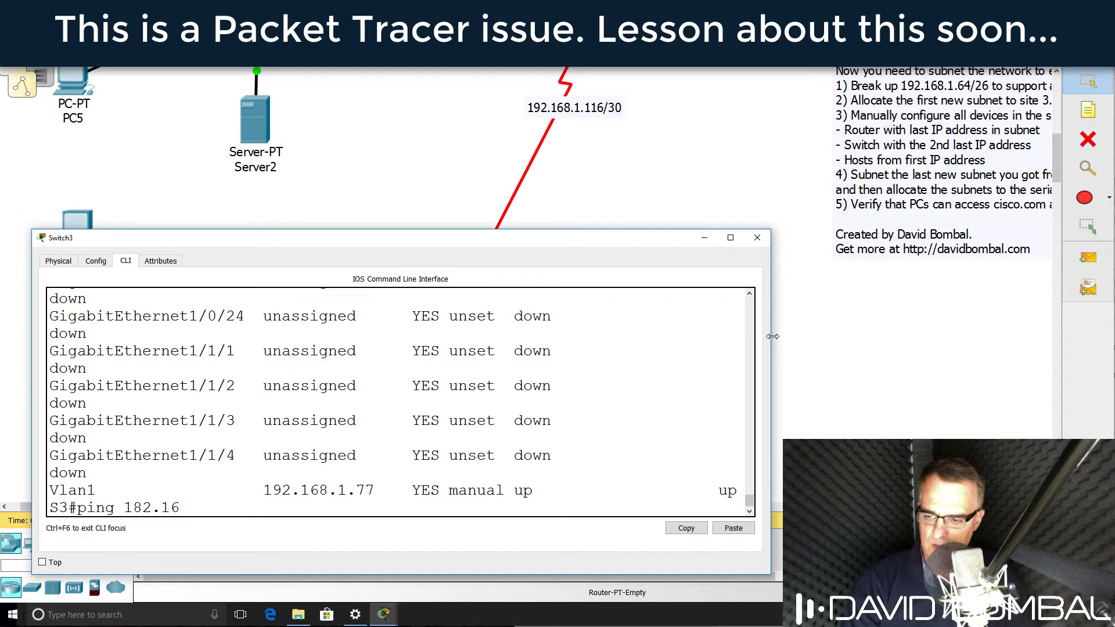
text(192.167.1.77)
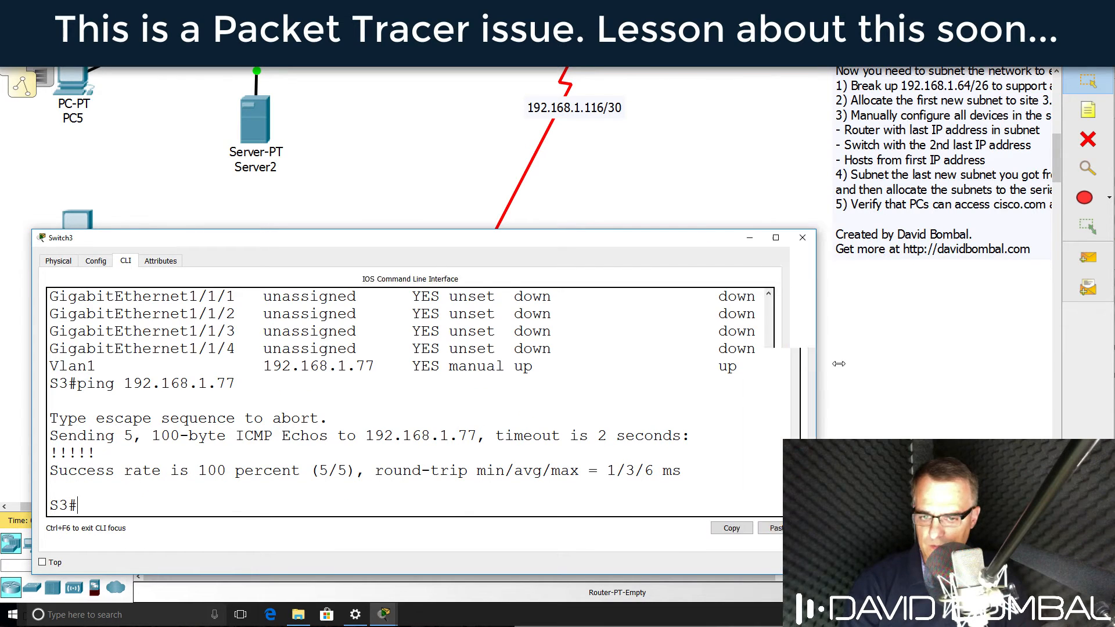
text(ping 192.168.1.78)
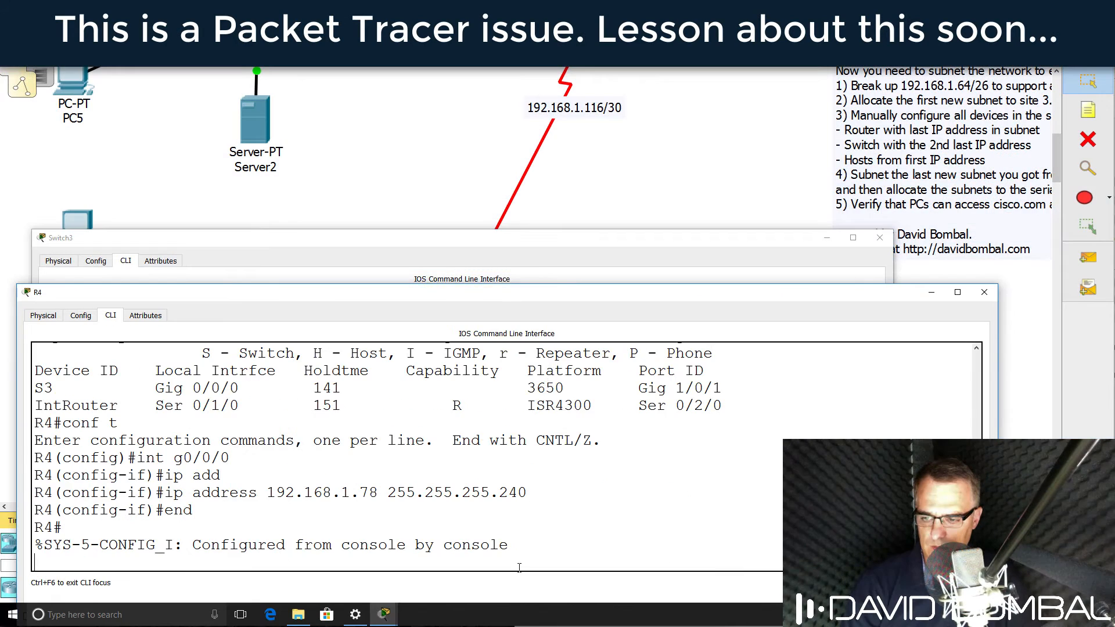
mouse_move(371, 300)
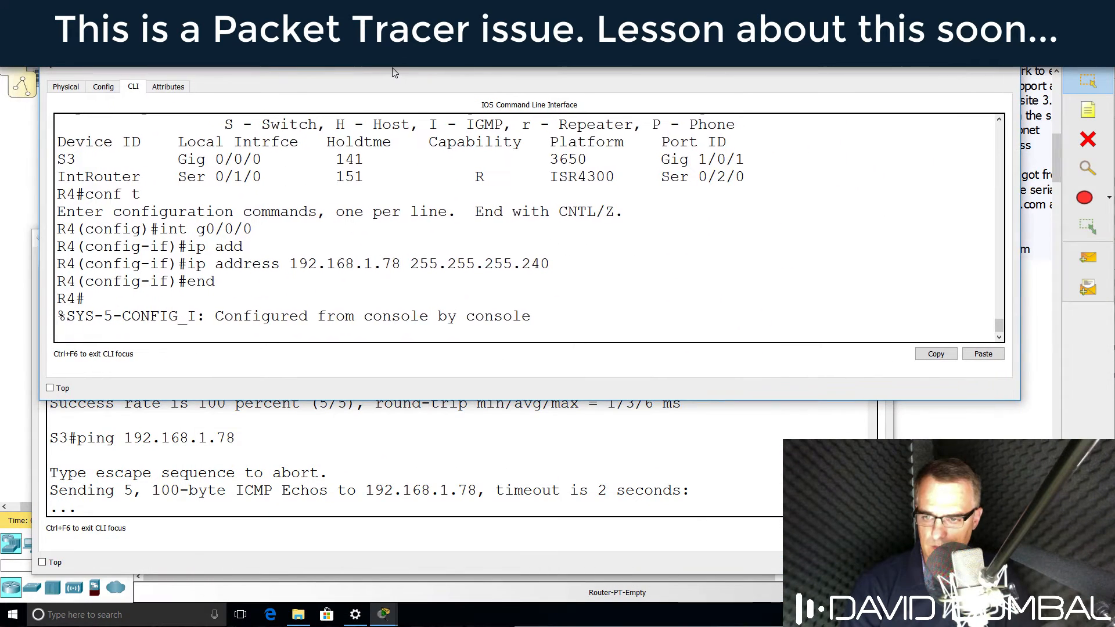
- Check R4's interface addresses and ping Switch3's 192.168.1.77, which fails
text(sh ip int brief)
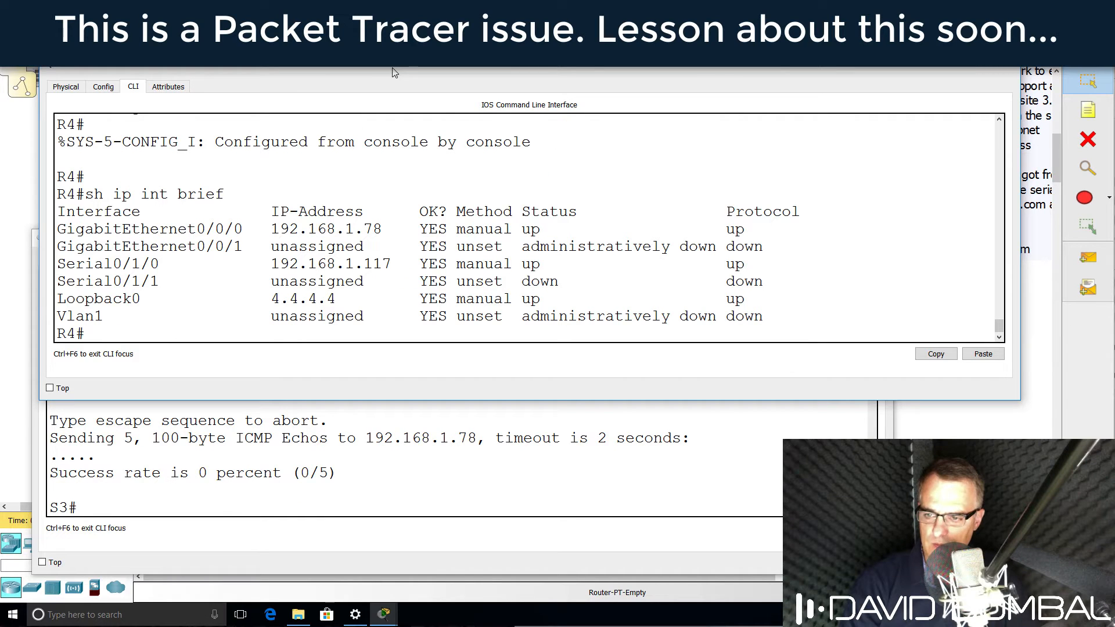
text(ping 192.168.1.78)
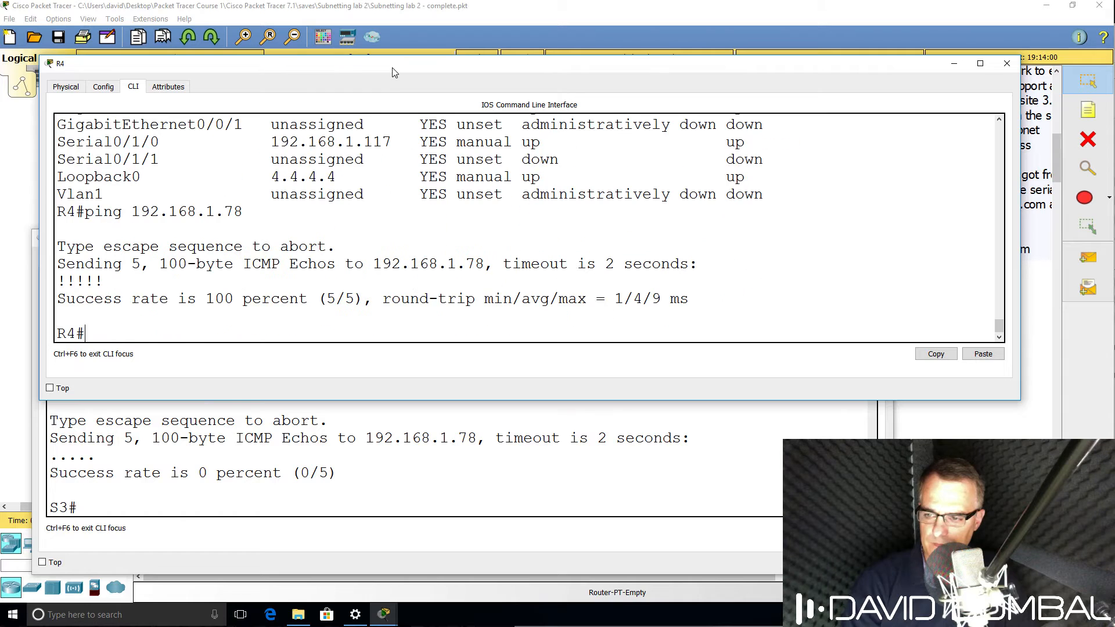
text(ping 192.168.1.77)
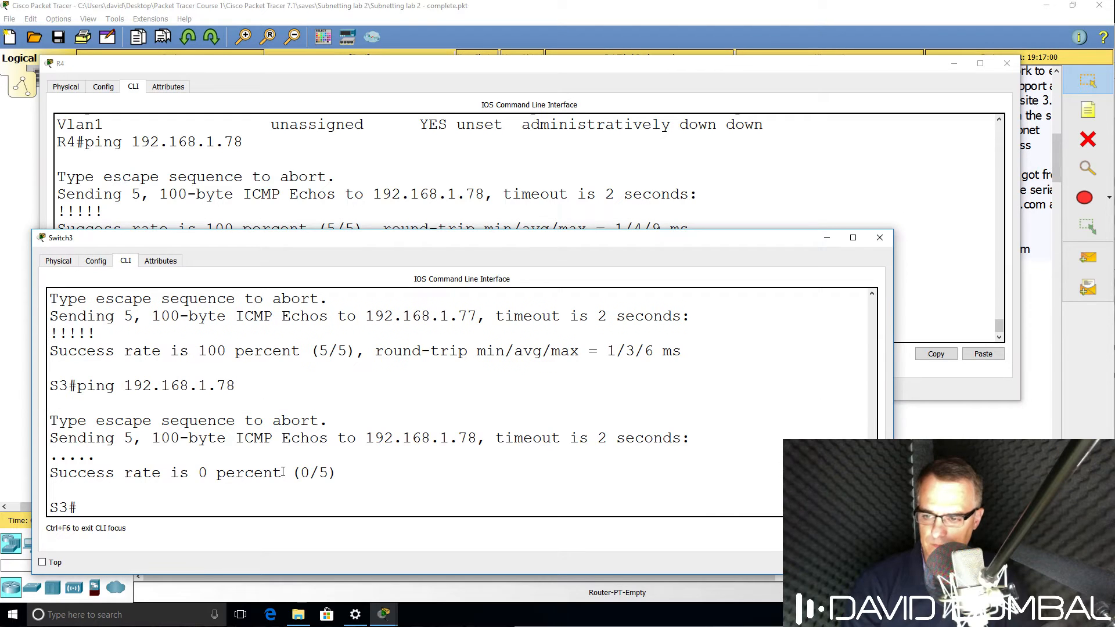
- Review S3's running-config (gateway 192.168.1.190) and page through R4's running configuration
text(show running-config)
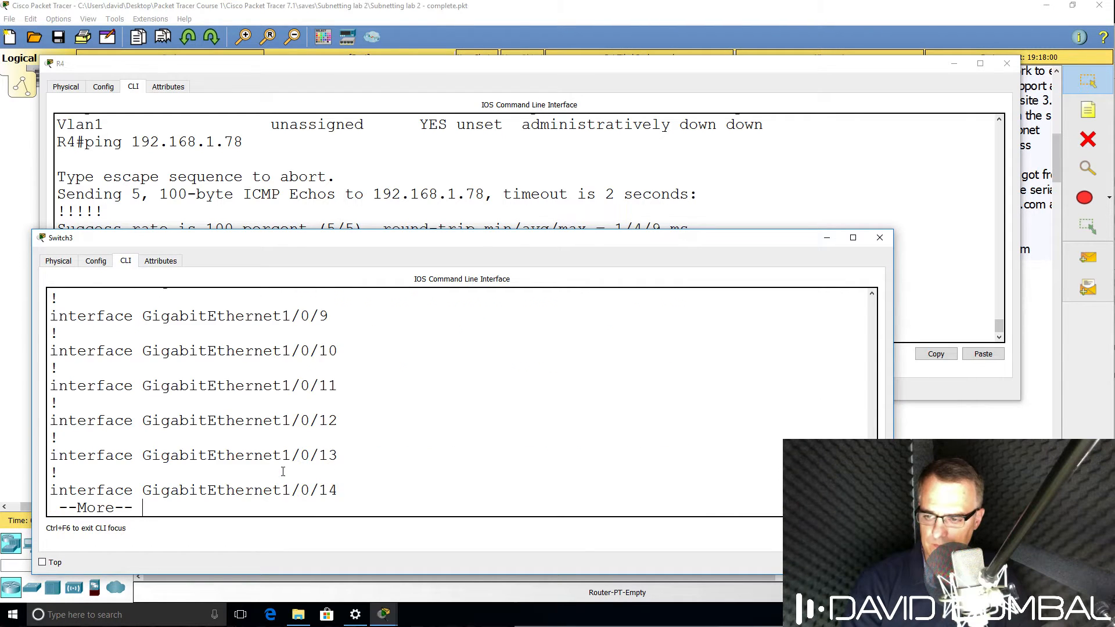
key(space)
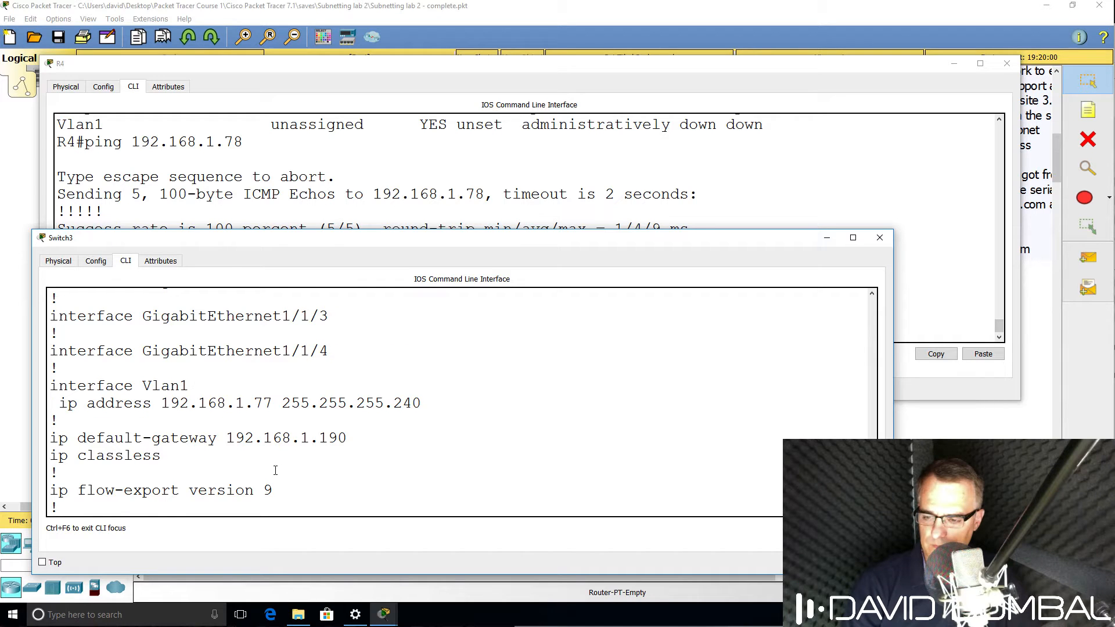
drag(50, 385, 348, 438)
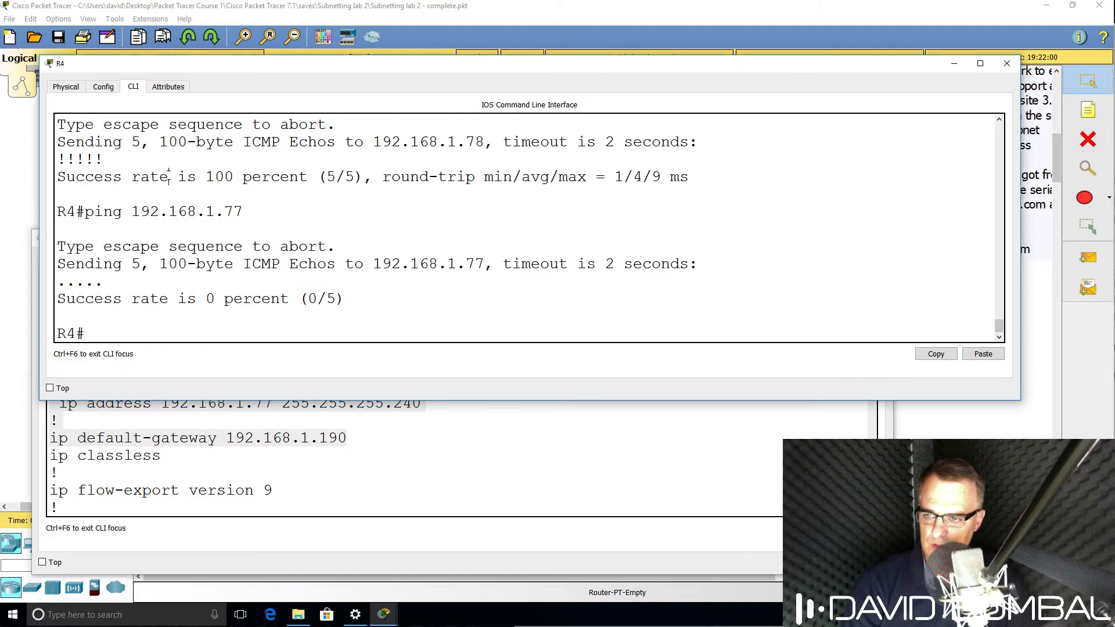
text(sh run)
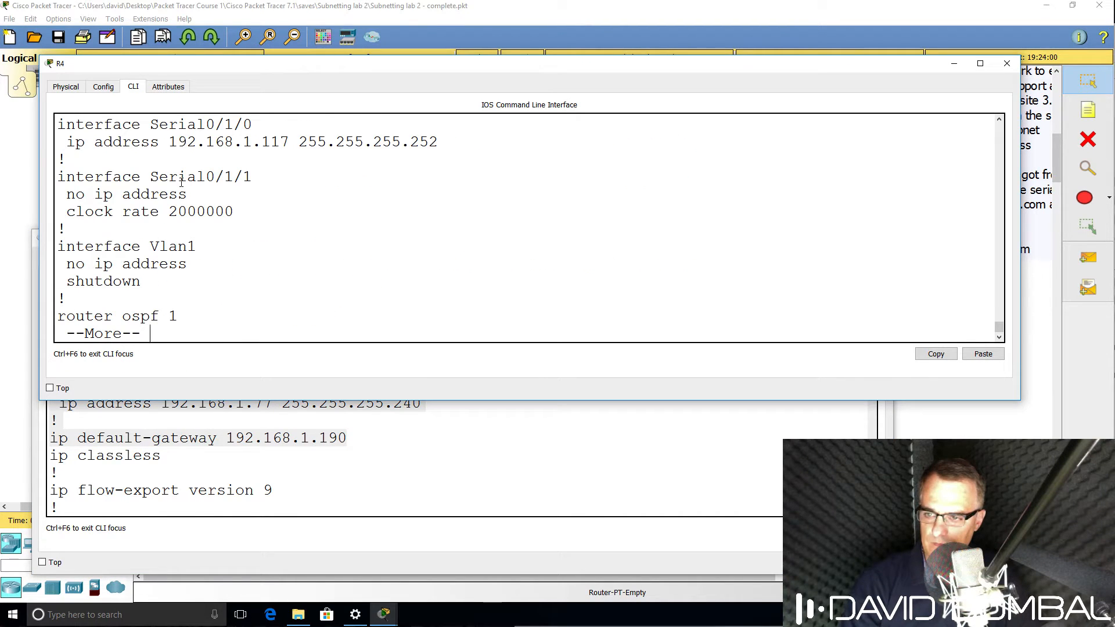
key(Space)
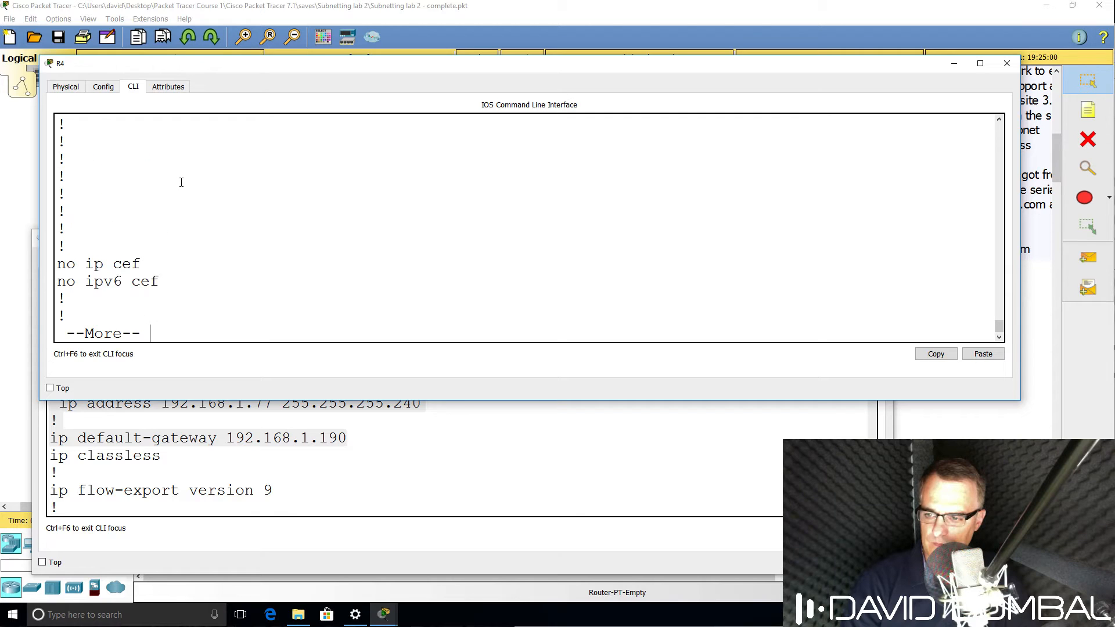
key(space)
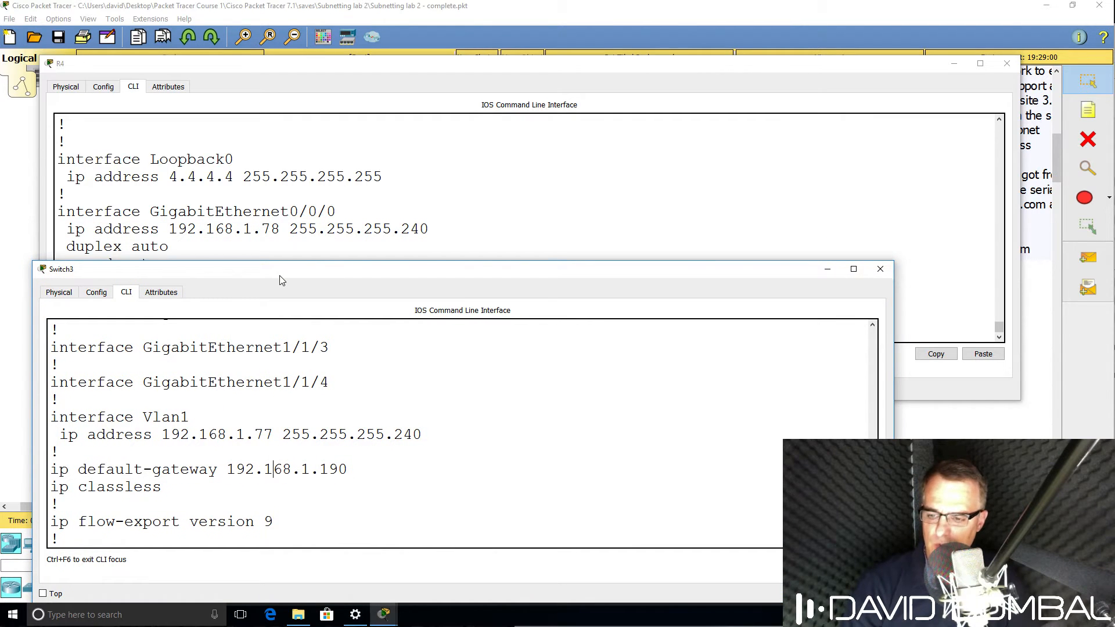
mouse_move(269, 254)
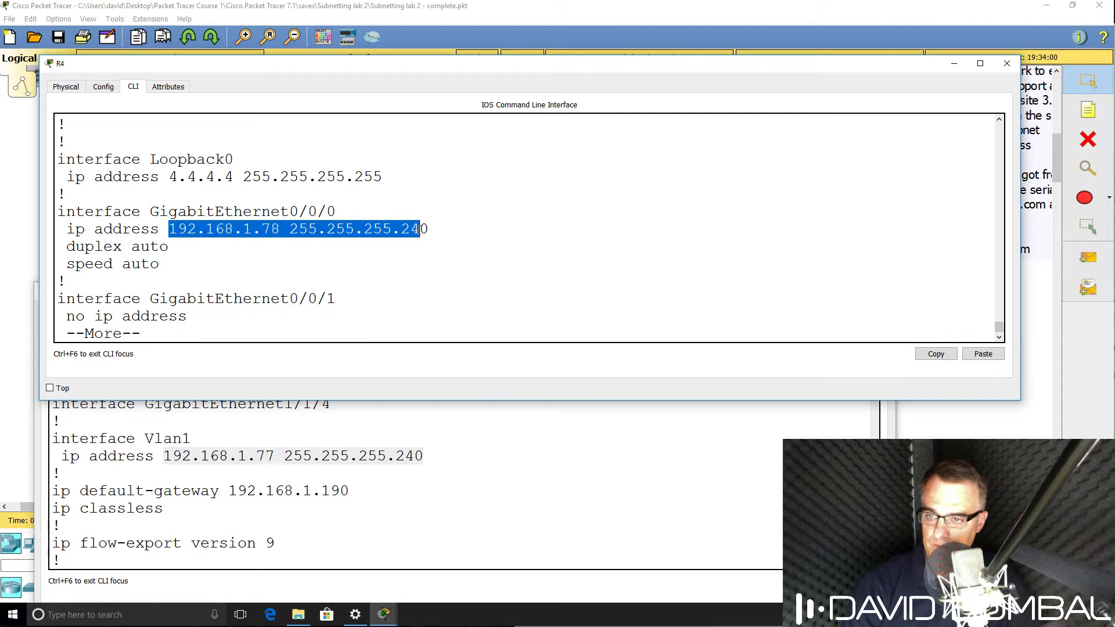
- List R4's CDP neighbour details and highlight the ports linking R4 and S3
text(sh cdp)
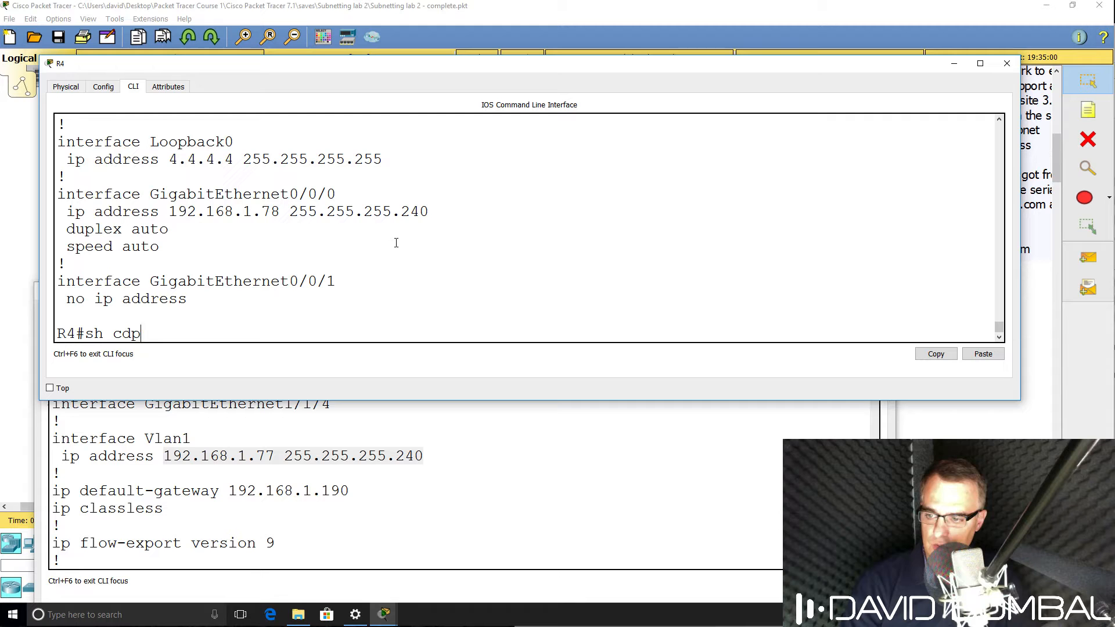
key(enter)
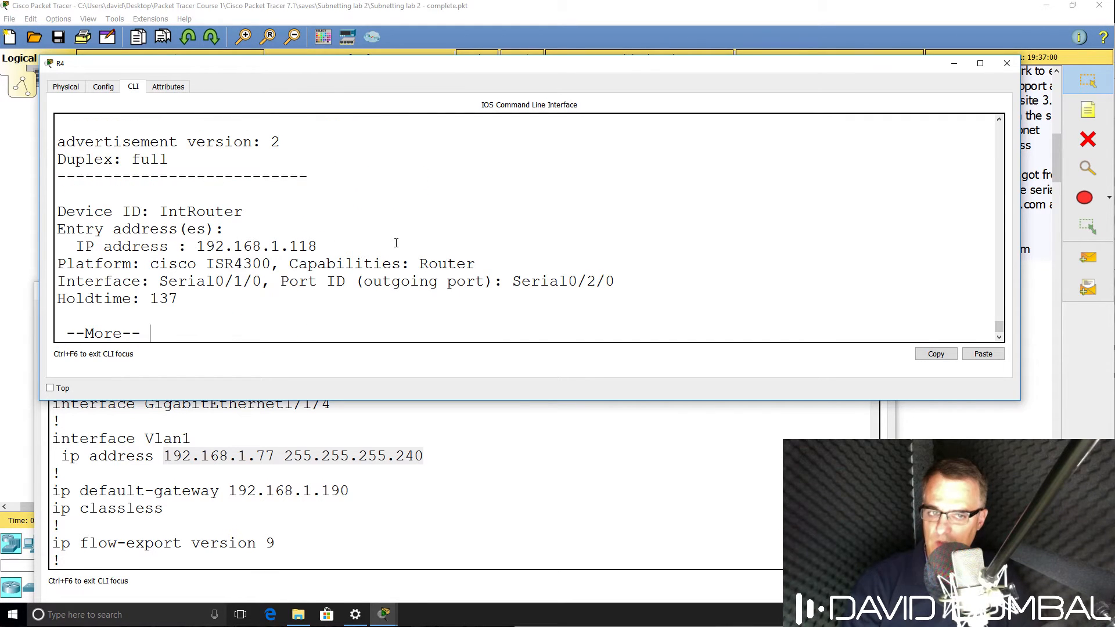
key(space)
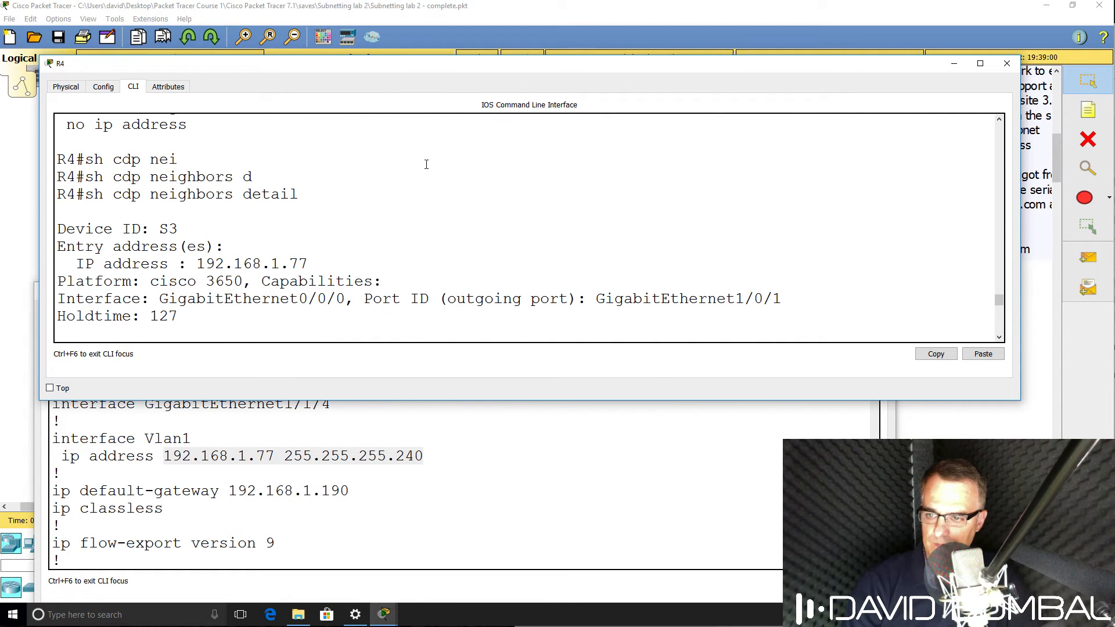
drag(69, 228, 381, 281)
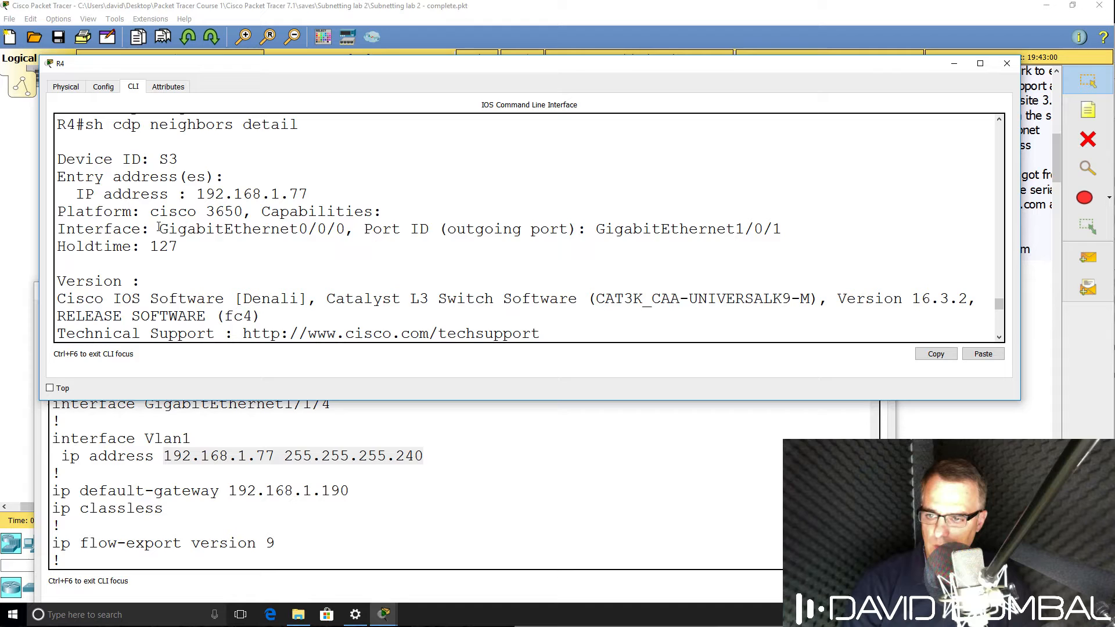
drag(157, 229, 179, 246)
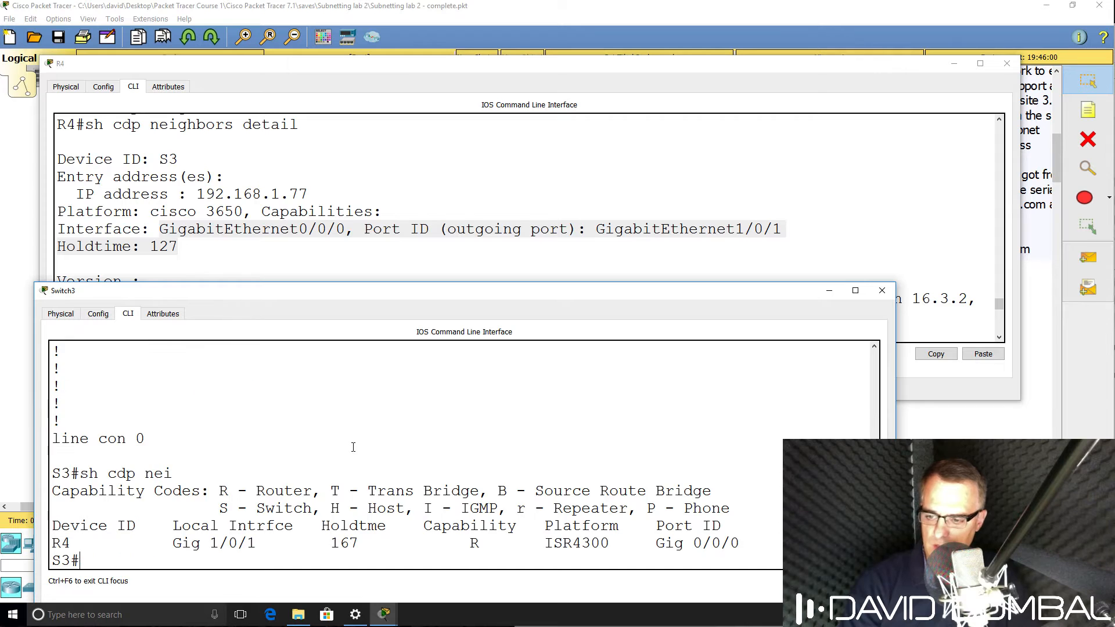
- Show S3's CDP neighbours, ping 192.168.1.78 from S3 (fails), then write R4's config
text(s)
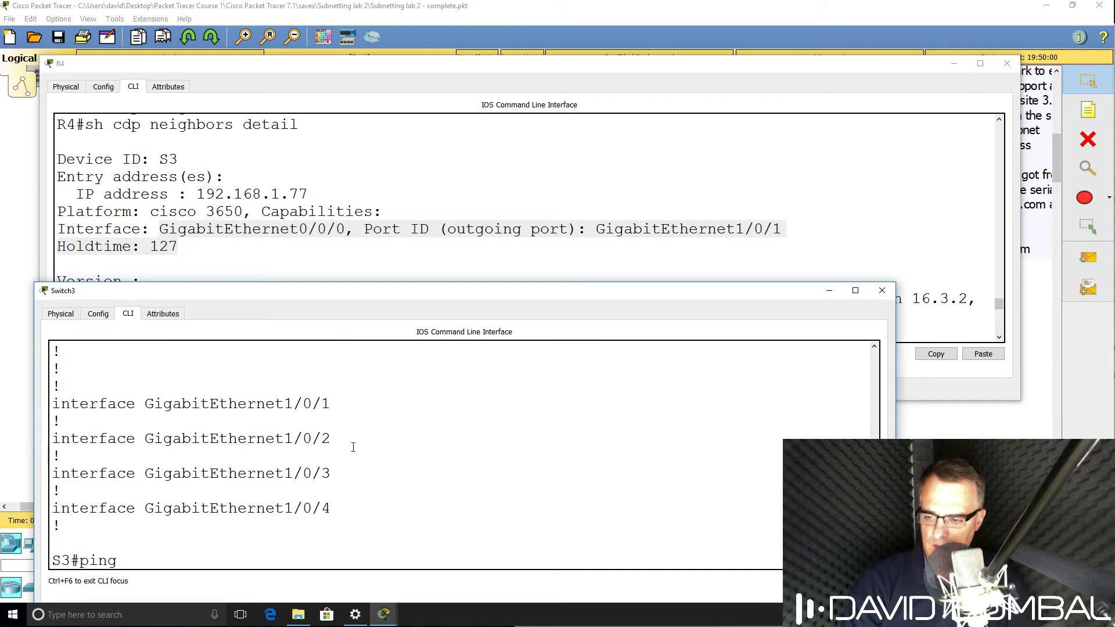
text(192.168.1.78)
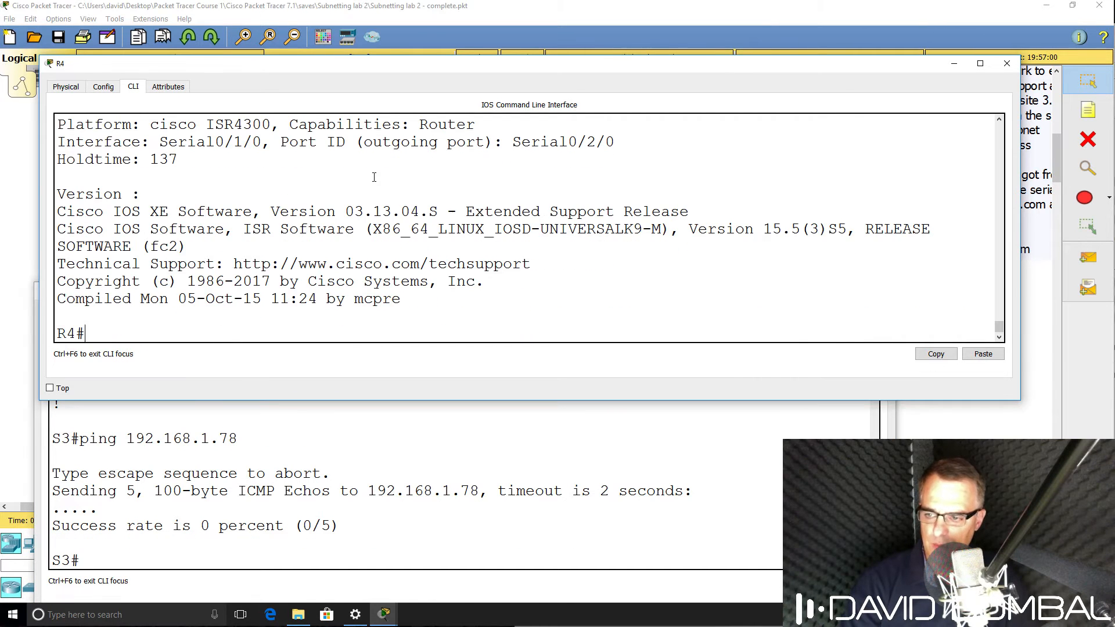
text(wr)
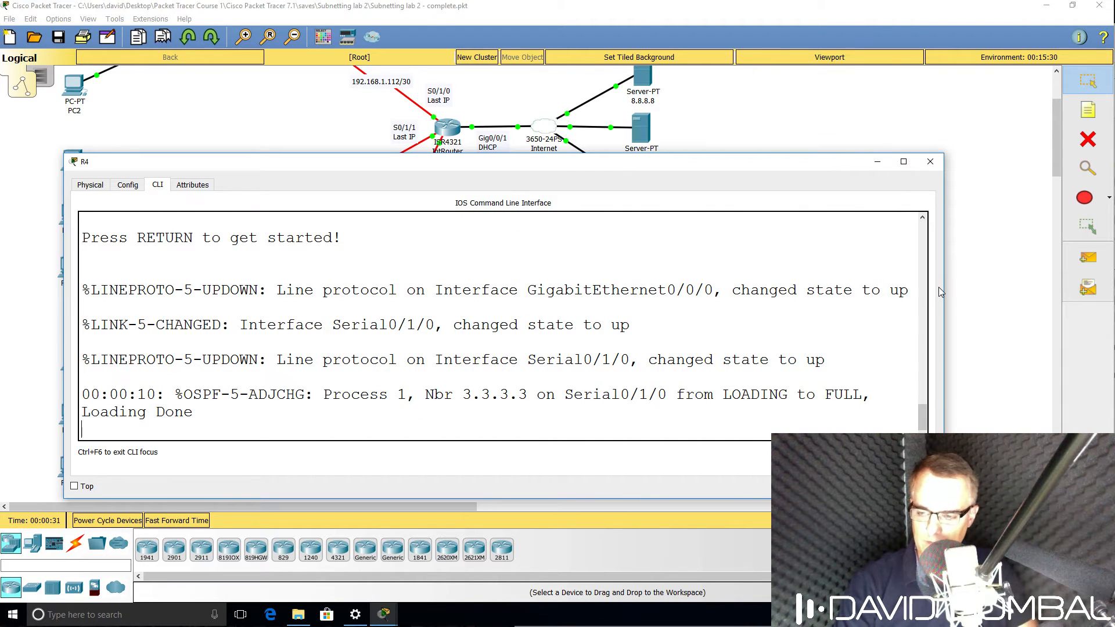
- After the power cycle, show R4's running config: Gig0/0/0 at 192.168.1.78 255.255.255.240
text(en)
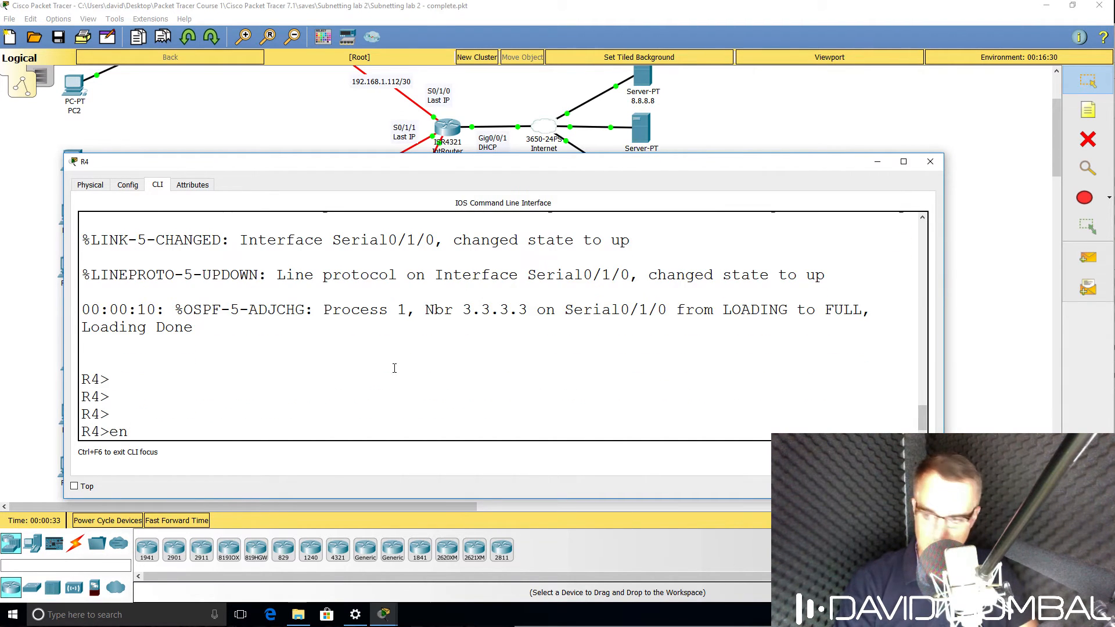
text(sh run)
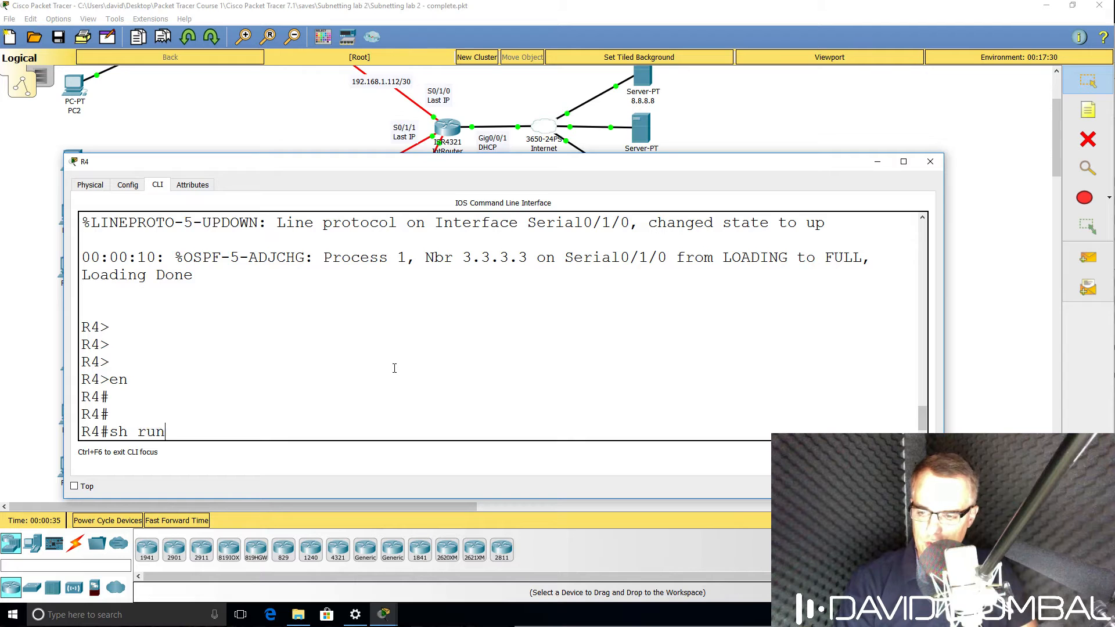
key(Enter)
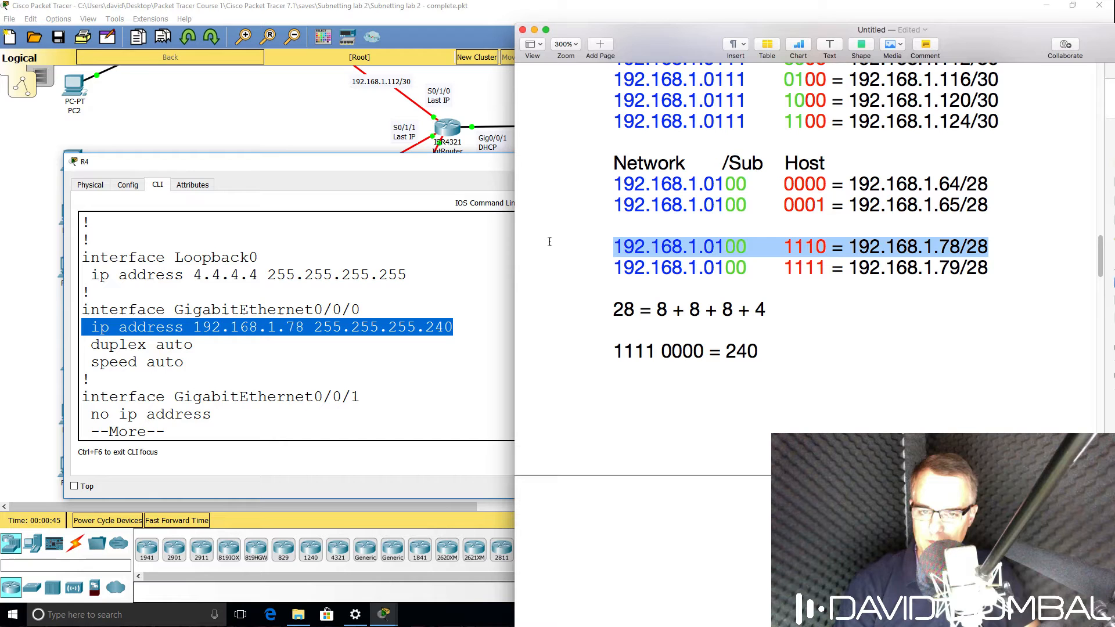
mouse_move(223, 244)
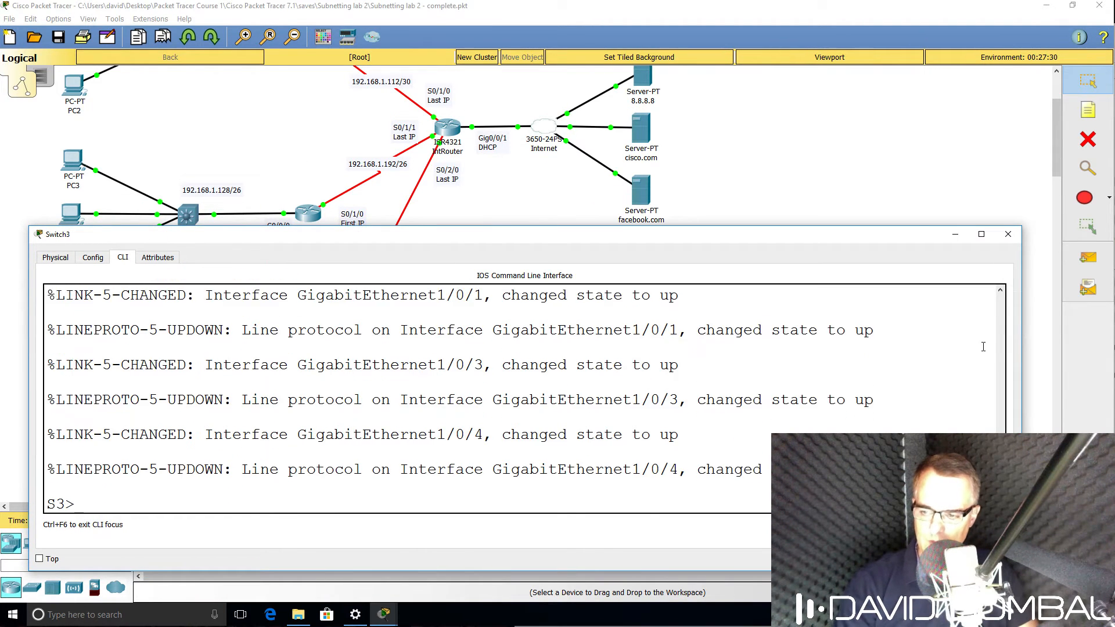
- Page through Switch3's running config, enter conf t and begin an ip default-gateway 192.1 command
text(ebn)
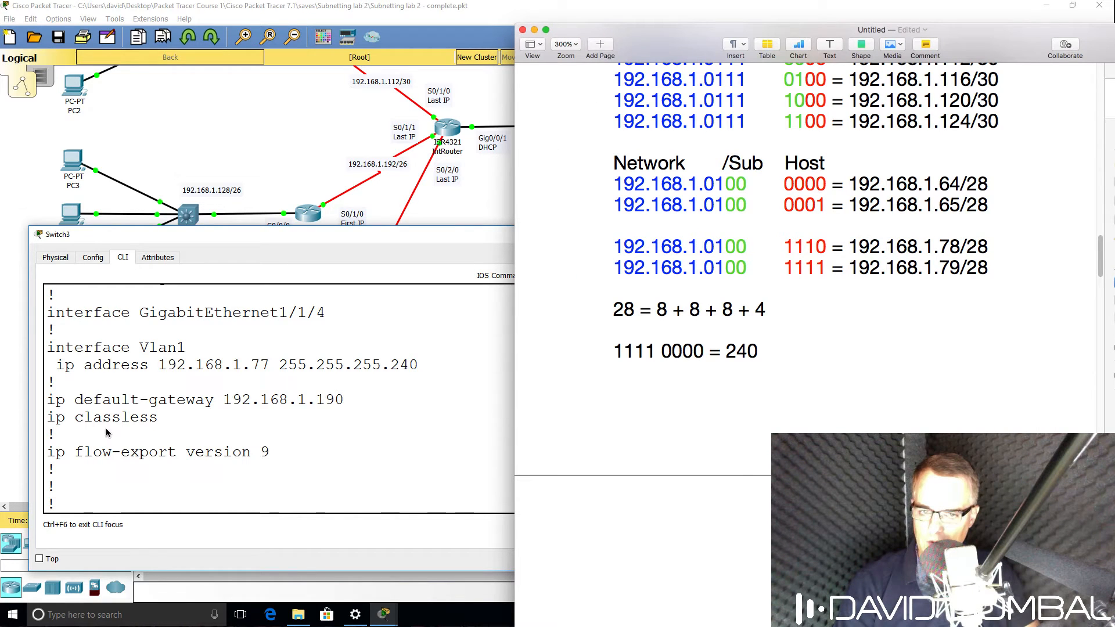
click(650, 246)
text(ping)
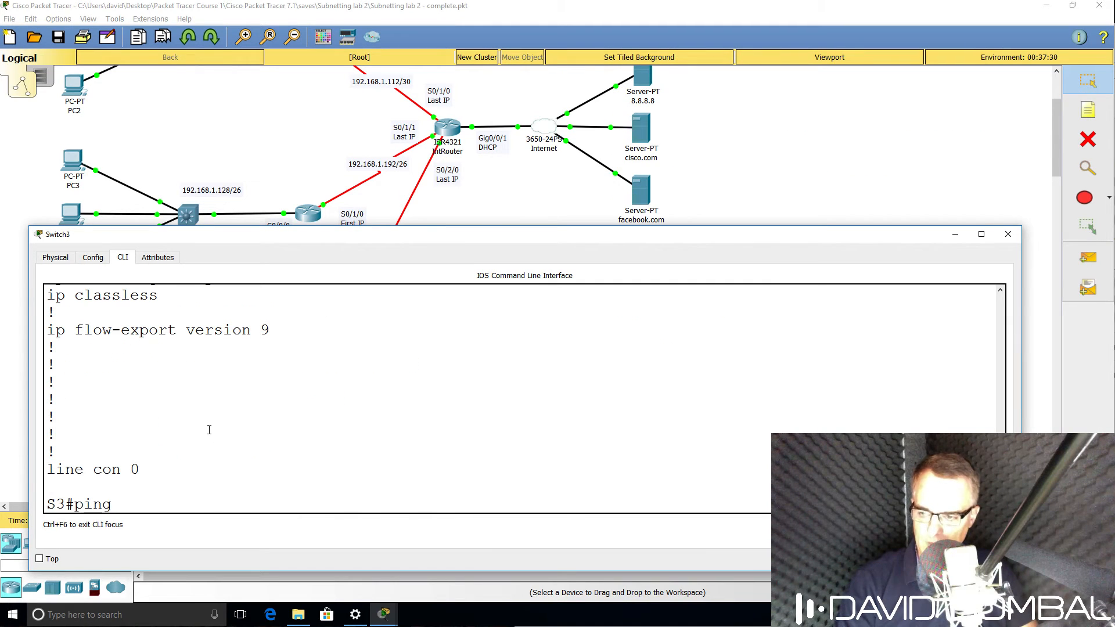
text(192.168.1.77)
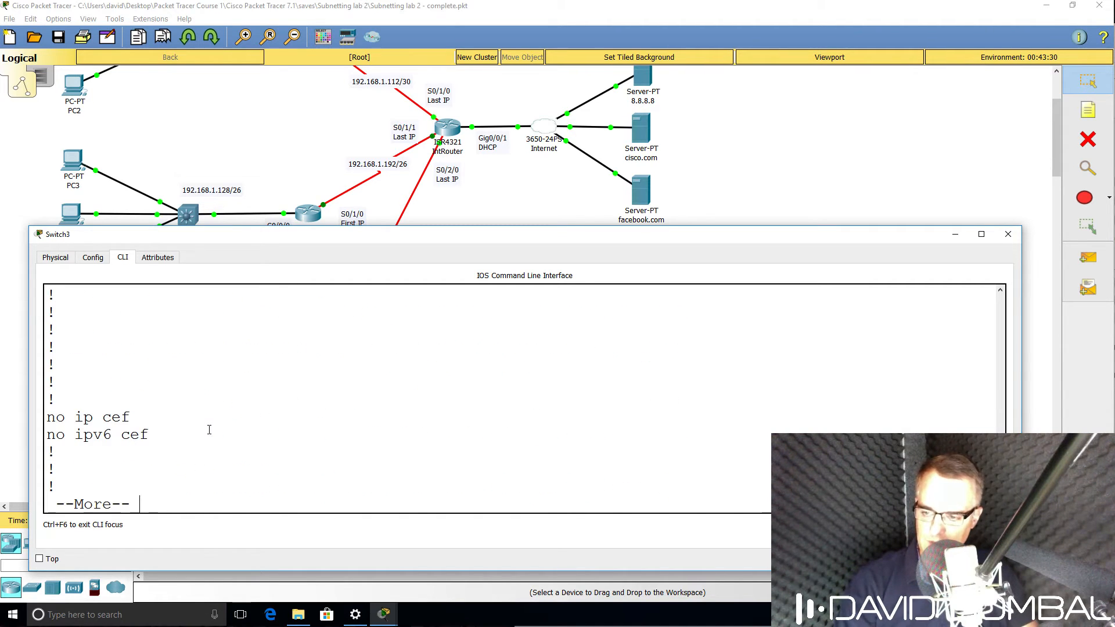
key(space)
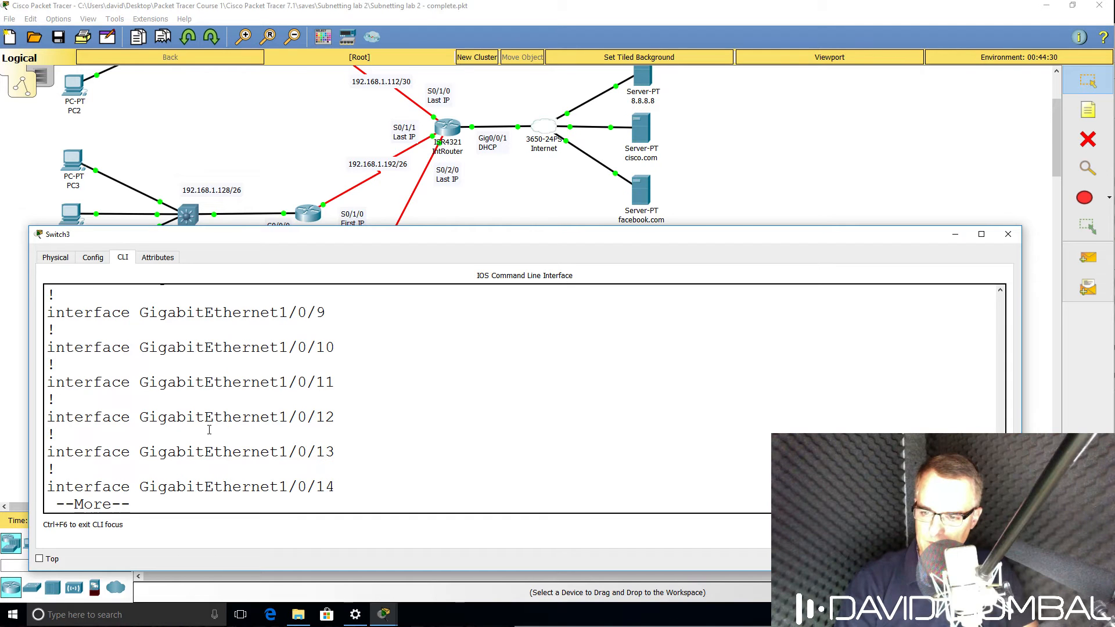
key(space)
text(ip default-gateway 192.1)
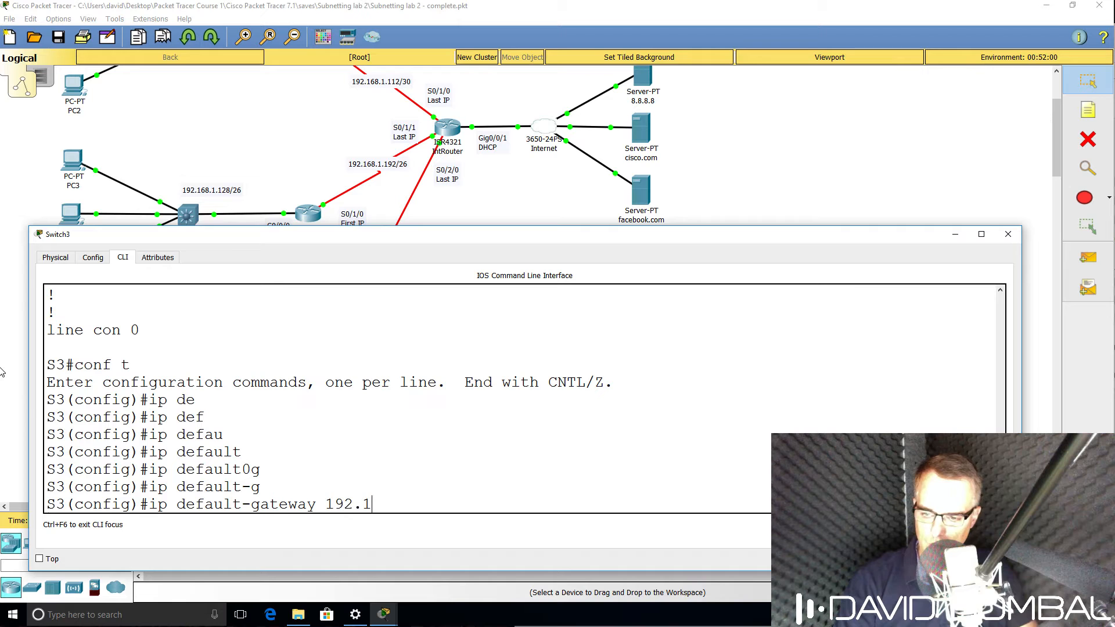
- Set Switch3's default gateway to 192.168.1.78 and ping it successfully at 80 percent
text(68.1.78)
text(sh run)
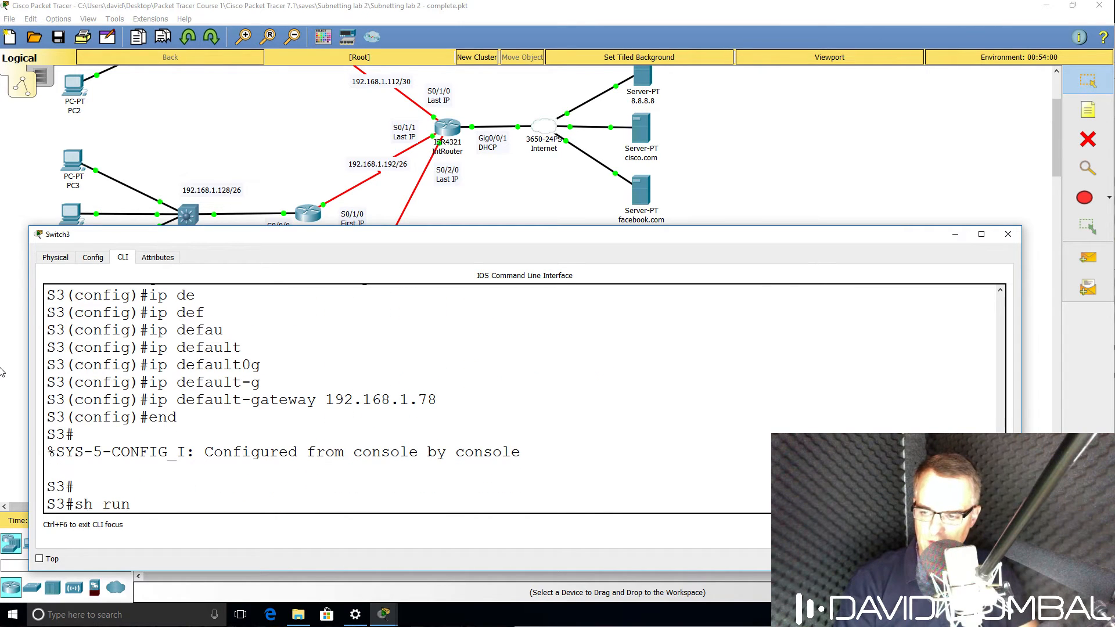
text(ping 192.168.1.78)
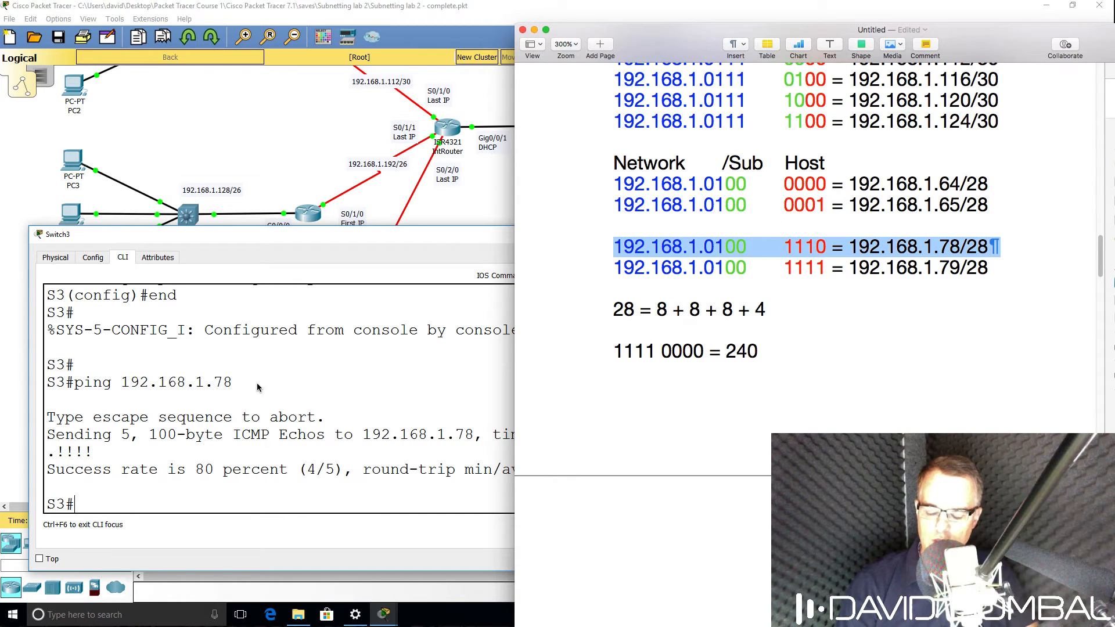
mouse_move(328, 122)
text(ping cisco.com)
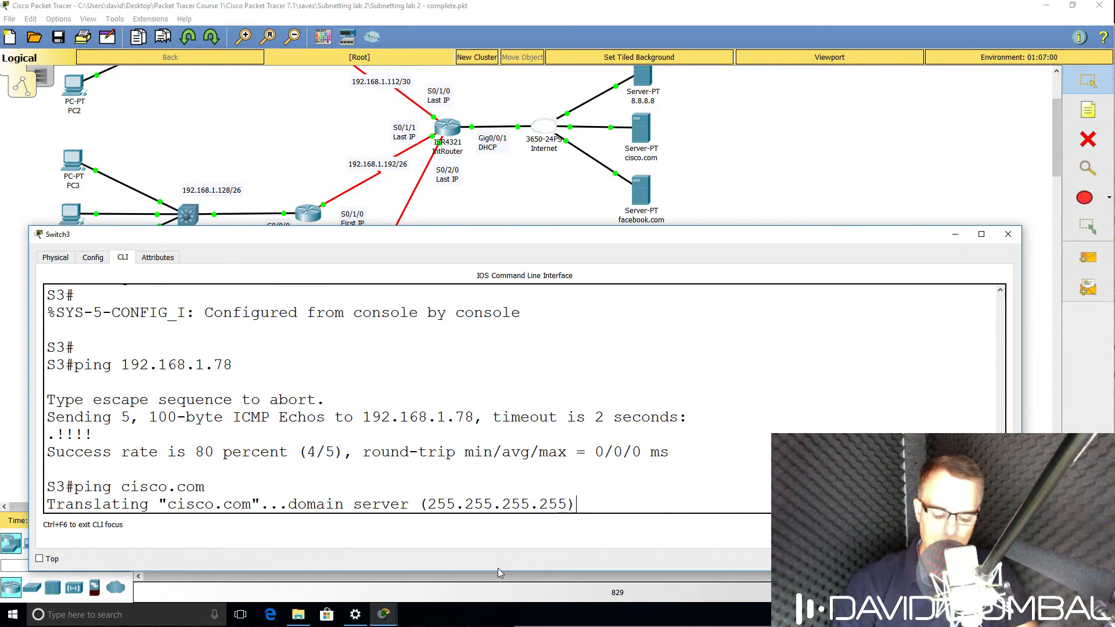
- Enable ip domain-lookup on Switch3 with name-server 8.8.8.8
text(cp)
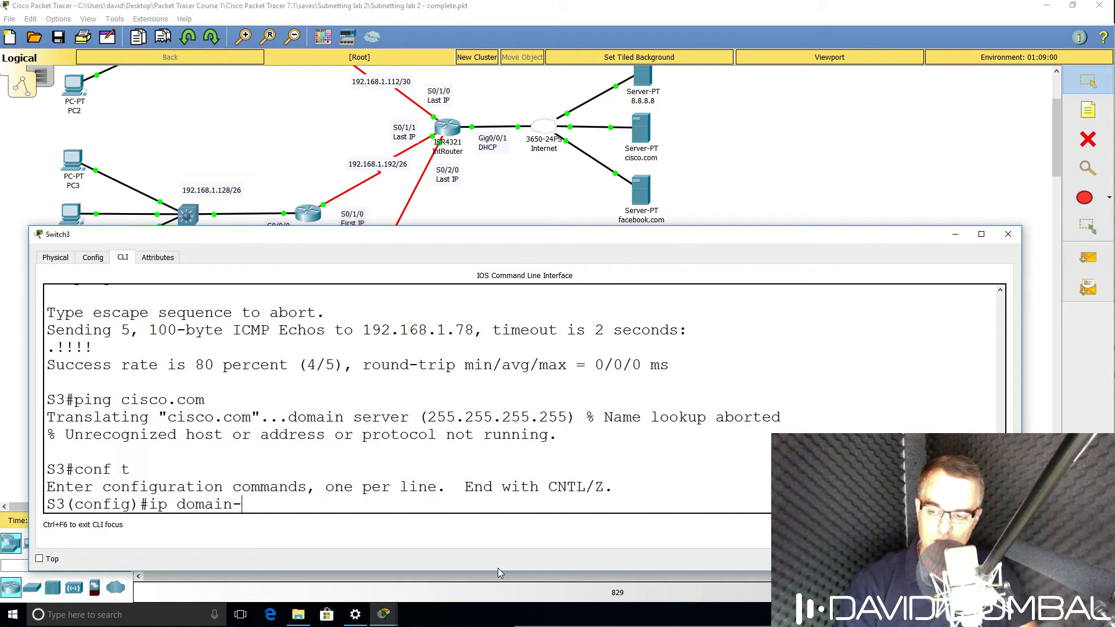
text(lookup)
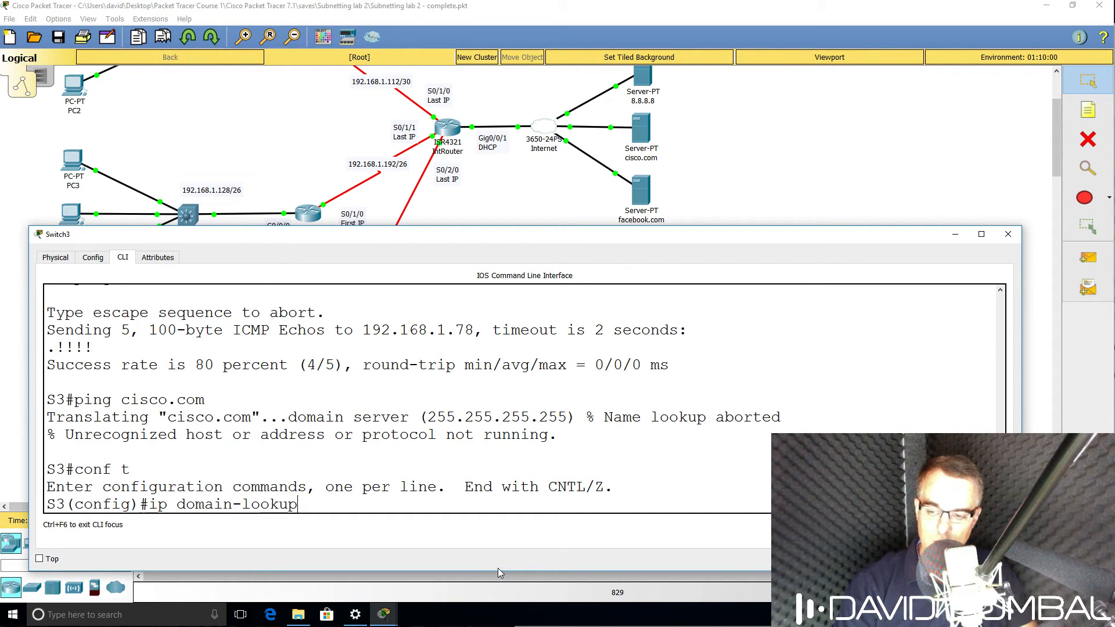
text(ip nam)
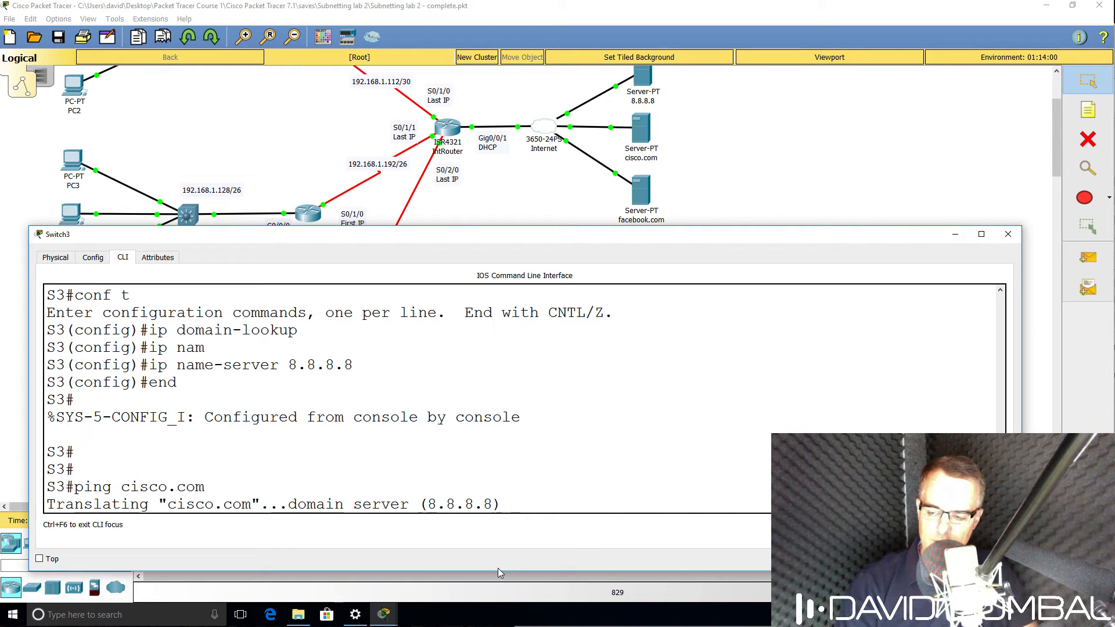
mouse_move(537, 195)
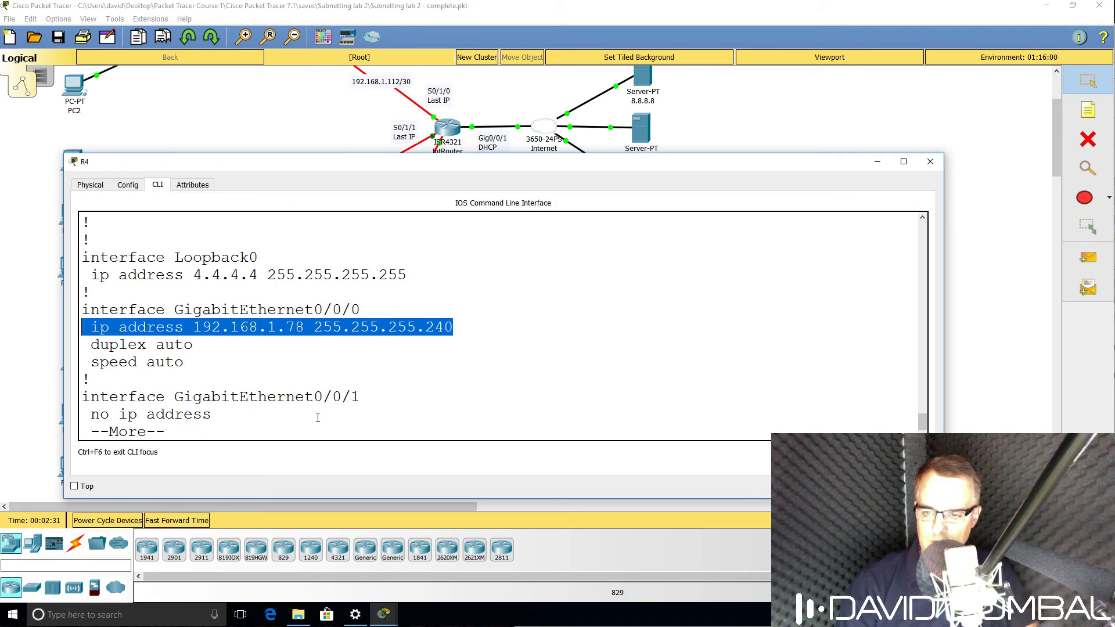
- Ping cisco.com from Switch3 and from IntRouter to confirm name resolution
text(ping cisco.c)
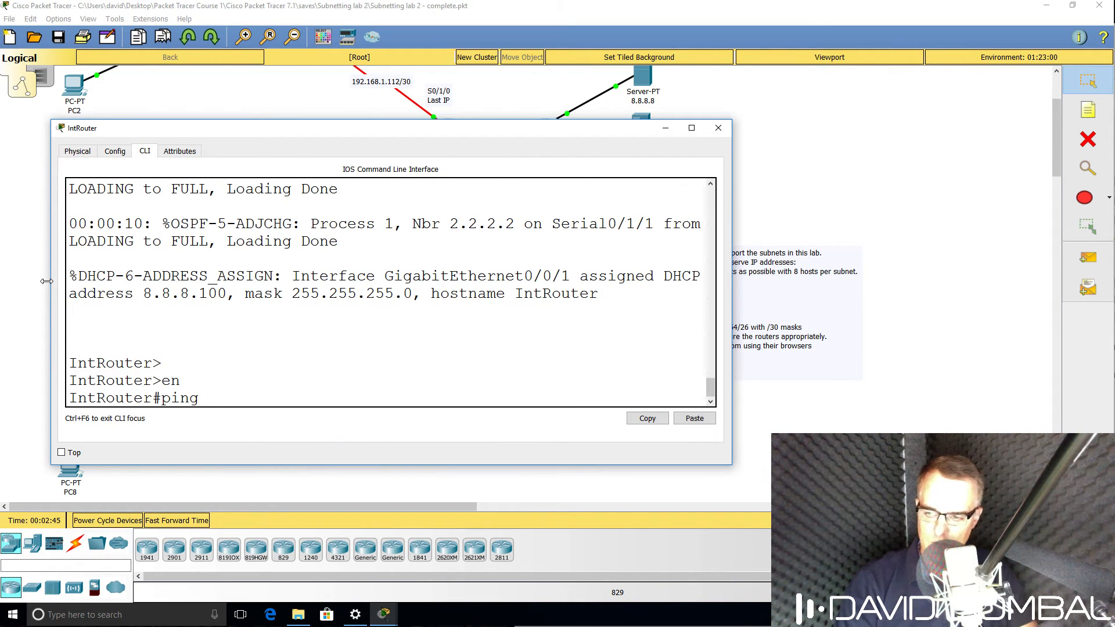
text(cisco.c)
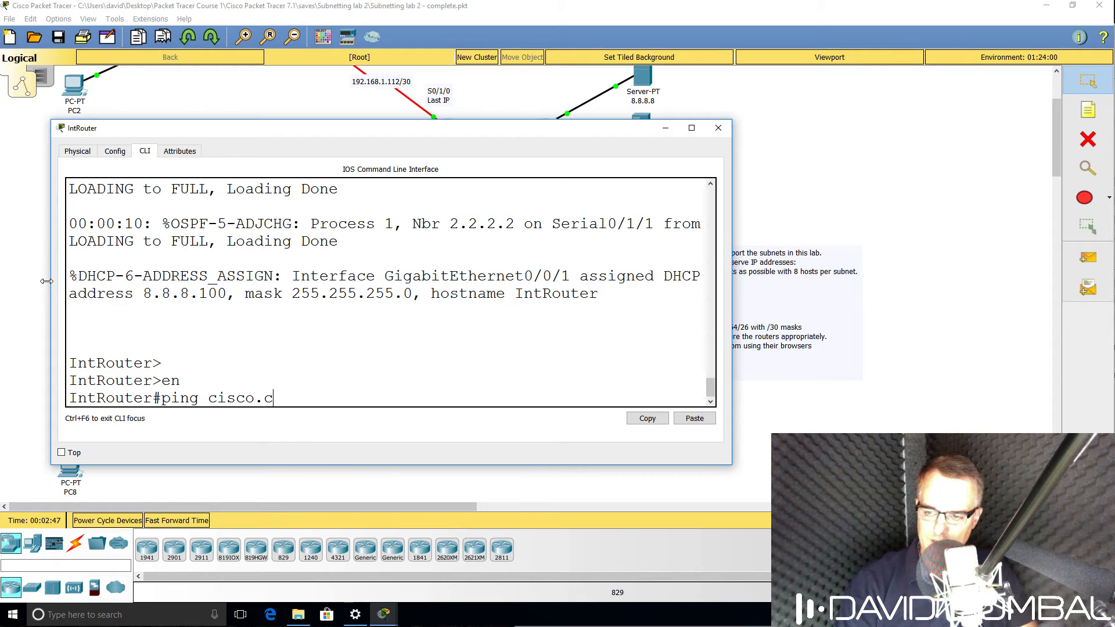
key(Enter)
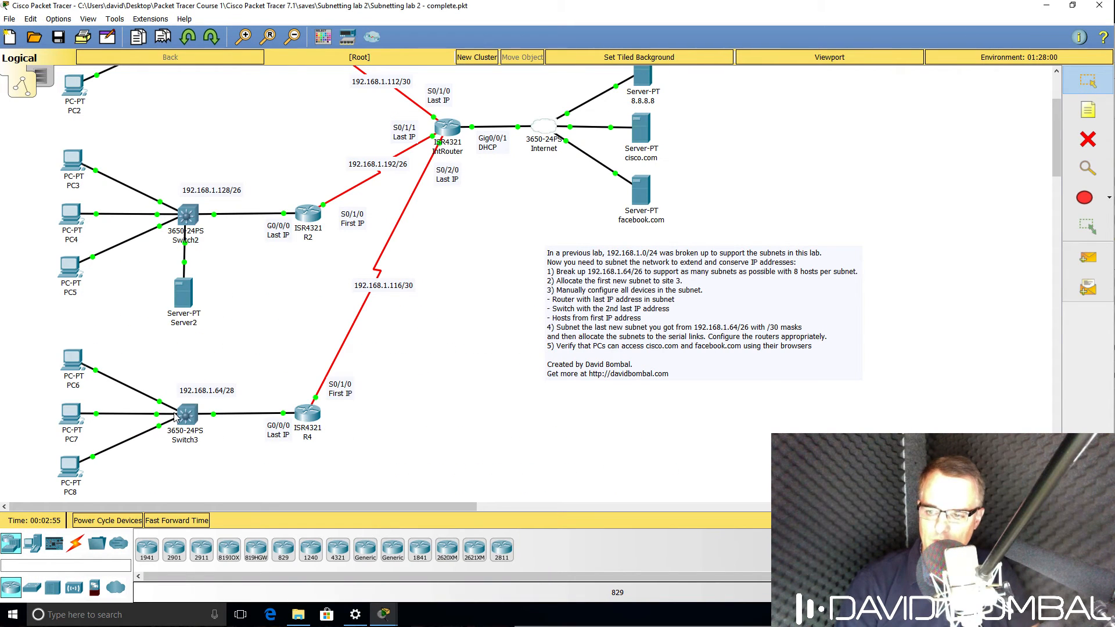
mouse_move(658, 120)
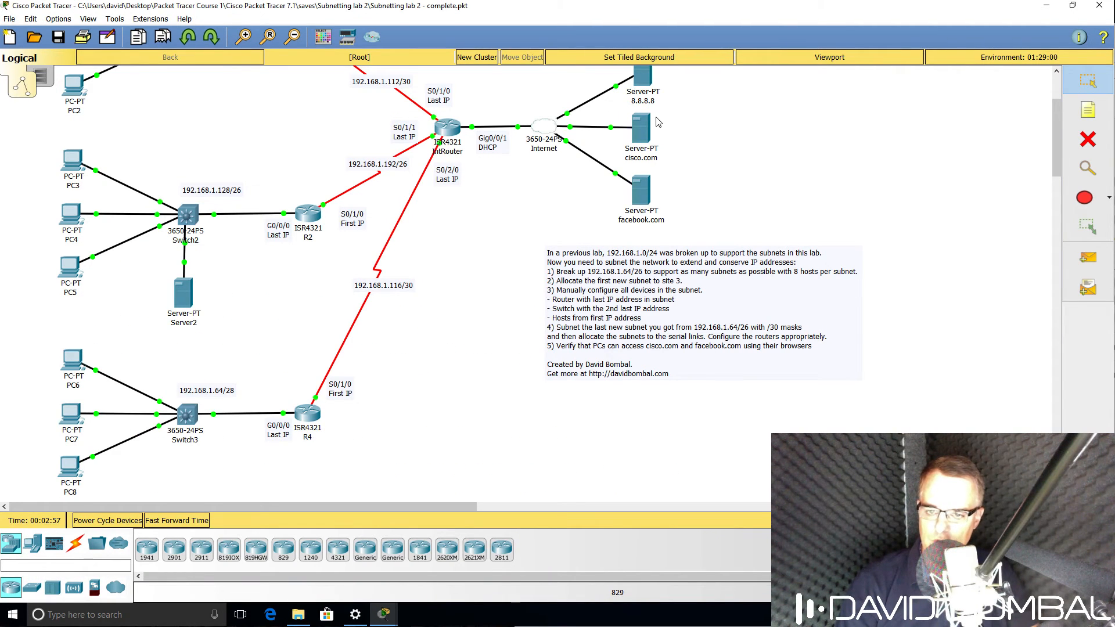
mouse_move(569, 350)
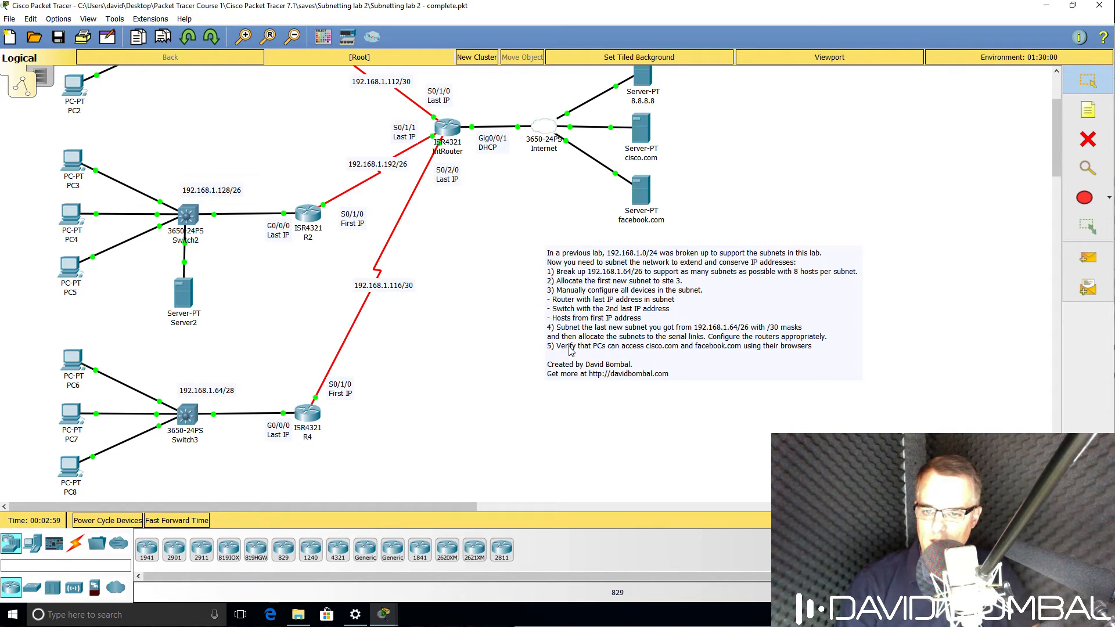
mouse_move(758, 353)
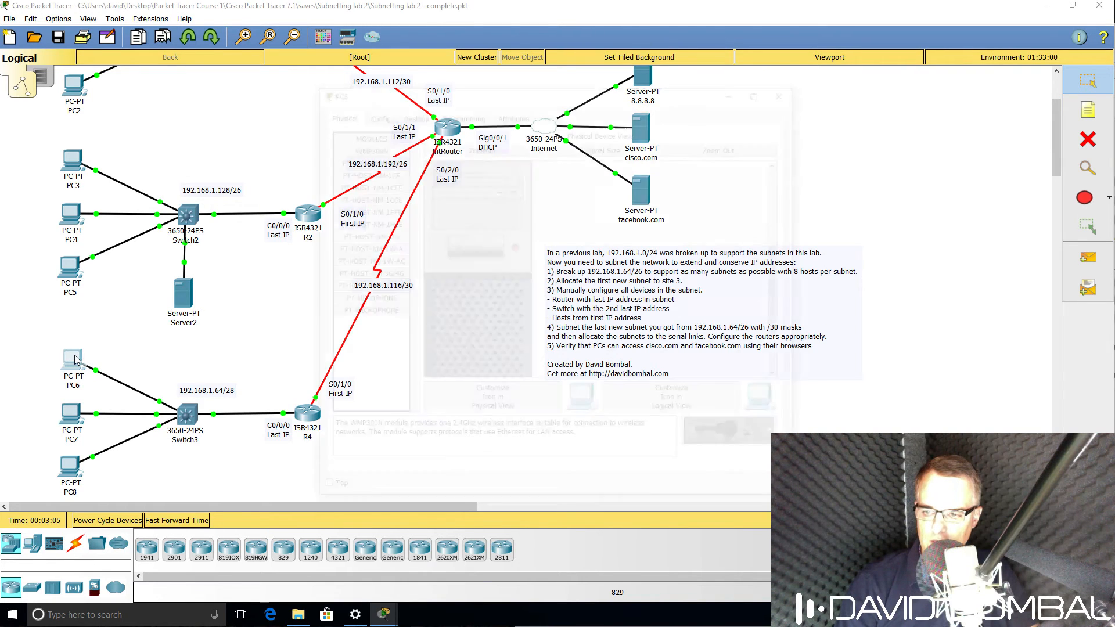
- Give PC6 static 192.168.1.65/28 with gateway 192.168.1.78 and DNS server 8.8.8.8
click(70, 367)
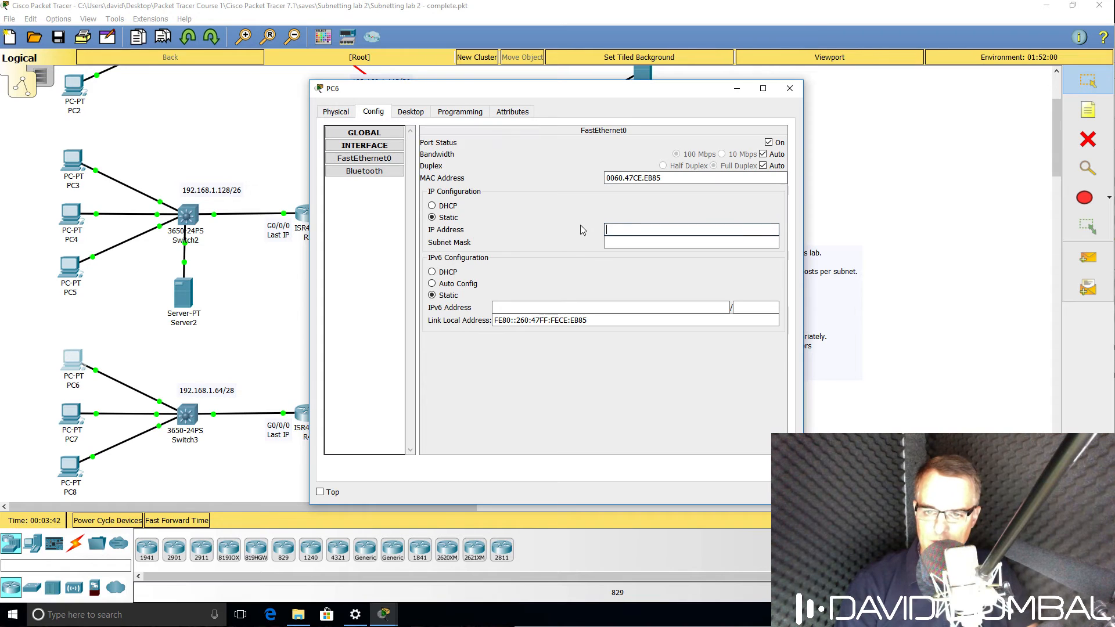
text(1)
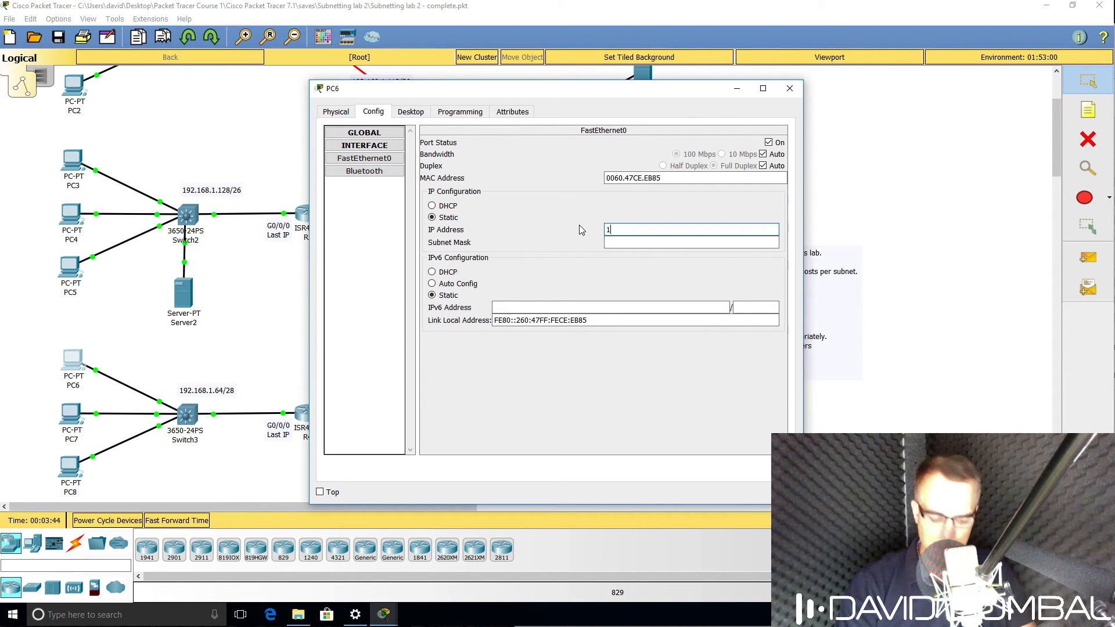
text(92.168.1.65)
click(691, 242)
text(255.255.255.240)
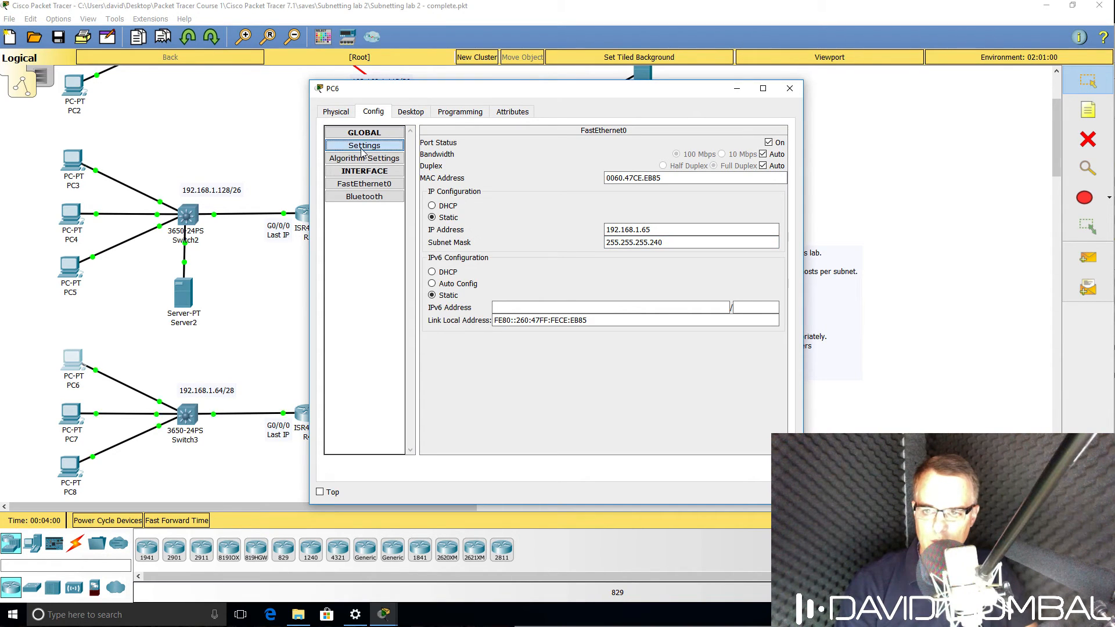
click(364, 145)
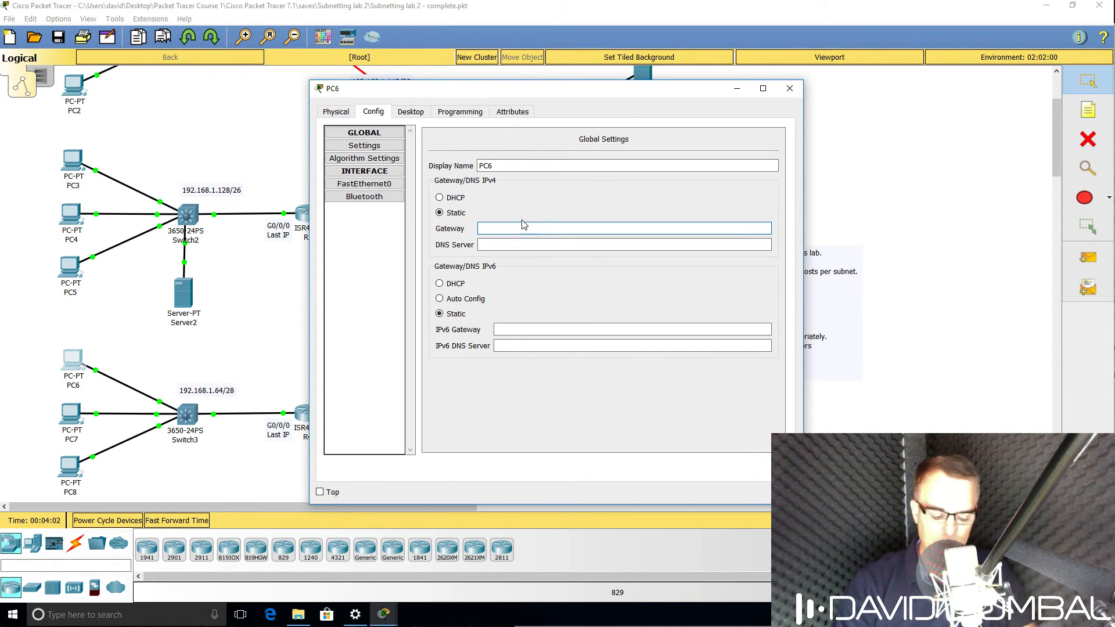
text(192.168.1.78)
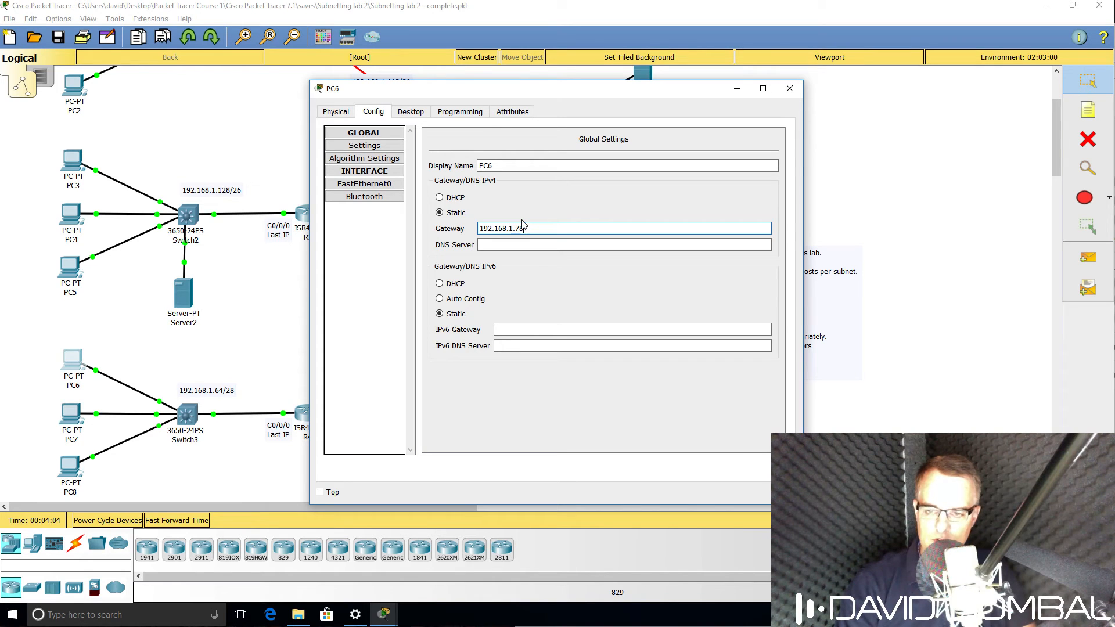
text(8.)
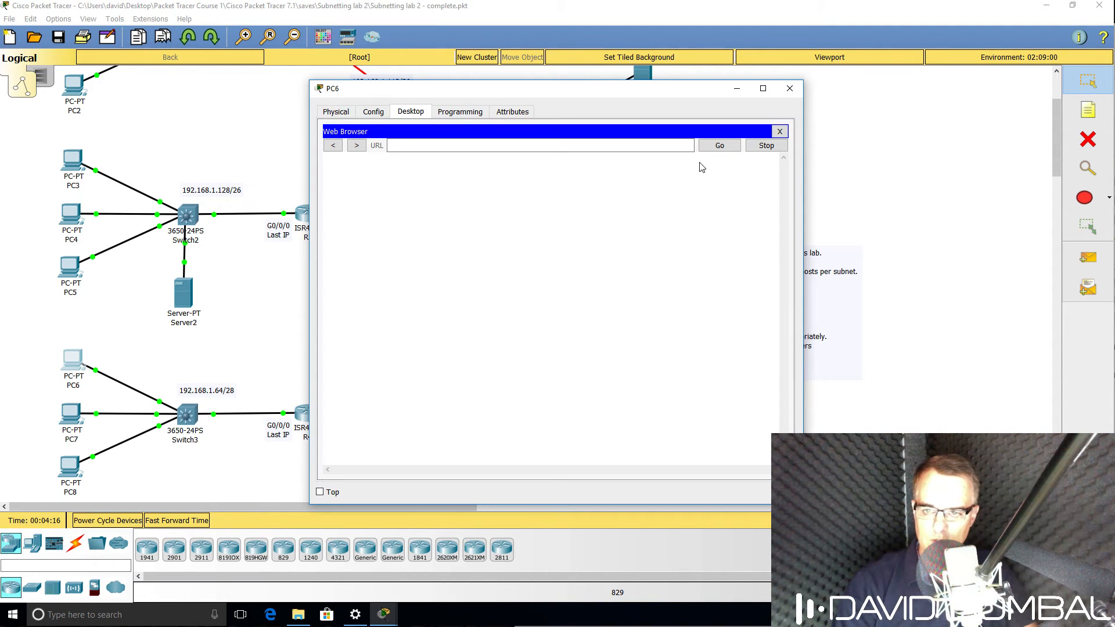
text(cis)
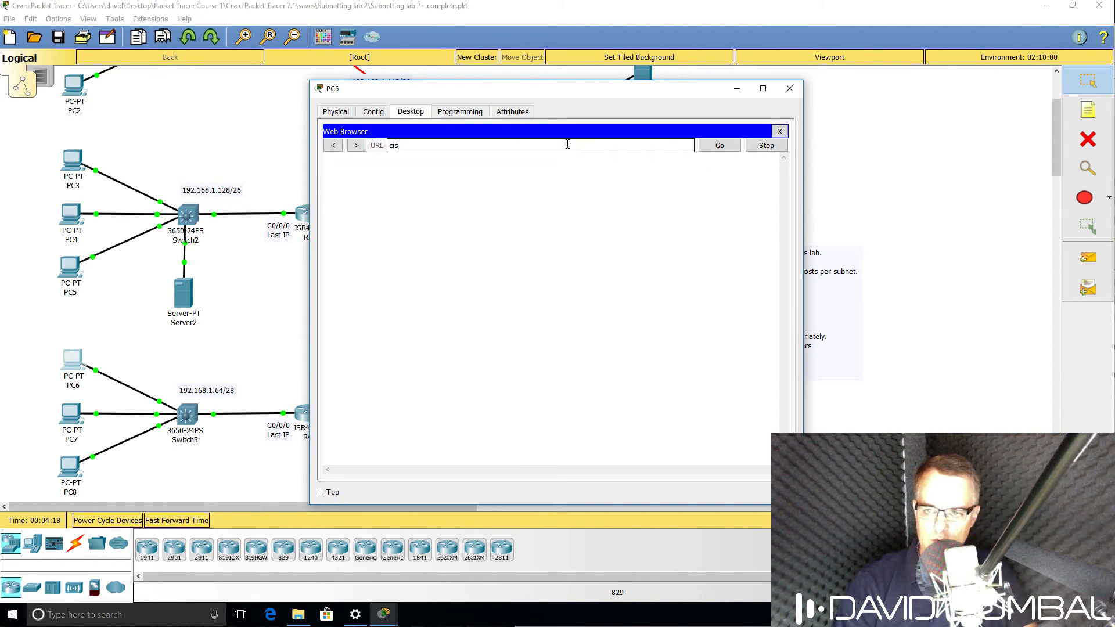
click(720, 145)
text(fac)
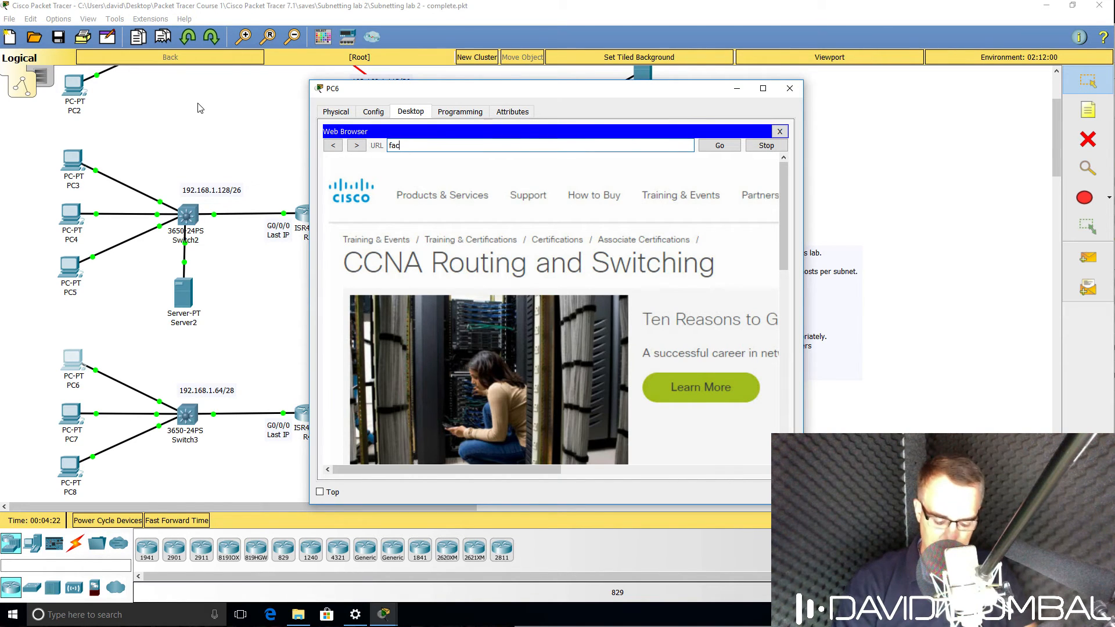
text(http://facebook.com)
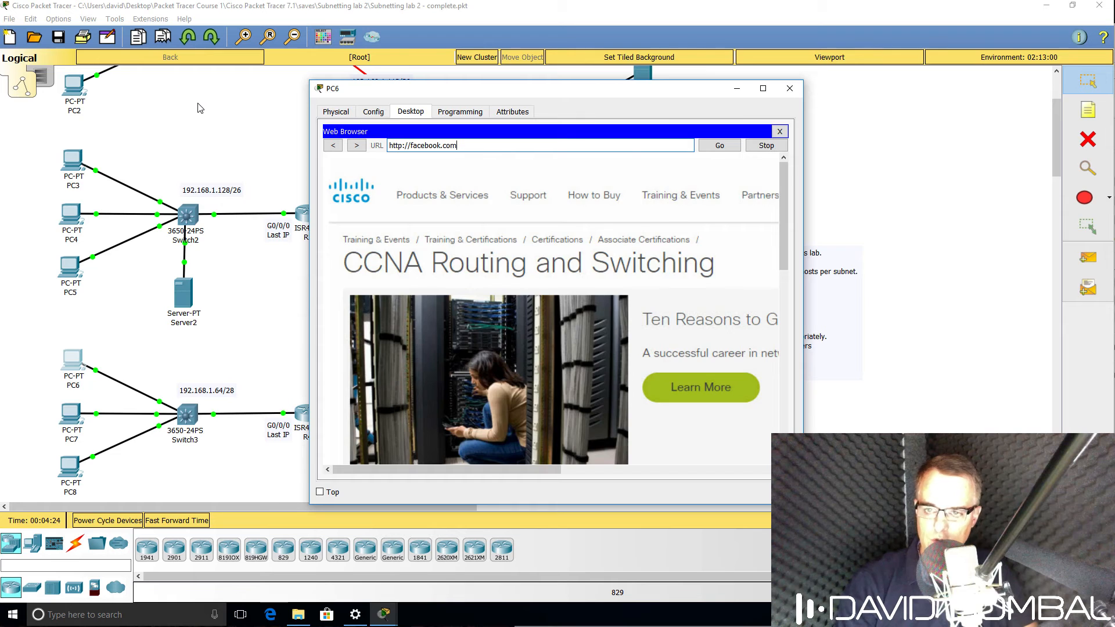
click(719, 145)
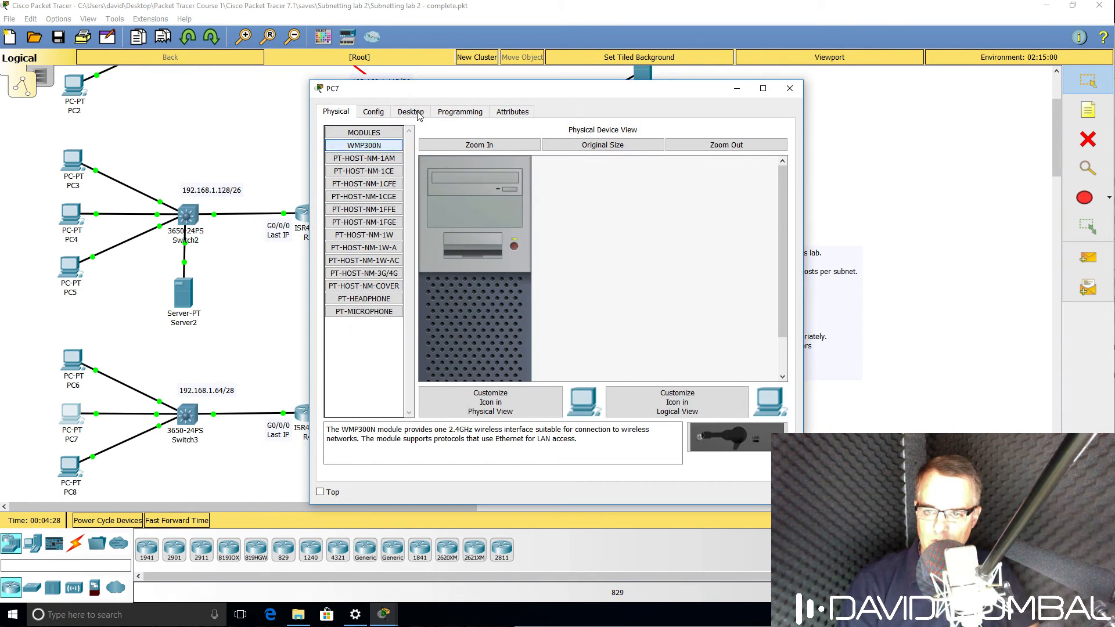
- Set PC7's FastEthernet0 subnet mask to 255.255.255.240
click(410, 112)
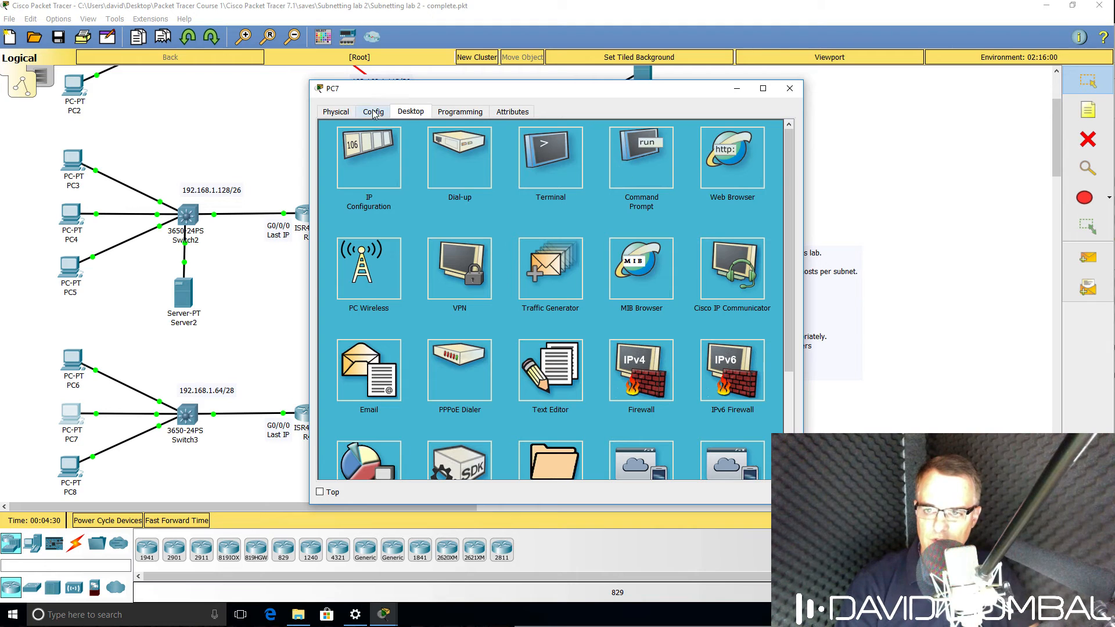
click(374, 111)
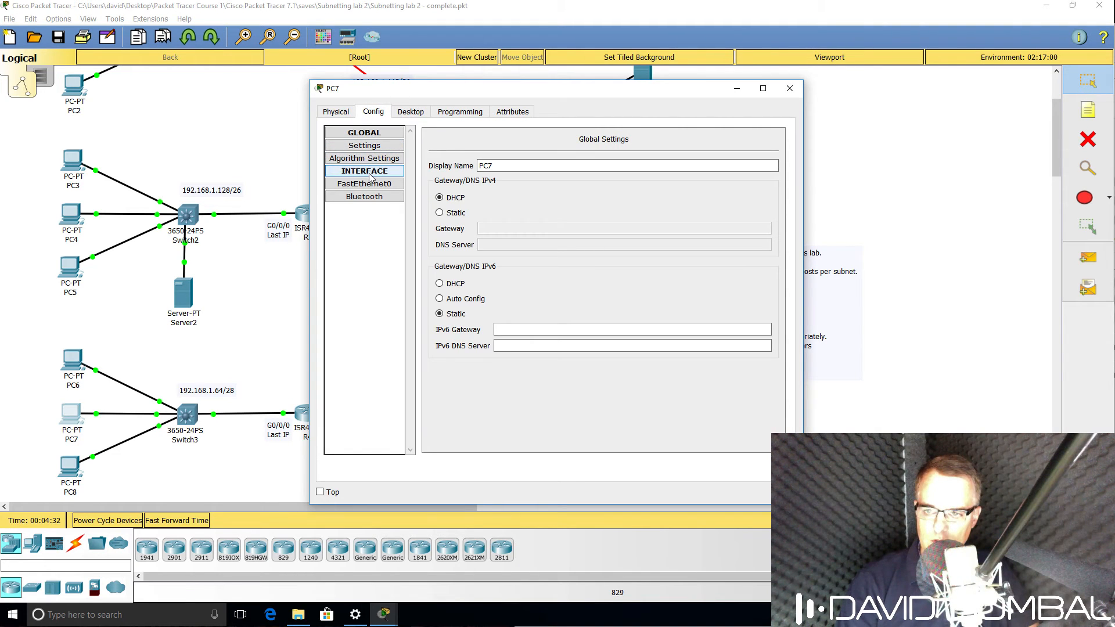
click(364, 184)
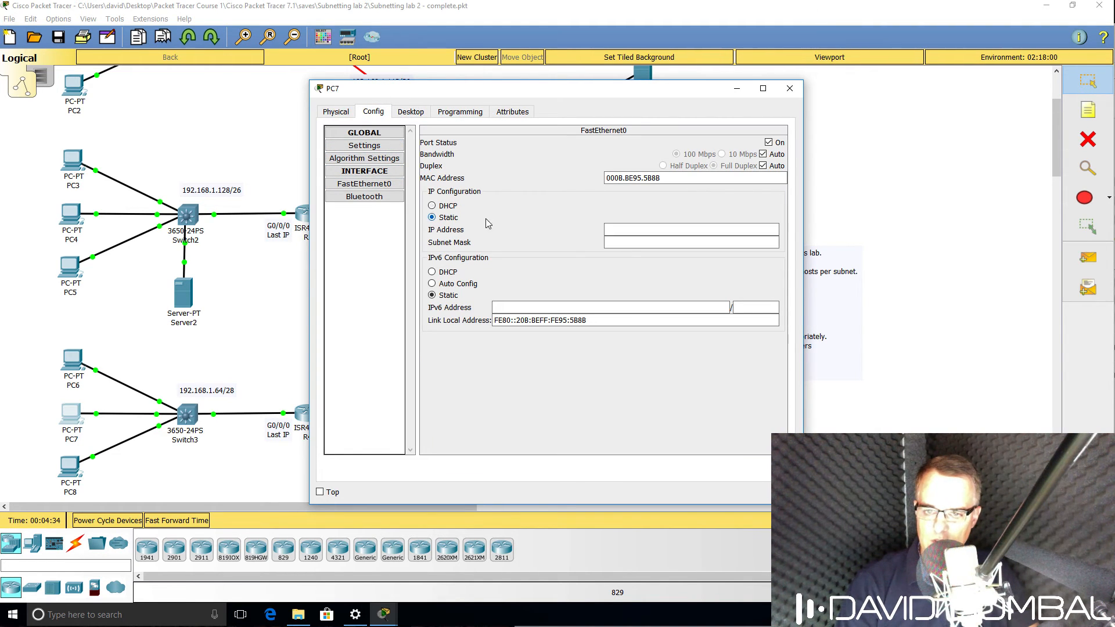
text(192.168.1.66)
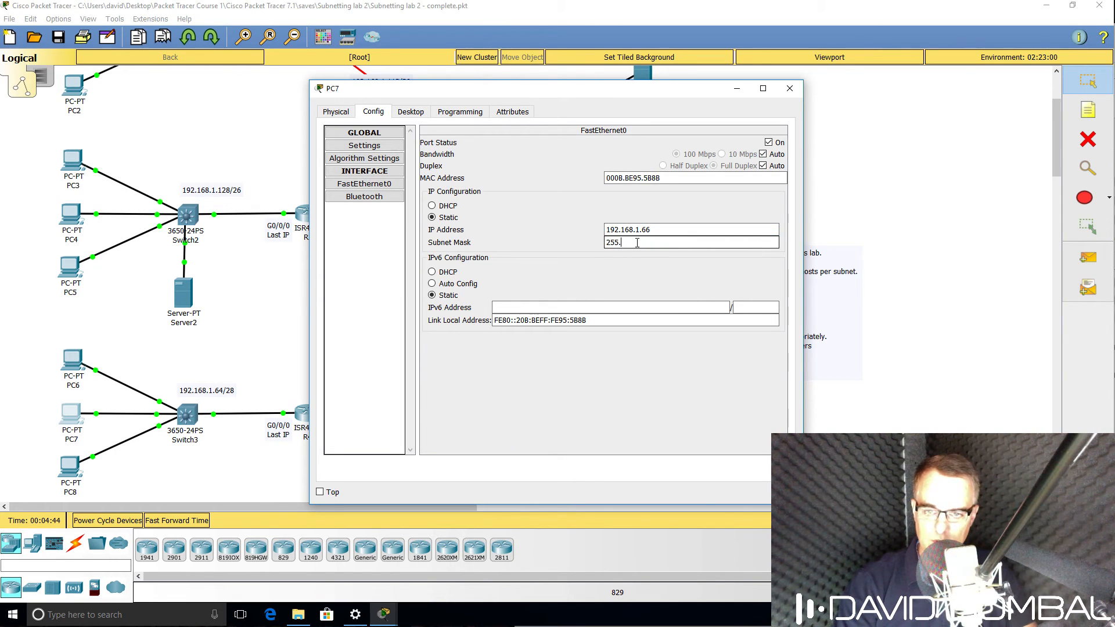
text(255.255.240)
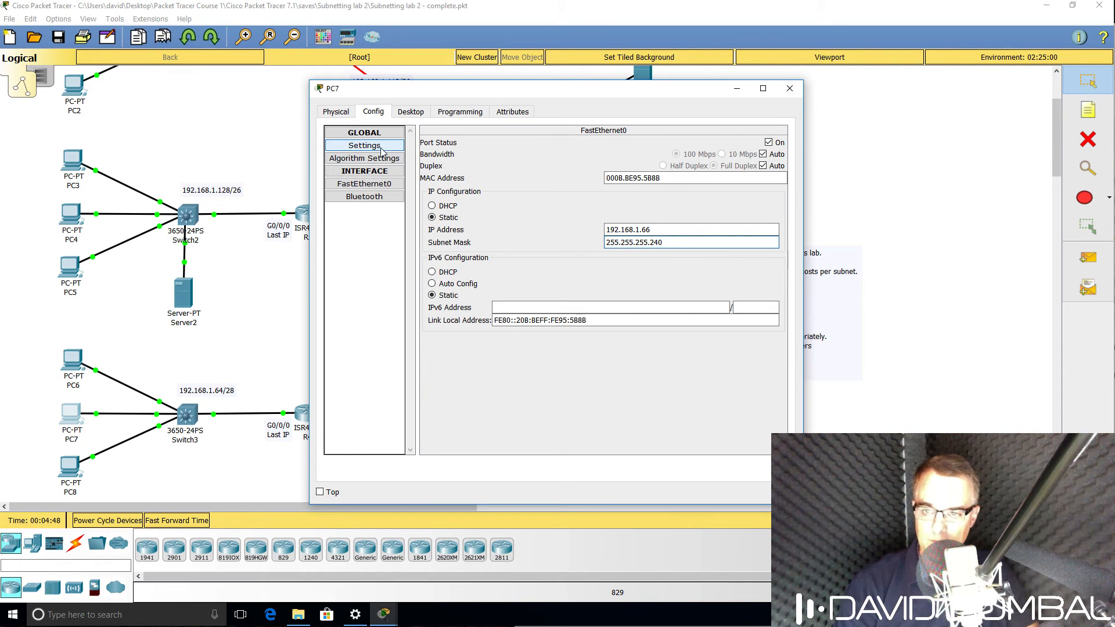
- Give PC7 gateway 192.168.1.78 and DNS server 8.8.8.8
click(363, 145)
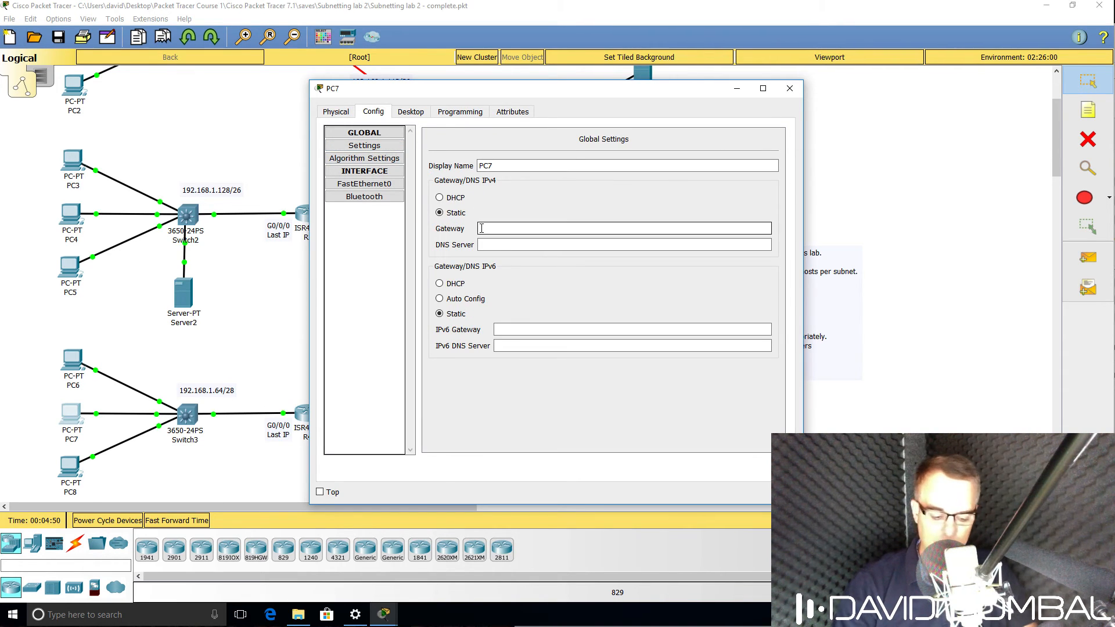
text(192.168.1.78)
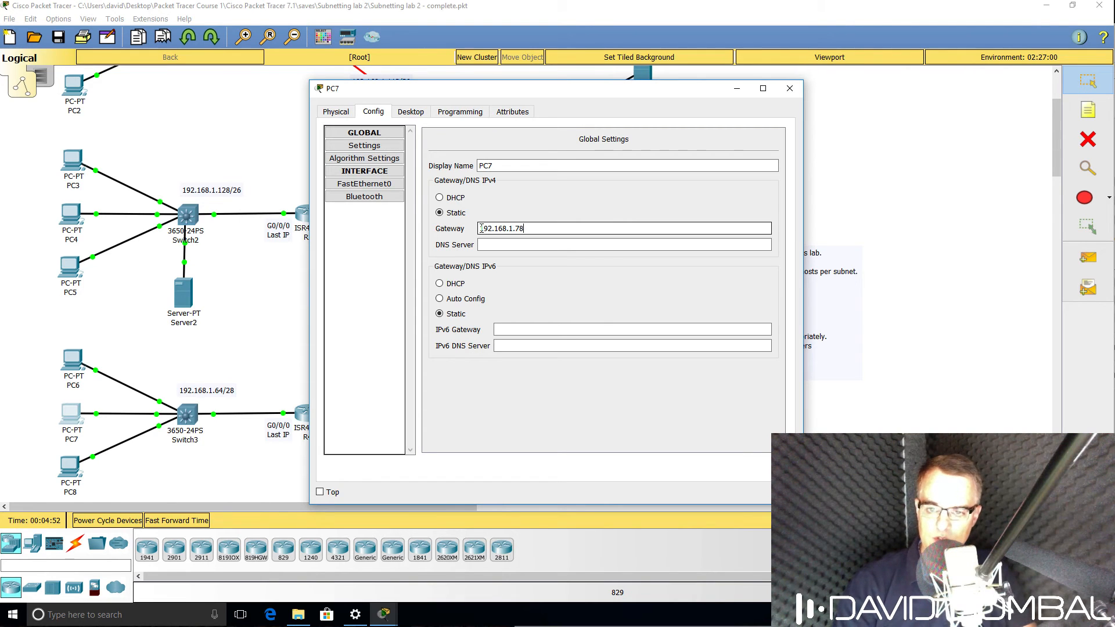
click(411, 112)
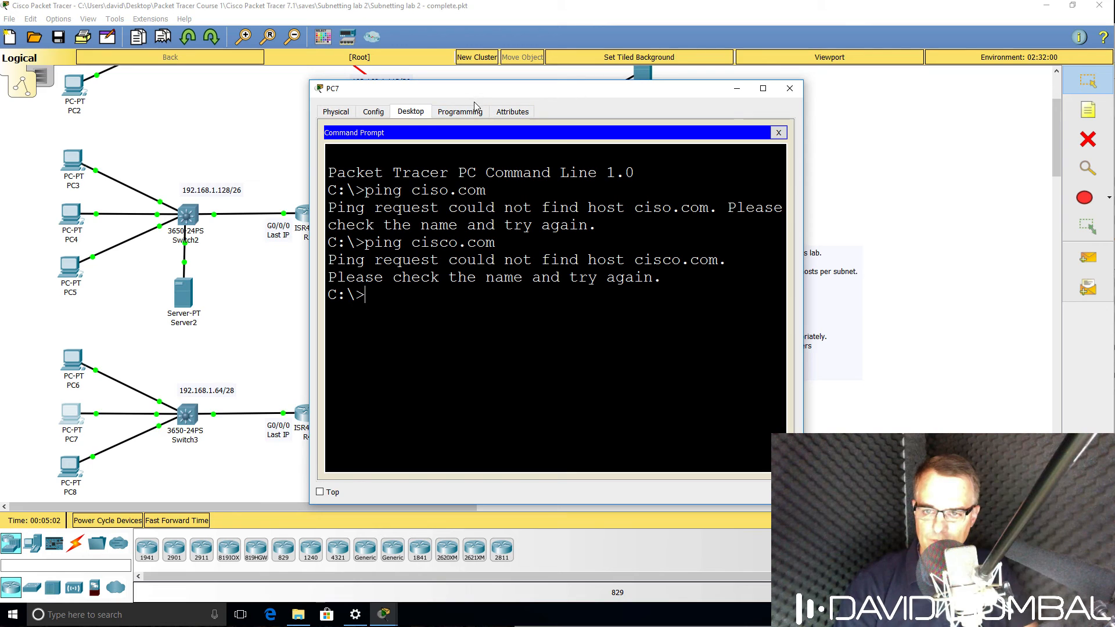
click(334, 112)
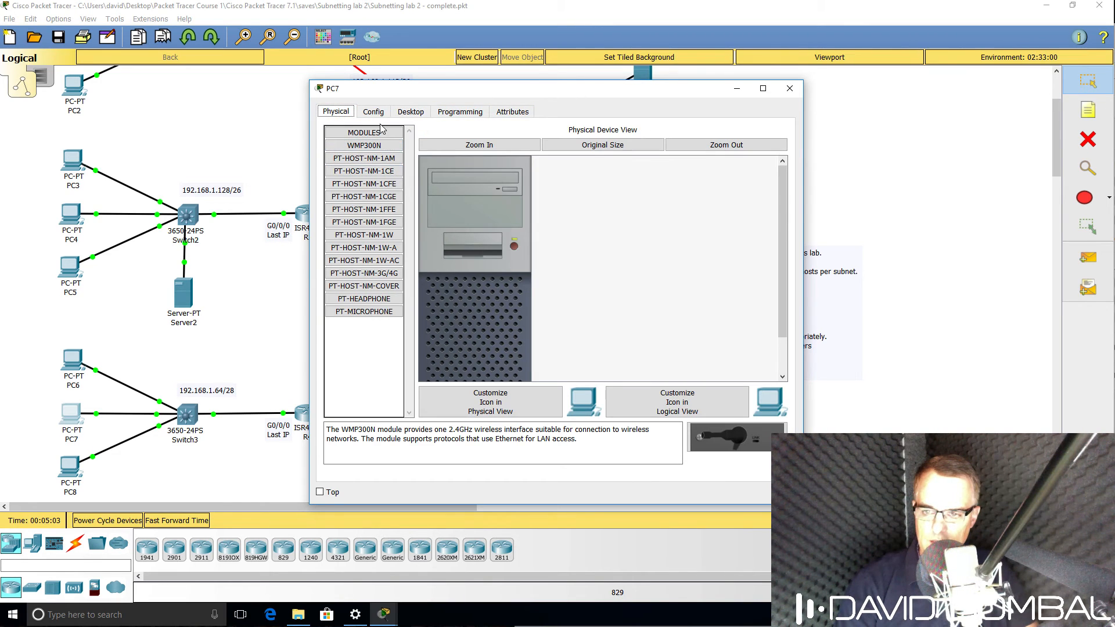
click(373, 111)
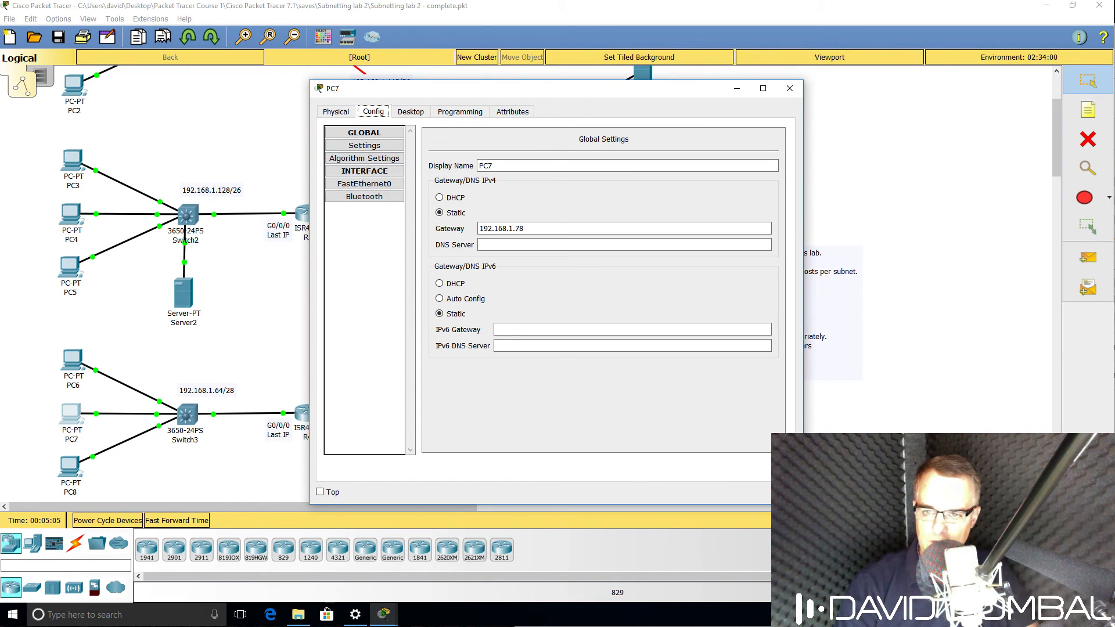
text(8.8.)
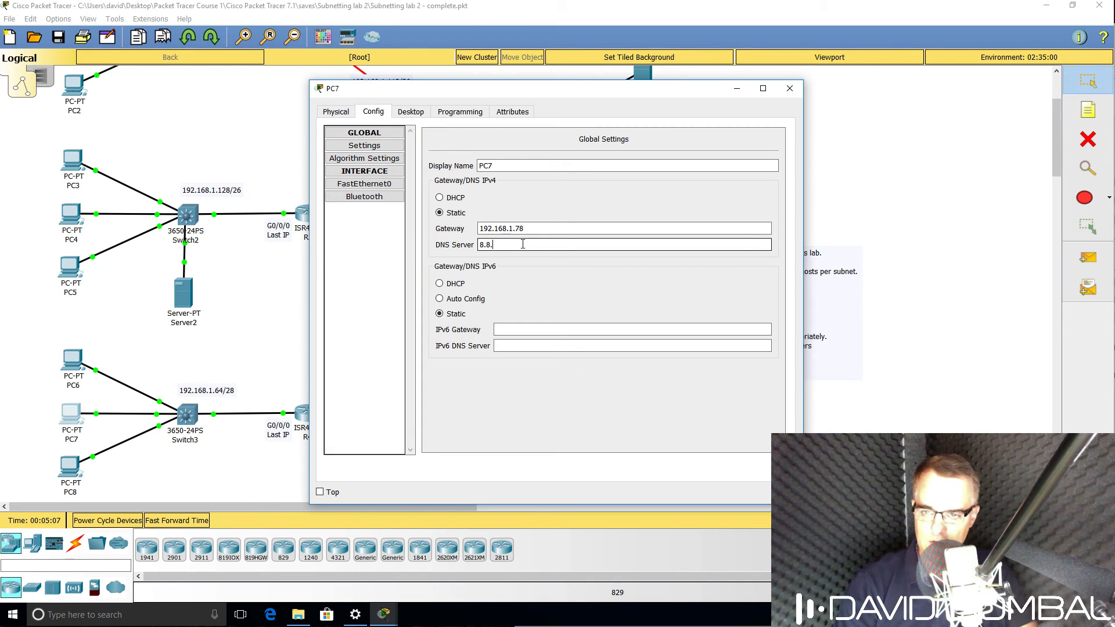
- Load cisco.com in PC7's web browser, then enter facebook.com
click(410, 112)
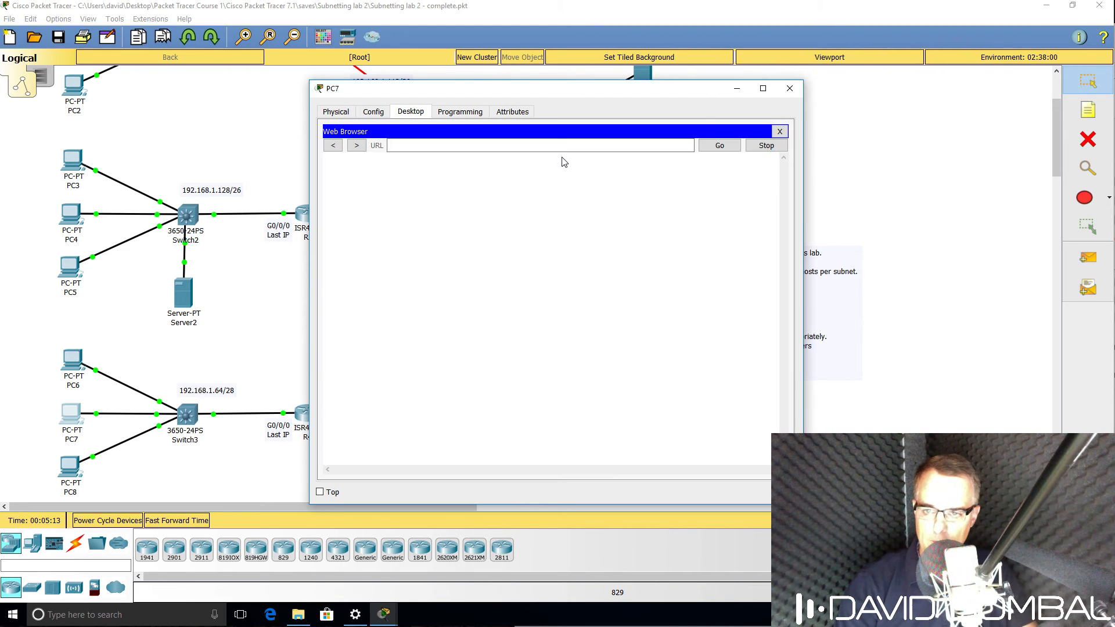
text(cisco.com)
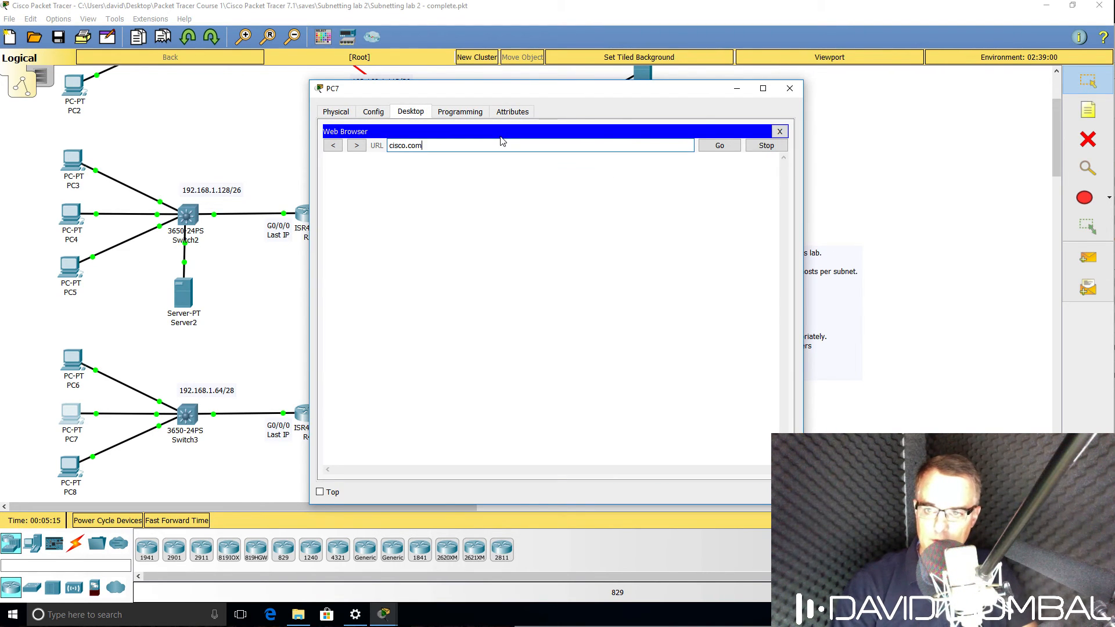
click(718, 145)
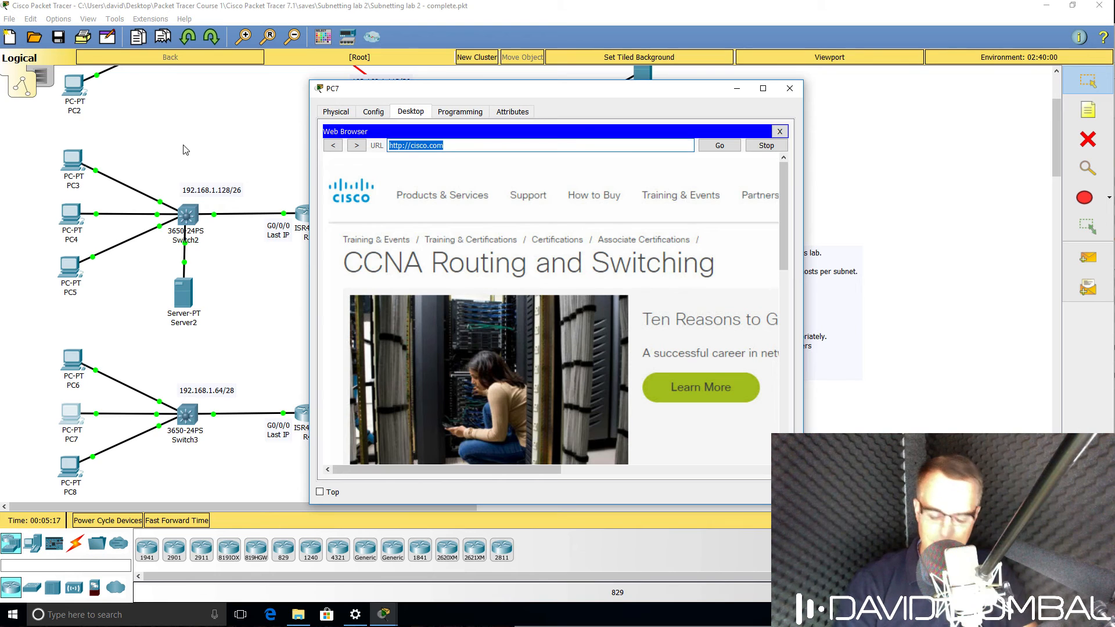
text(facebook.com)
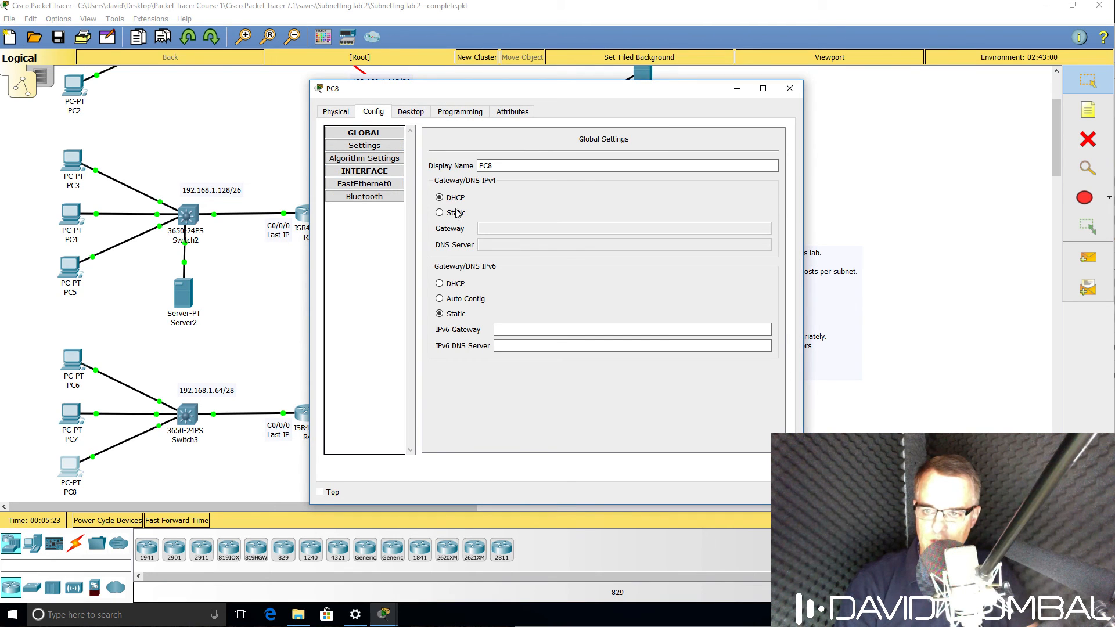
- Switch PC8 to static settings with gateway 192.168.1.78 and DNS 8.8.8.8
click(363, 184)
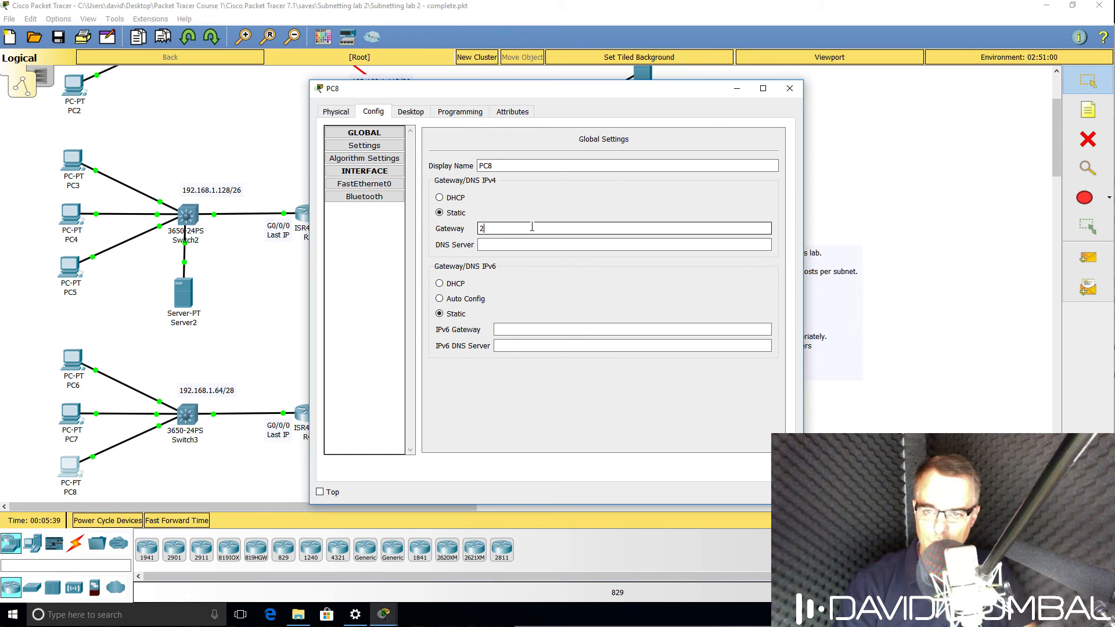
text(92.168.1.7)
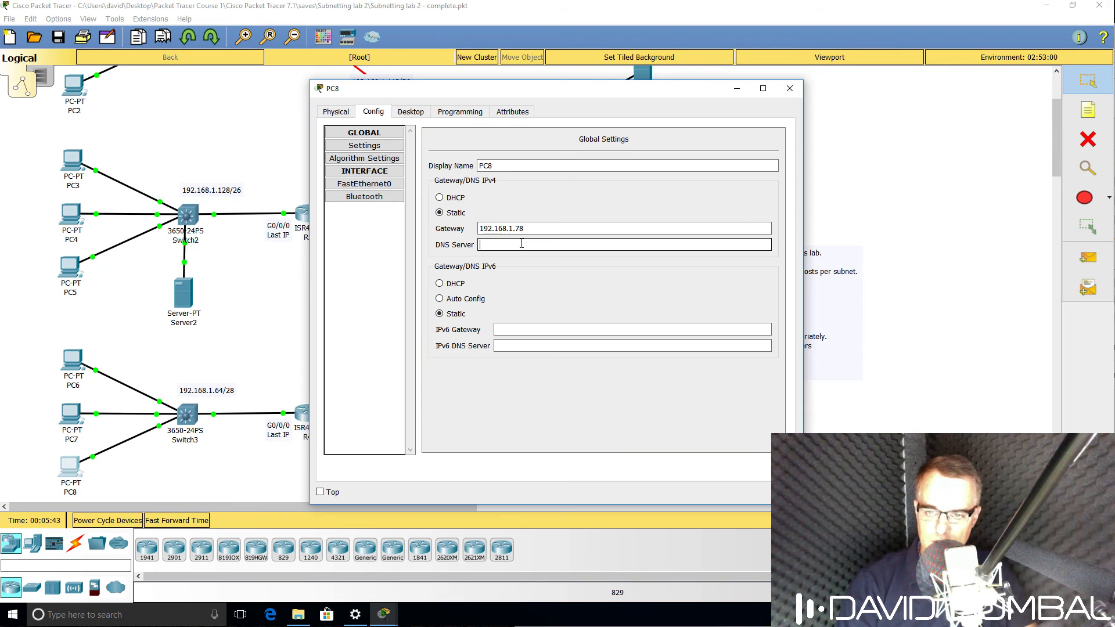
text(8.8.8.8)
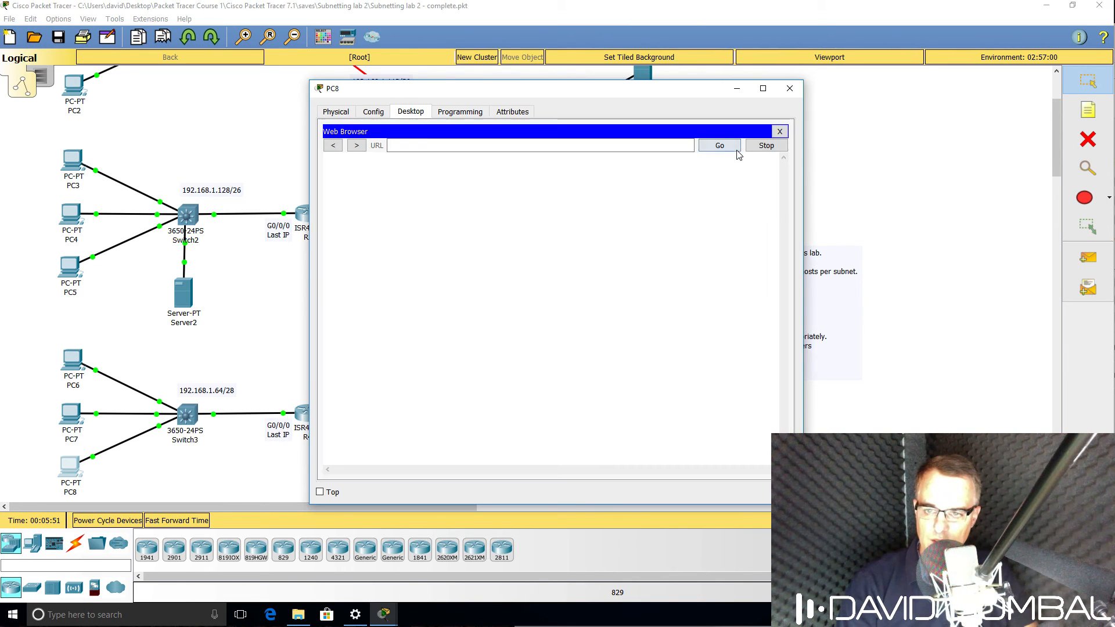
- Load cisco.com in PC8's web browser, then enter facebook.com
text(cisco)
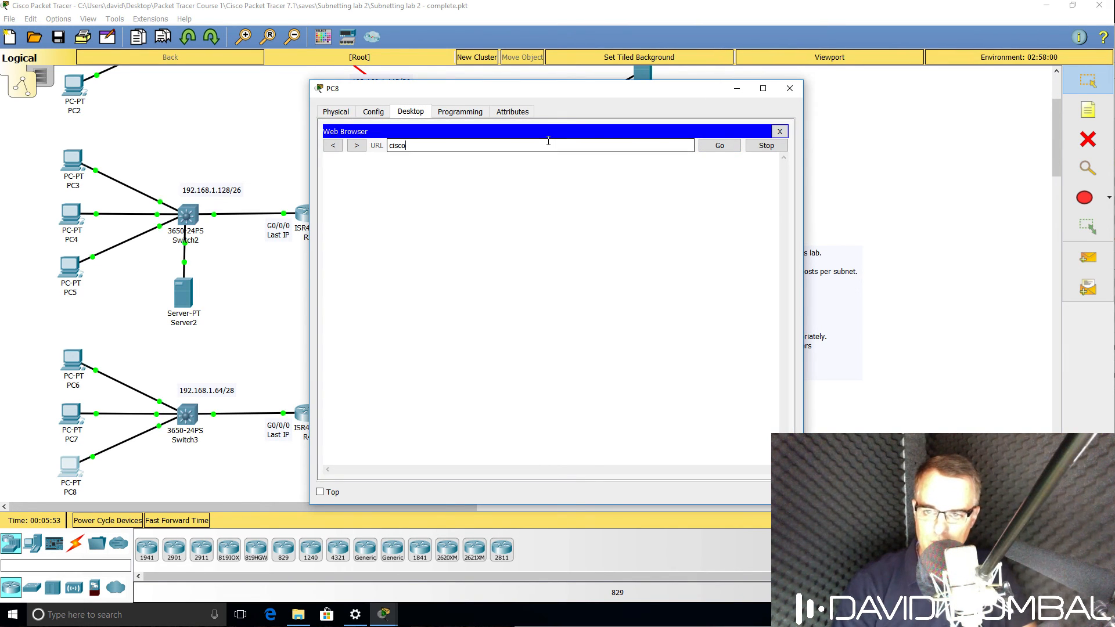
click(719, 145)
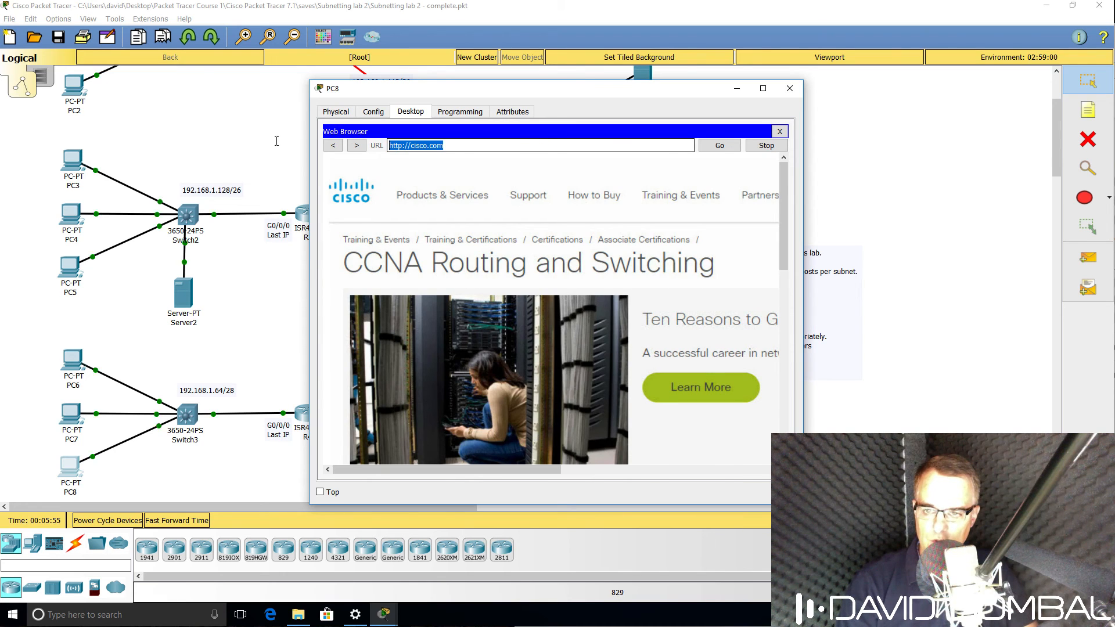
text(facebook.com)
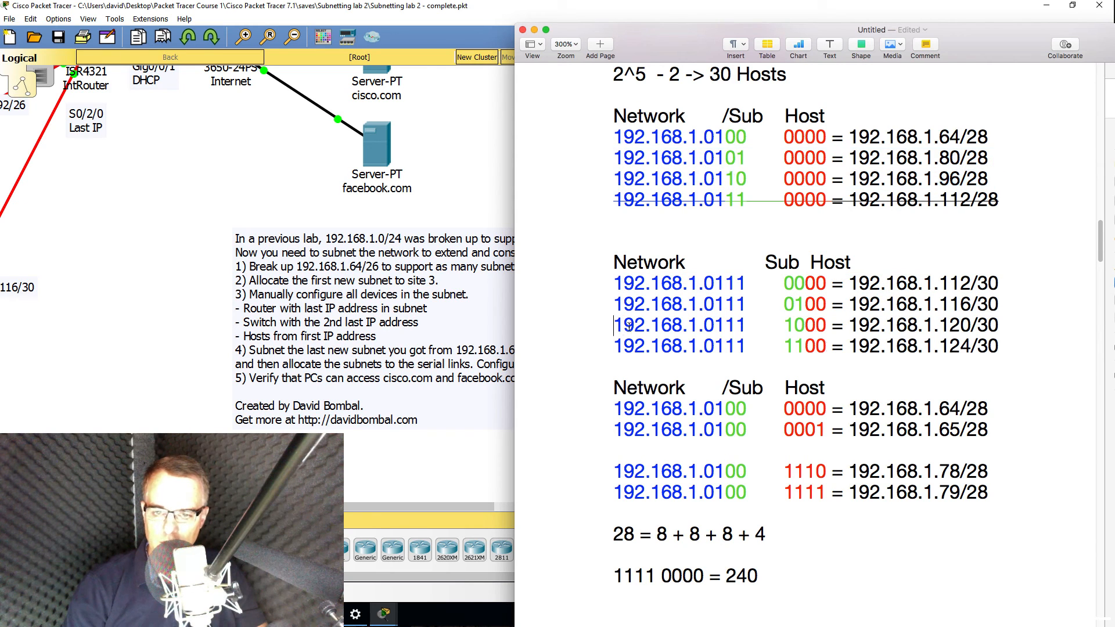
drag(613, 326, 1002, 346)
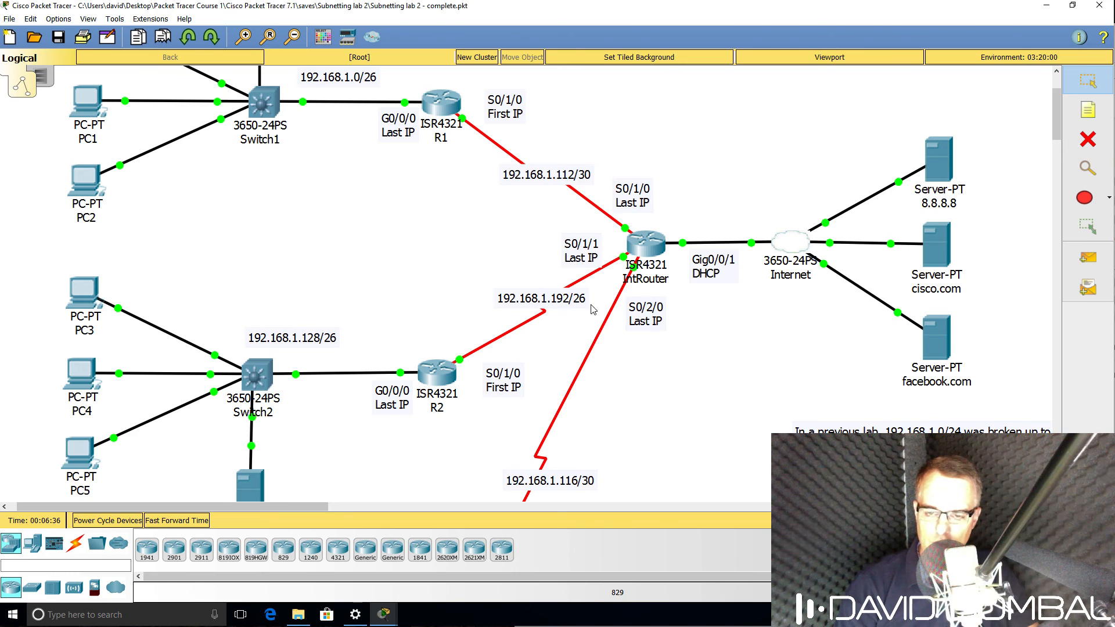
mouse_move(583, 309)
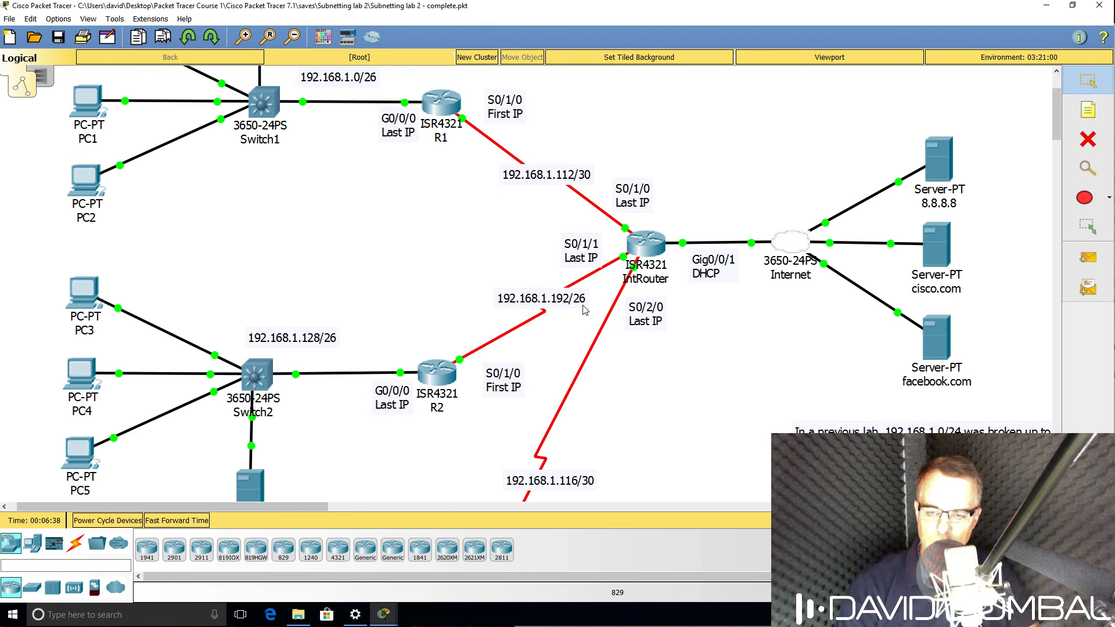
mouse_move(588, 274)
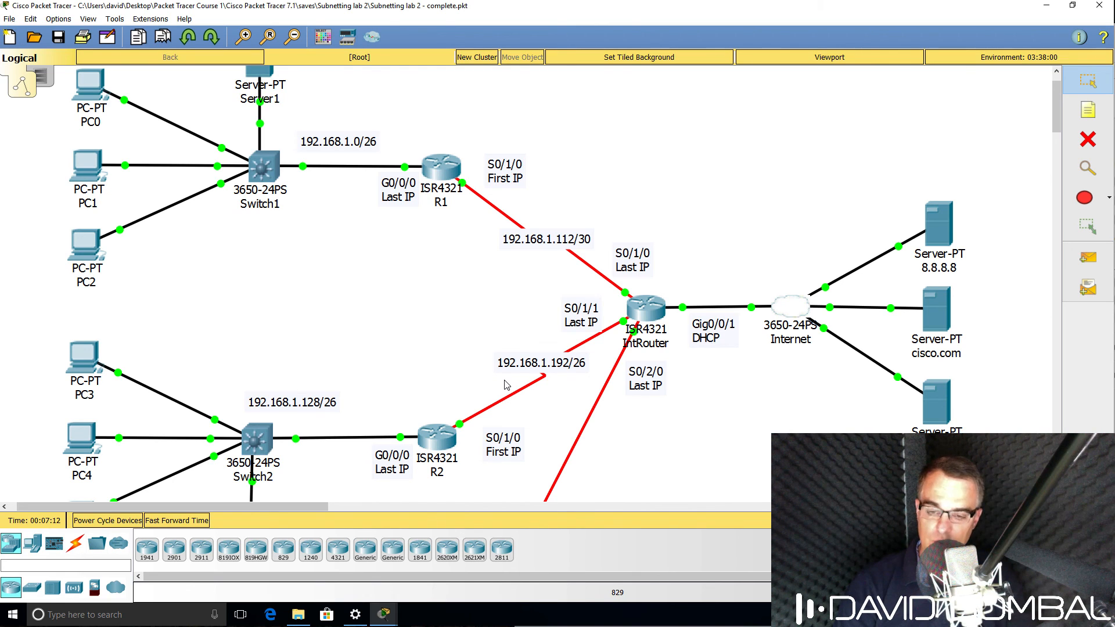
mouse_move(579, 383)
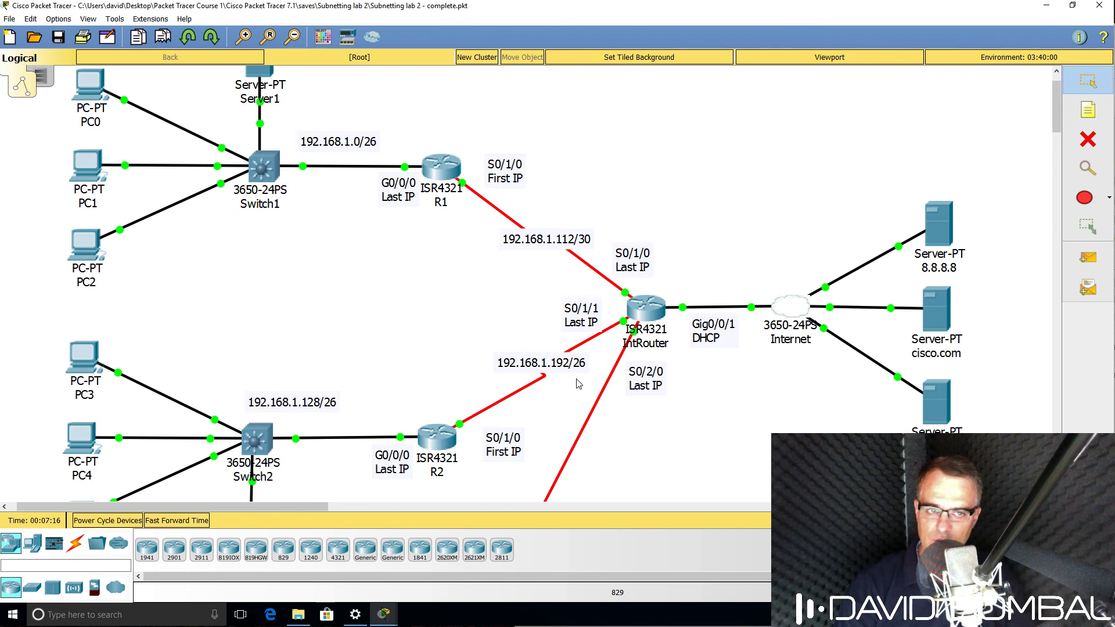
scroll(down, 3)
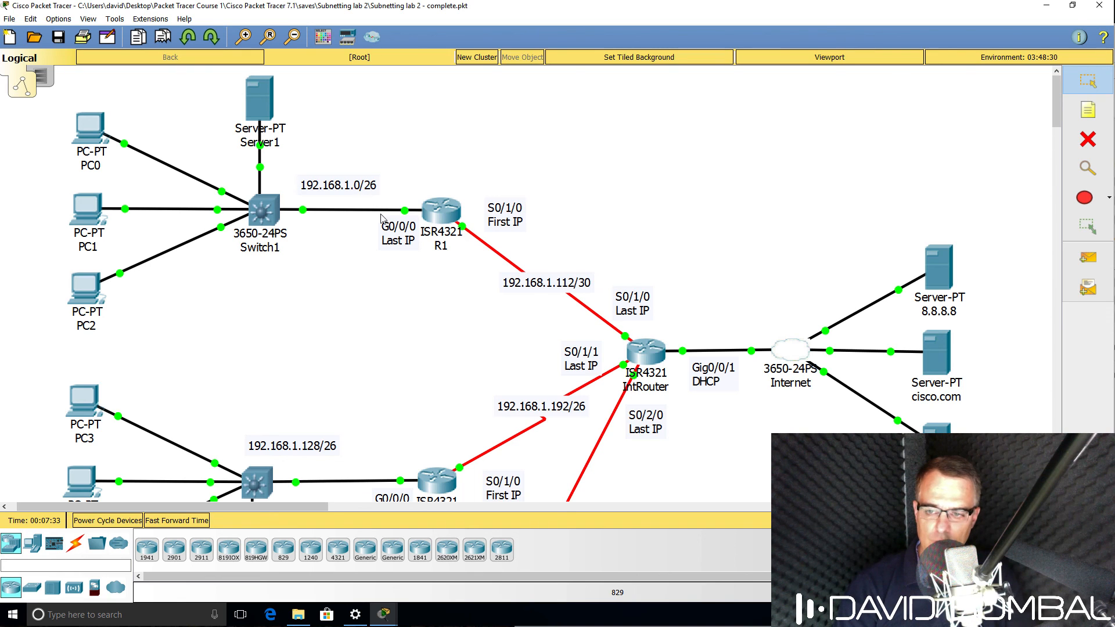
mouse_move(290, 460)
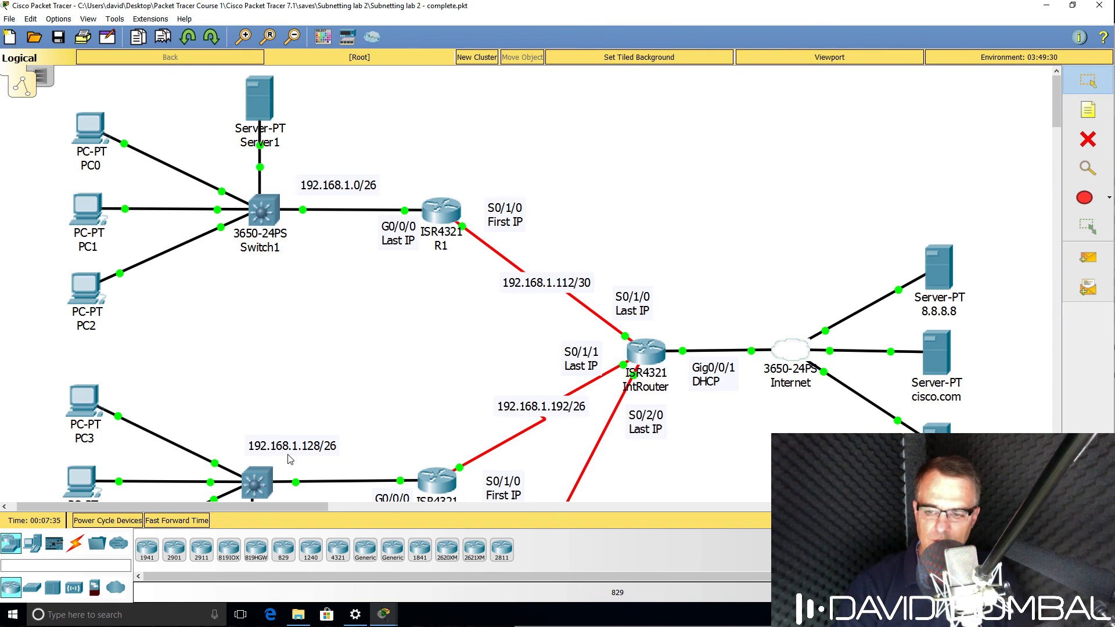
scroll(down, 3)
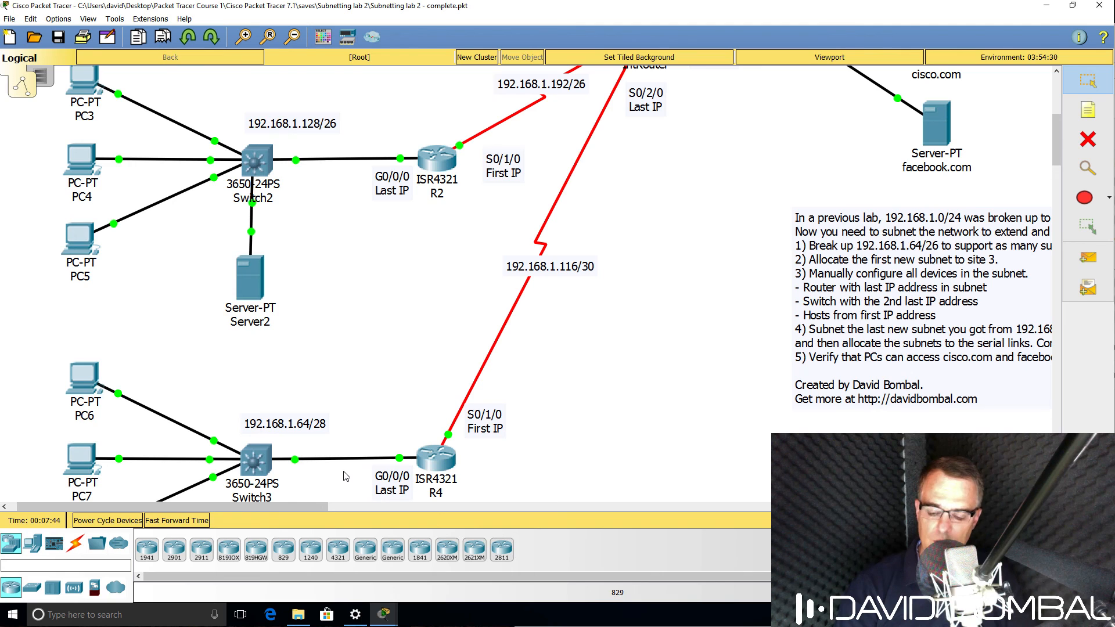